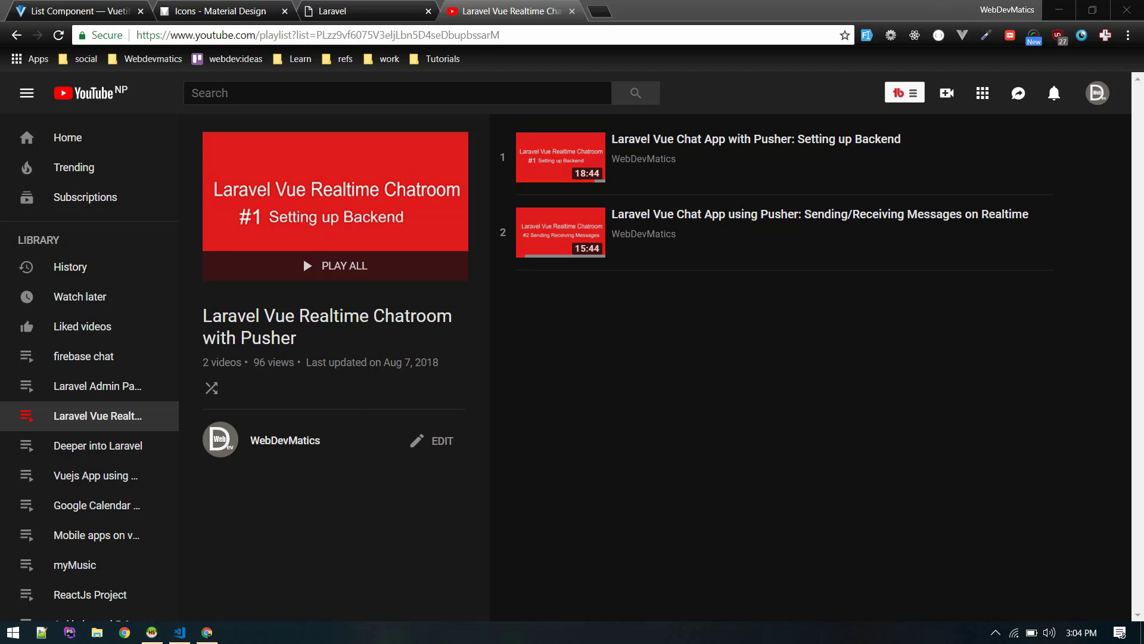
pyautogui.moveTo(784, 232)
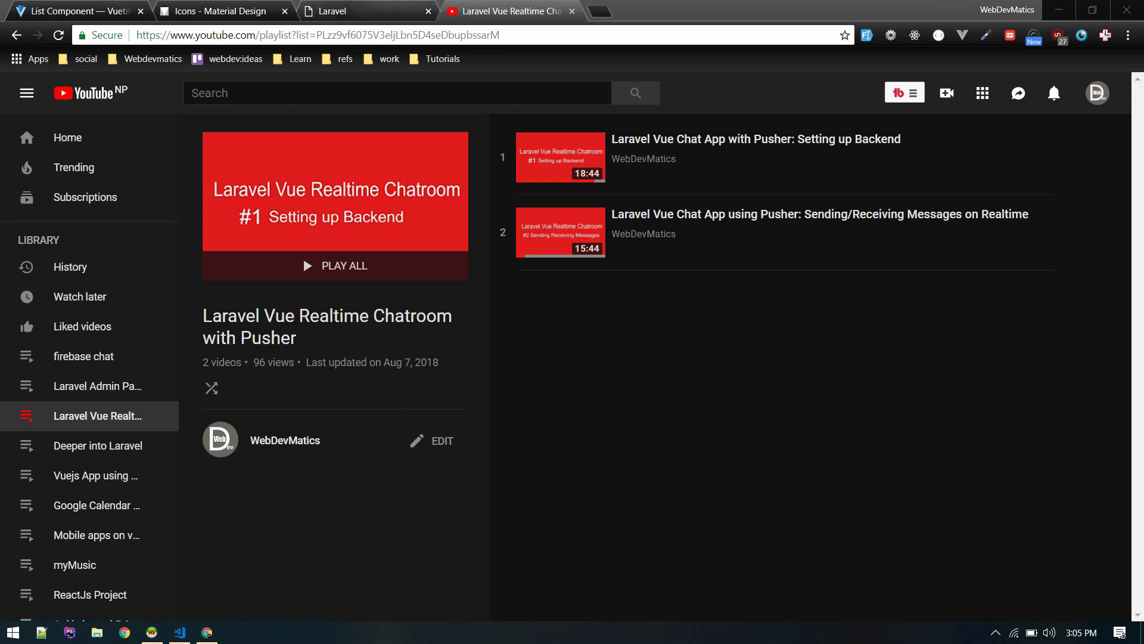
pyautogui.moveTo(730, 157)
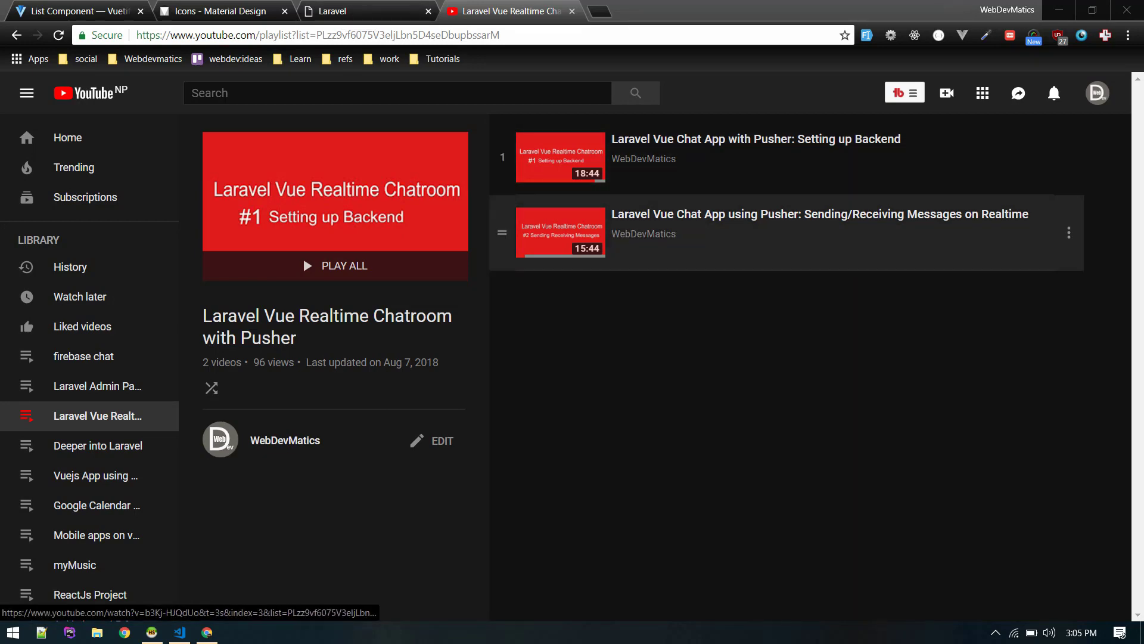
# In LChat, scroll through the group chat, then open the Private page.
pyautogui.click(330, 11)
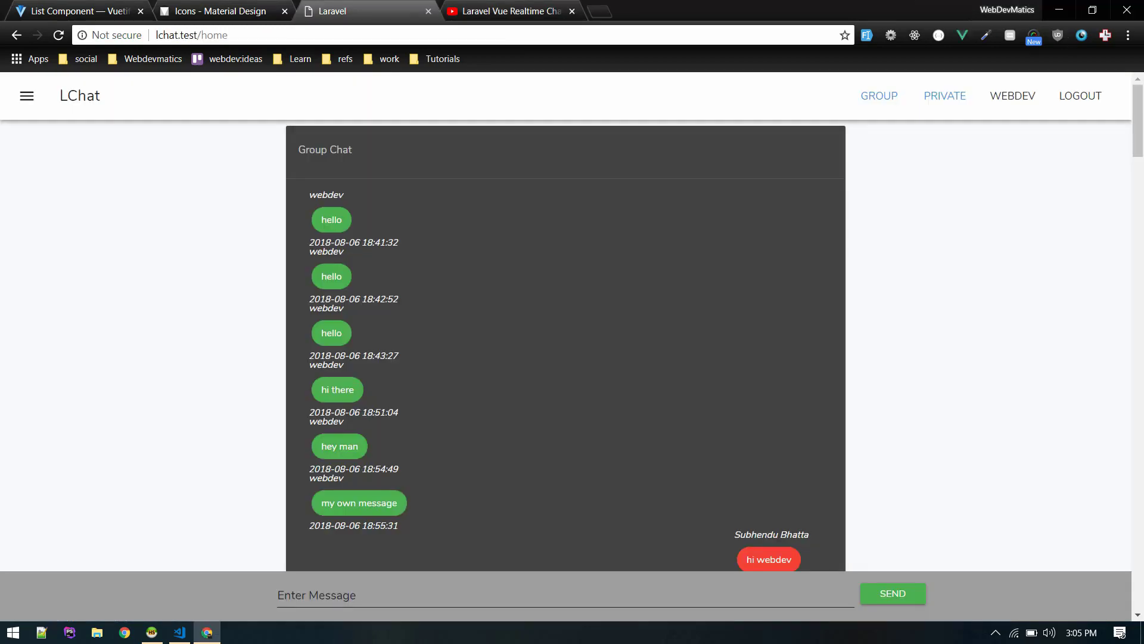
pyautogui.scroll(-3)
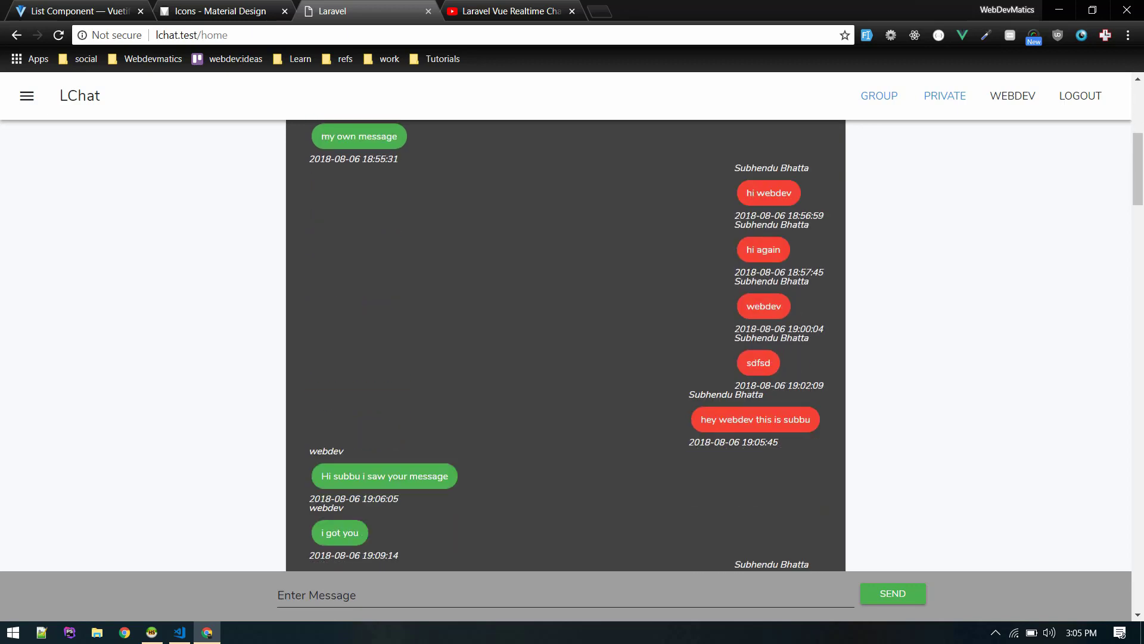
pyautogui.scroll(-3)
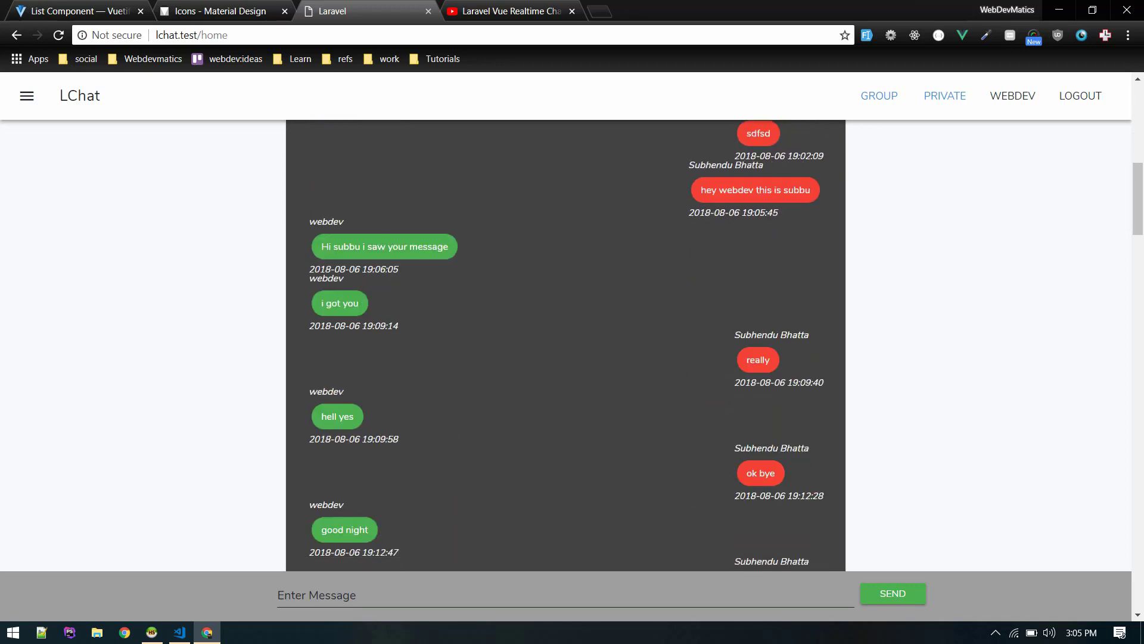
pyautogui.scroll(-3)
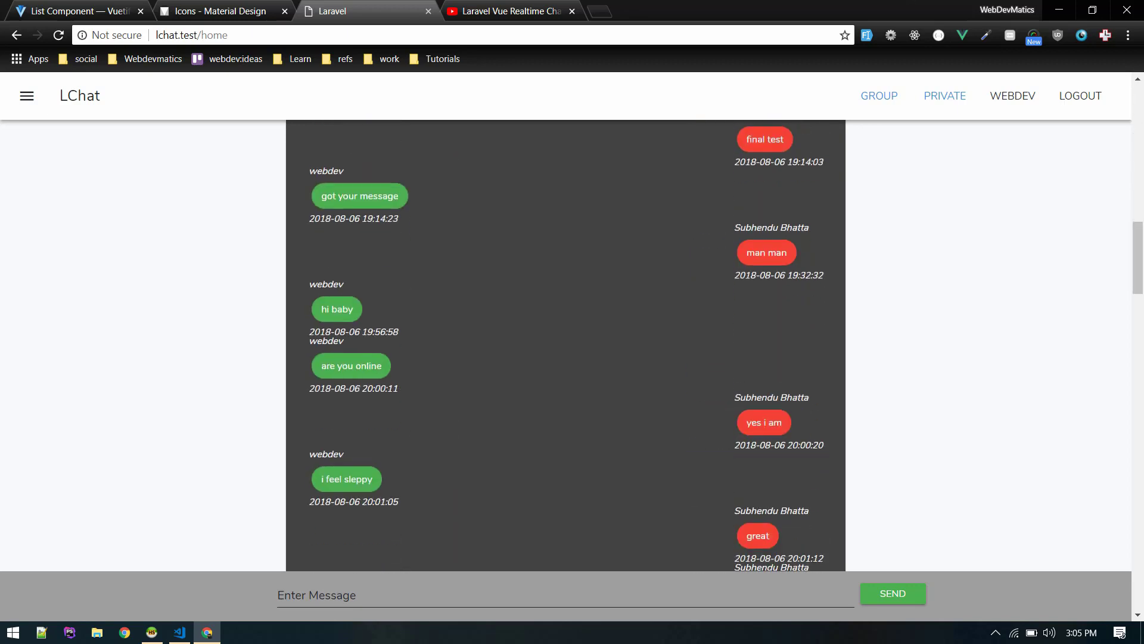
pyautogui.scroll(-3)
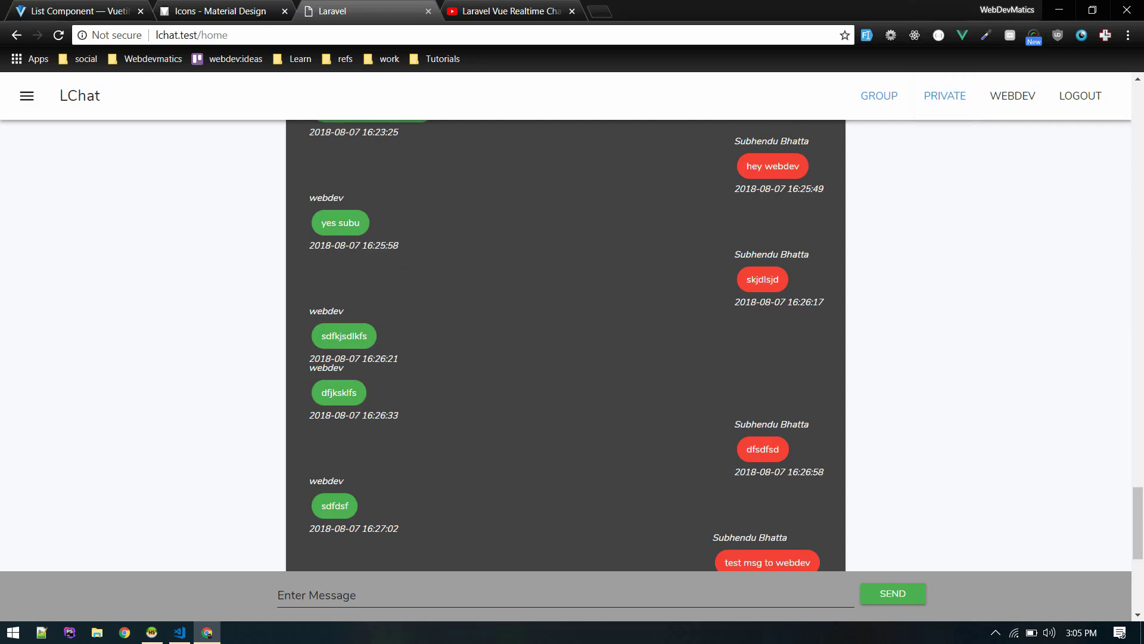
pyautogui.moveTo(944, 96)
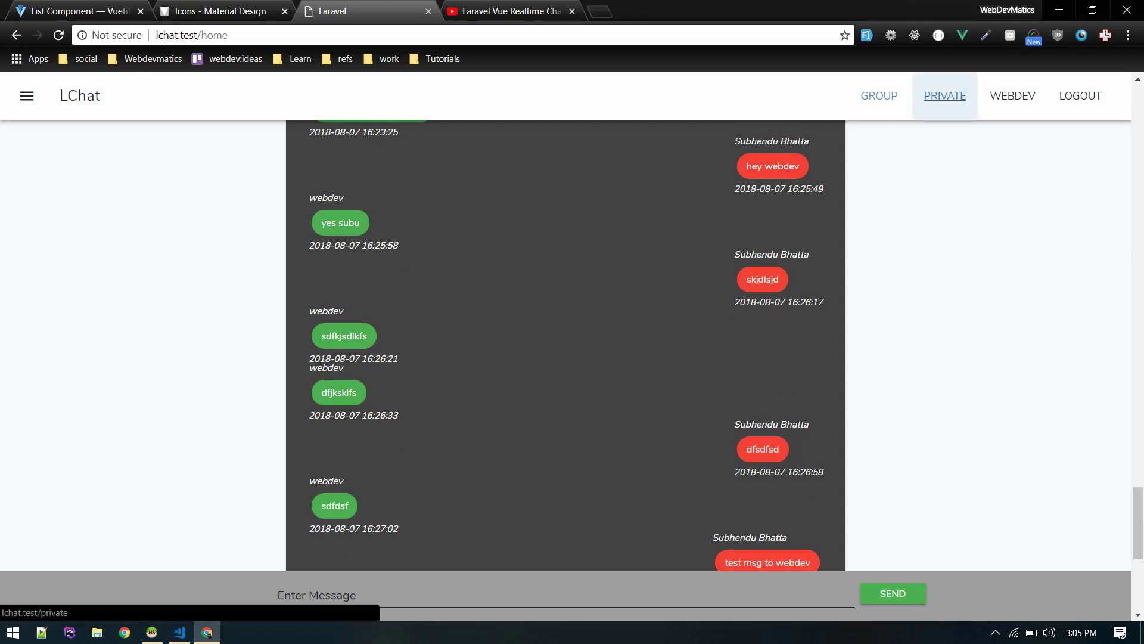
pyautogui.click(944, 96)
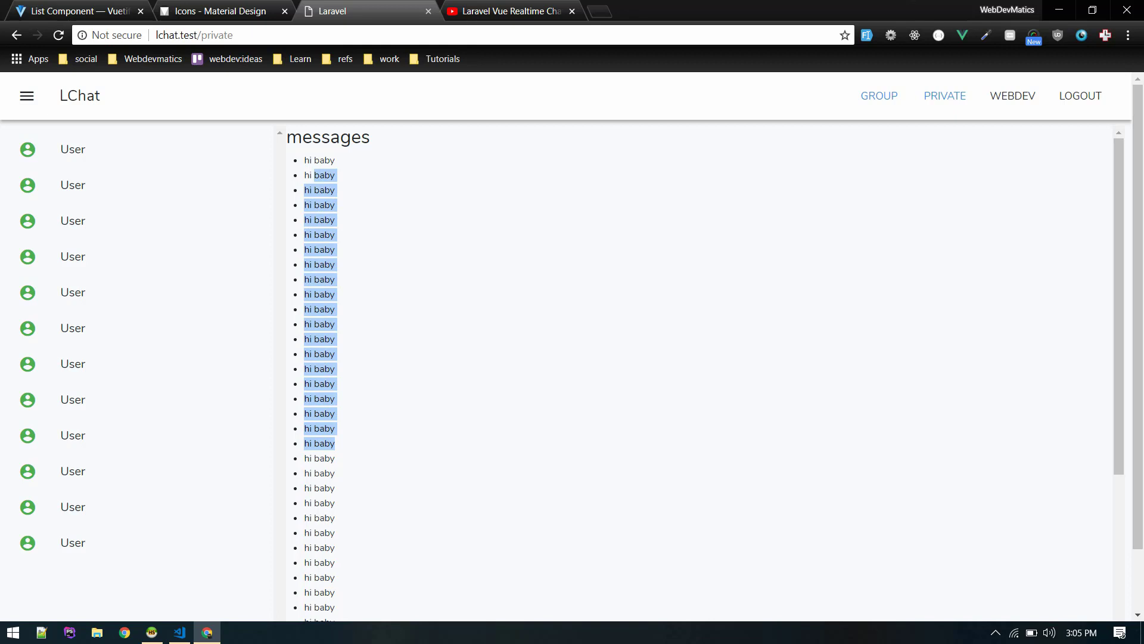
# Quick-open web.php from the lchat routes folder in VS Code by searching 'web'.
pyautogui.click(179, 632)
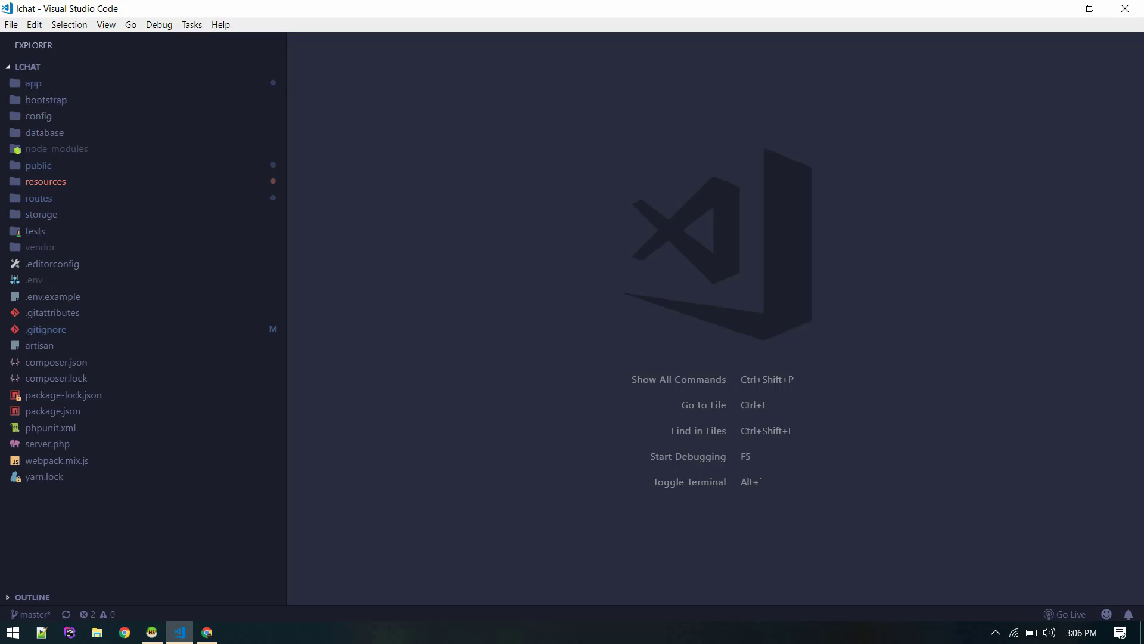
pyautogui.moveTo(146, 66)
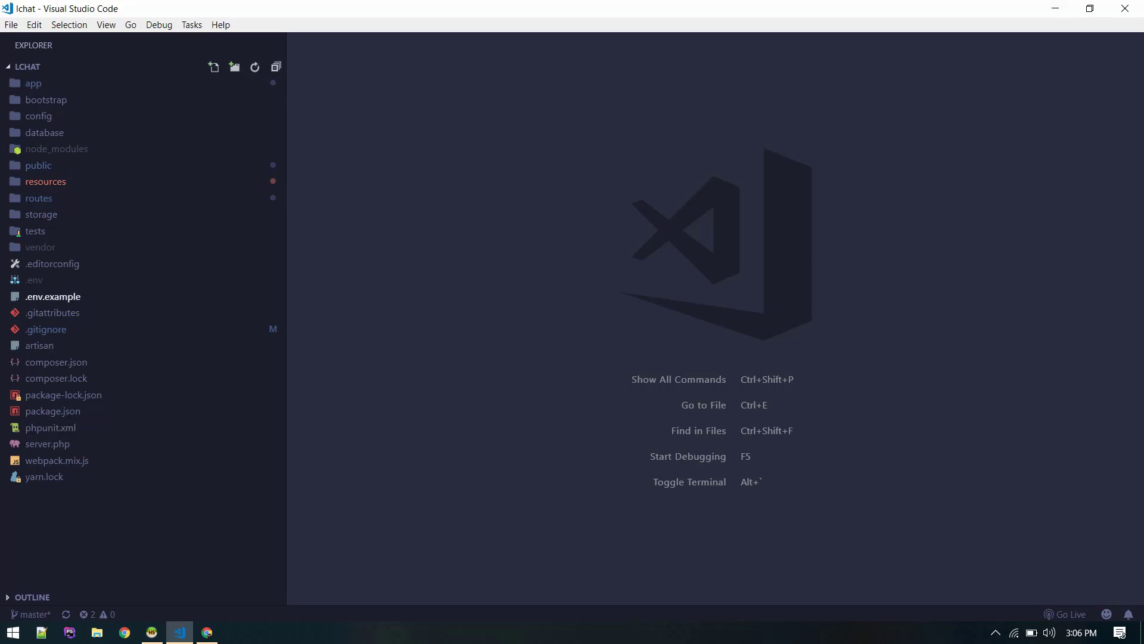
pyautogui.click(53, 312)
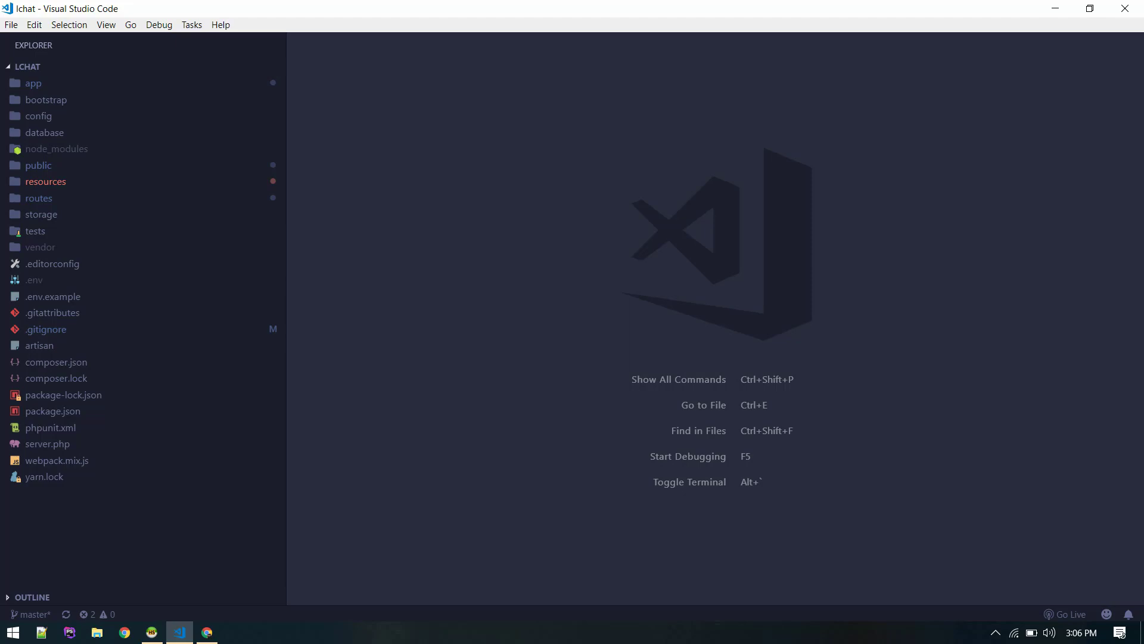
pyautogui.write('web')
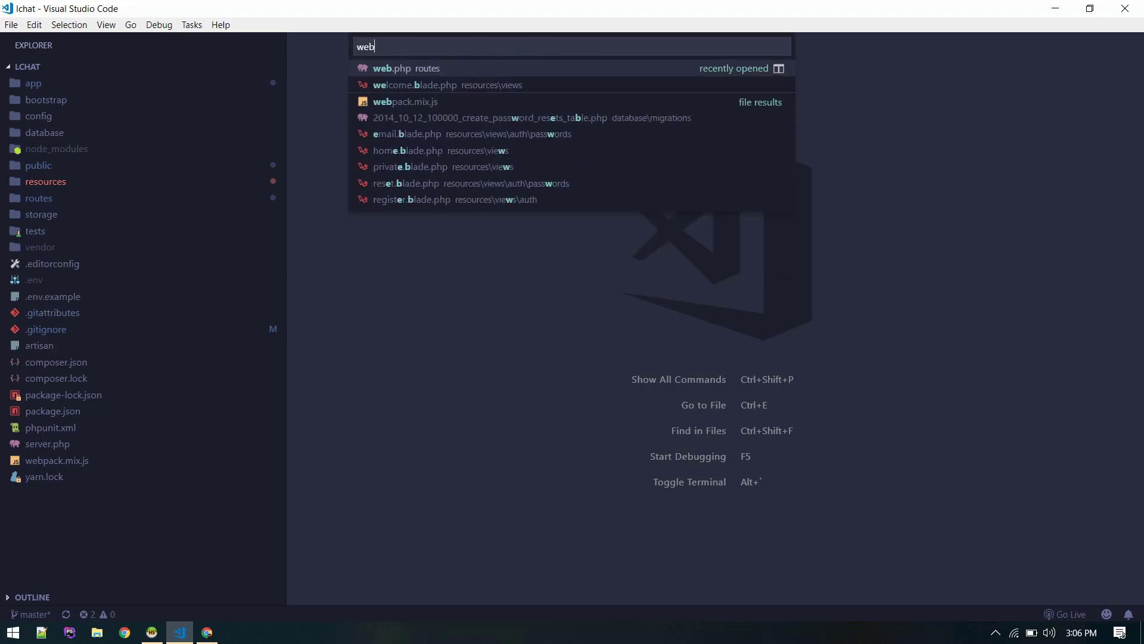
pyautogui.click(405, 68)
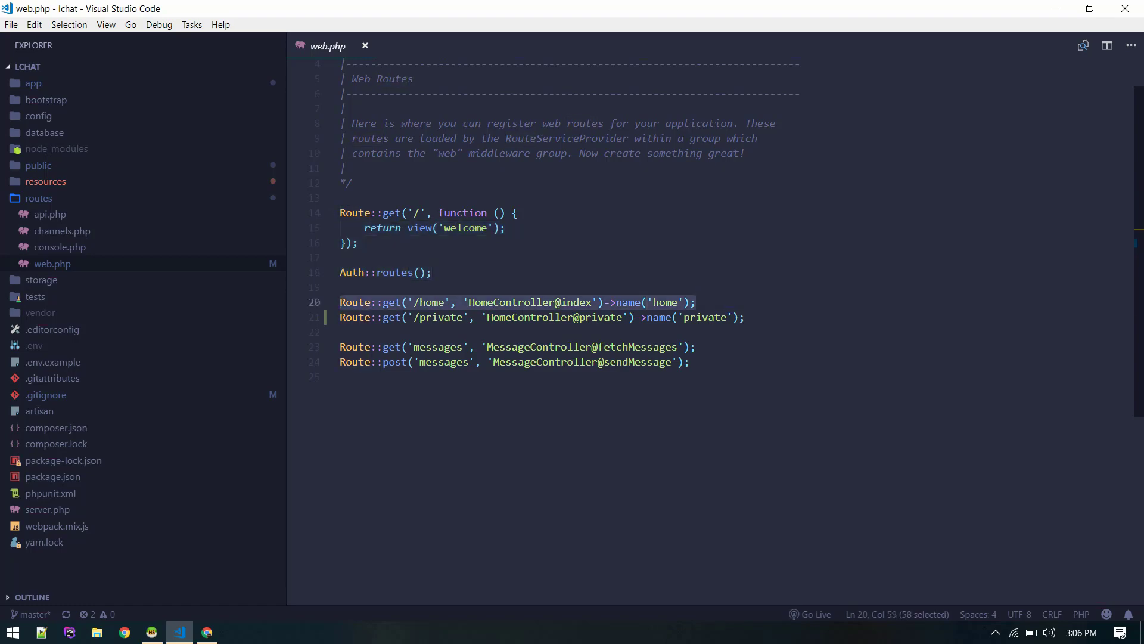
# Open LChat's Group page and scroll up through the conversation.
pyautogui.click(207, 632)
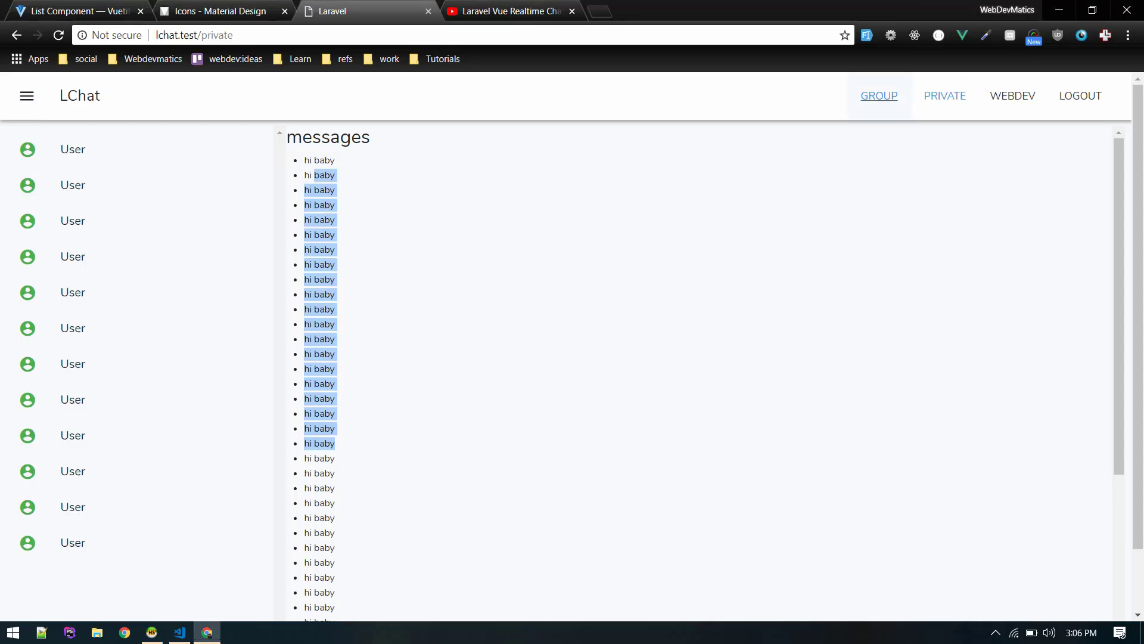
pyautogui.click(878, 95)
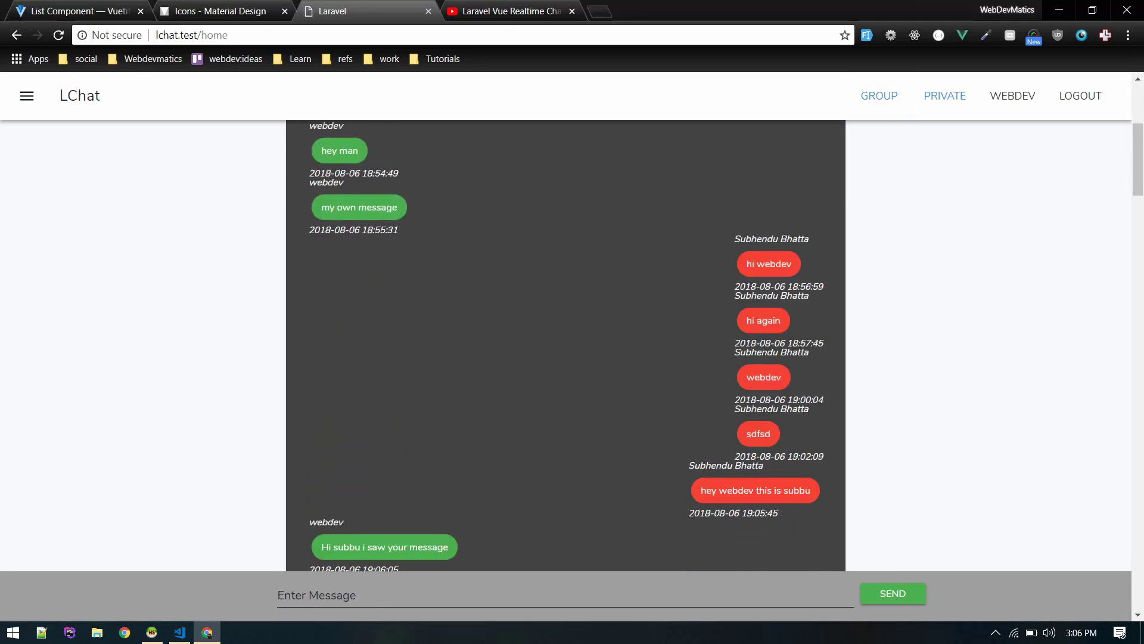
pyautogui.scroll(3)
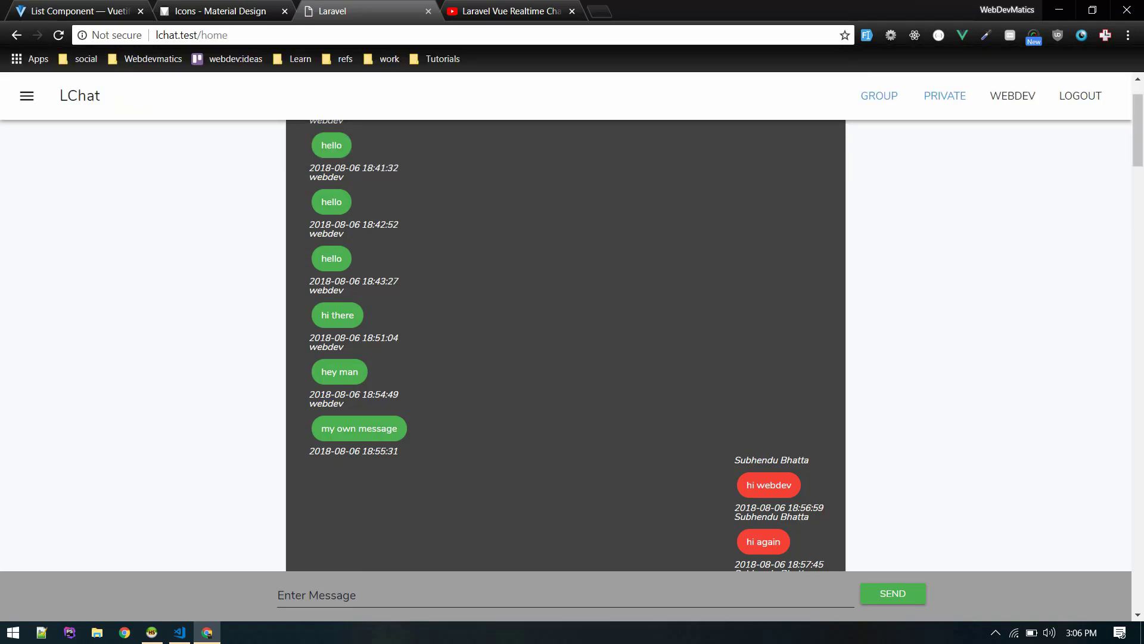
# Review Chat.vue in VS Code, then return to the group chat and scroll up.
pyautogui.click(178, 632)
pyautogui.write('chat')
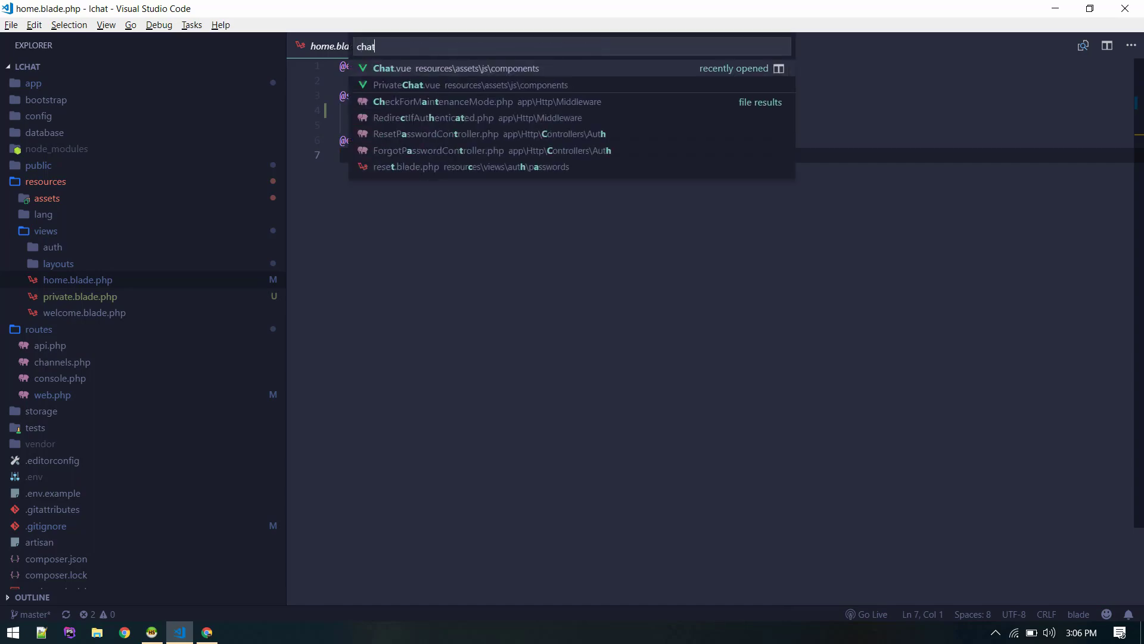
pyautogui.click(413, 68)
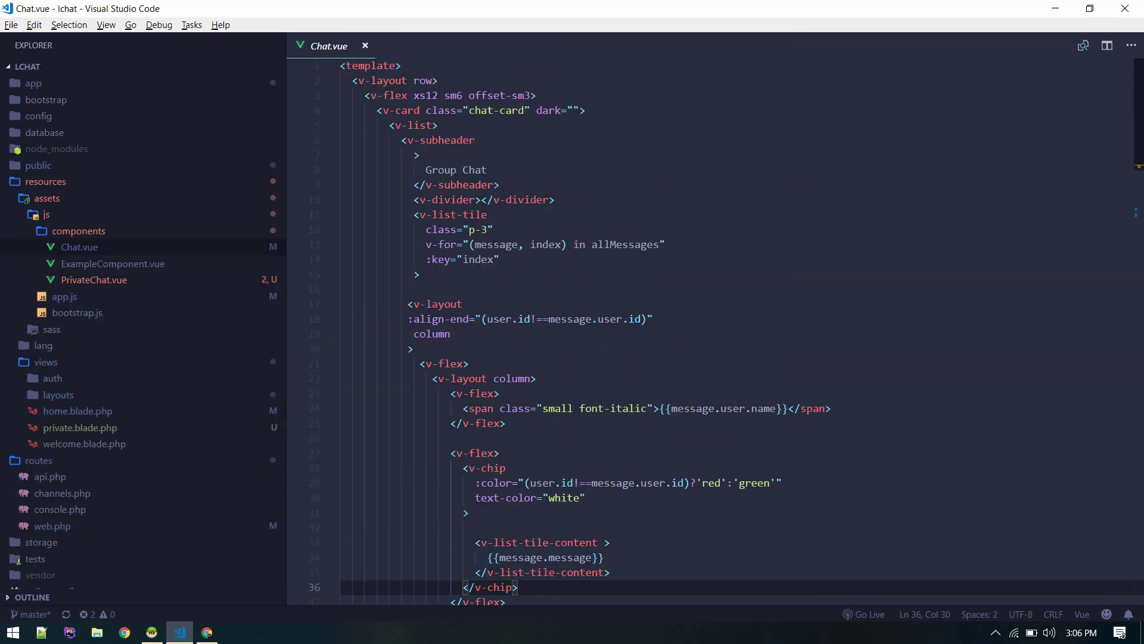
pyautogui.click(206, 632)
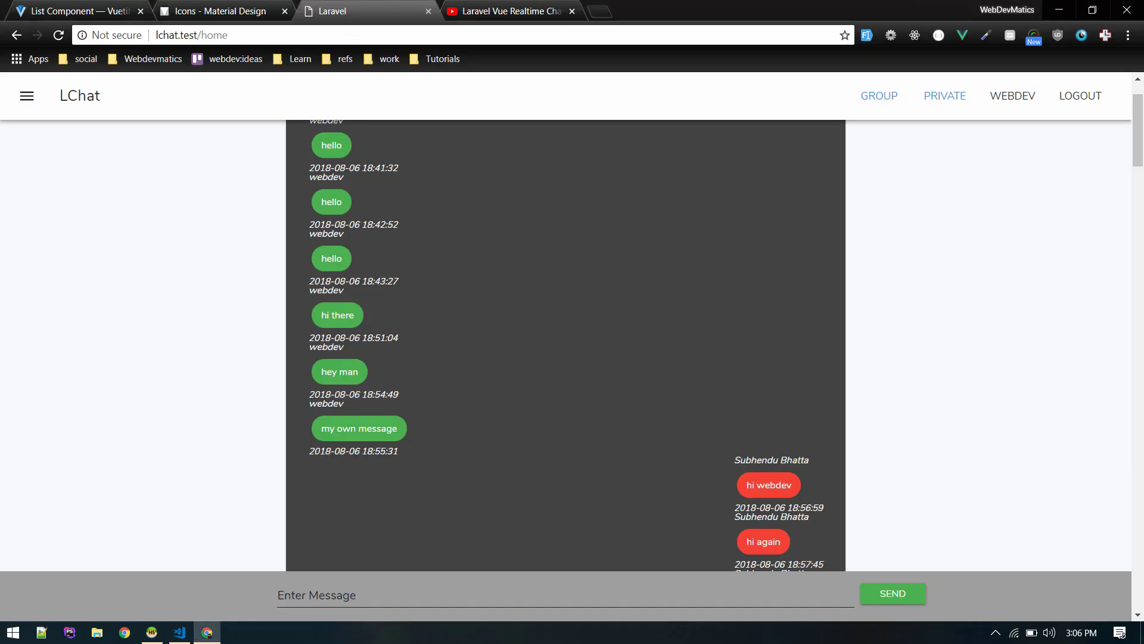
pyautogui.scroll(3)
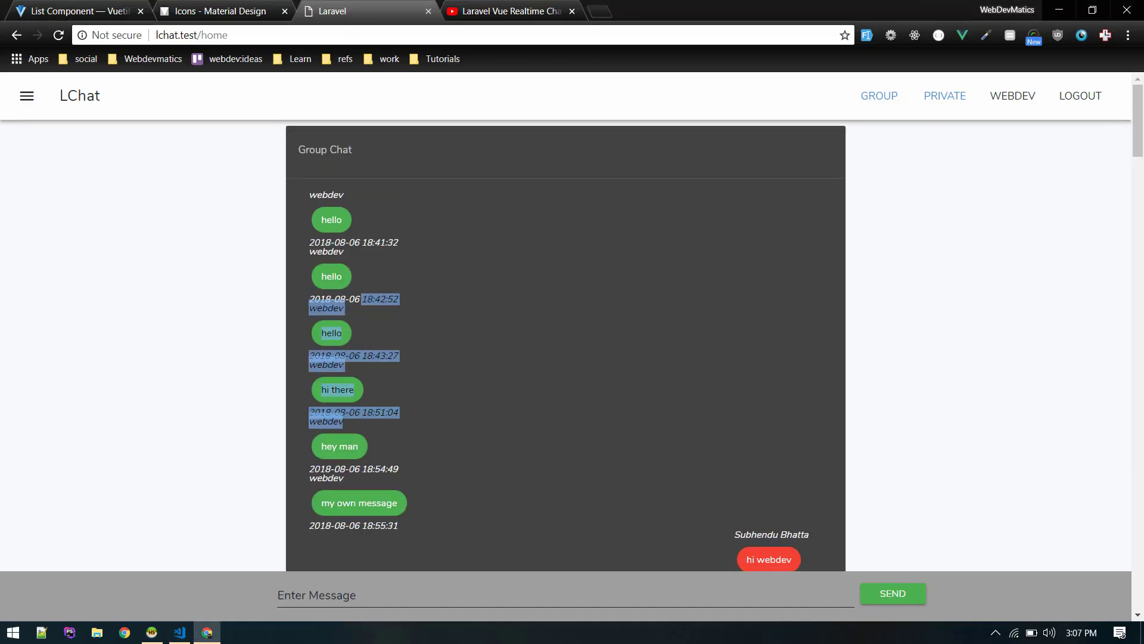
# Check the private route's controller method in web.php.
pyautogui.click(178, 631)
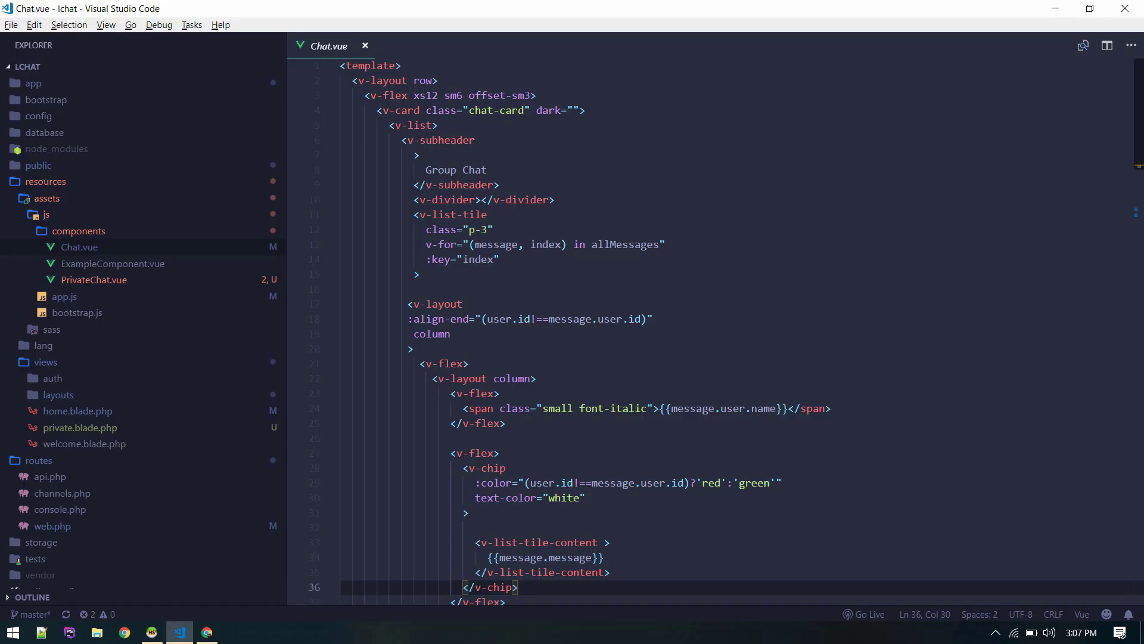
pyautogui.click(365, 45)
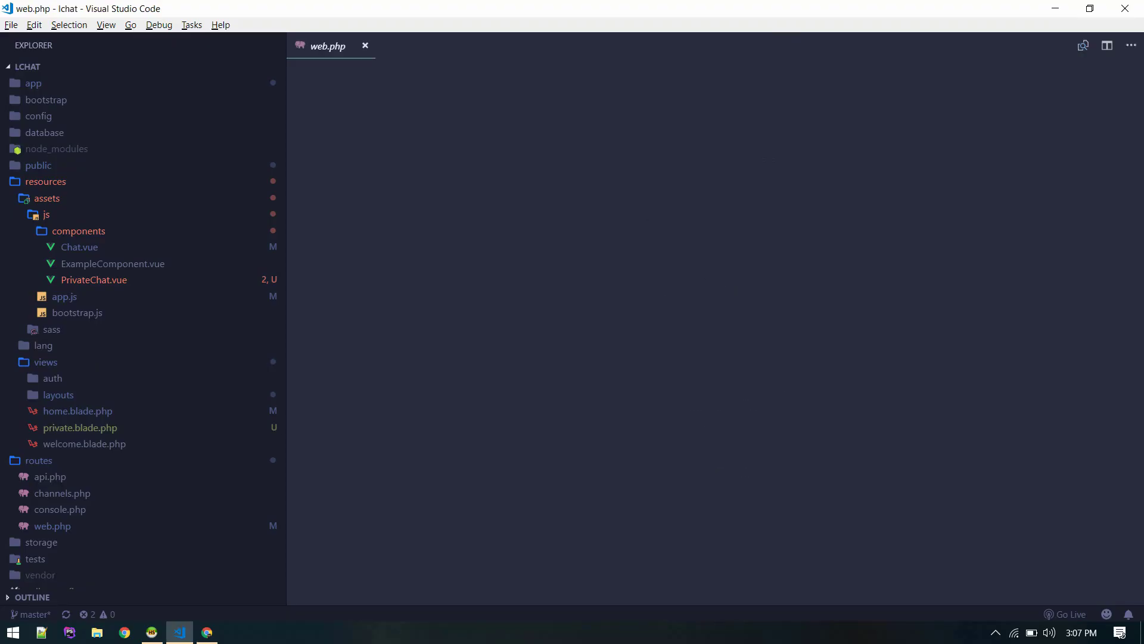
pyautogui.click(52, 525)
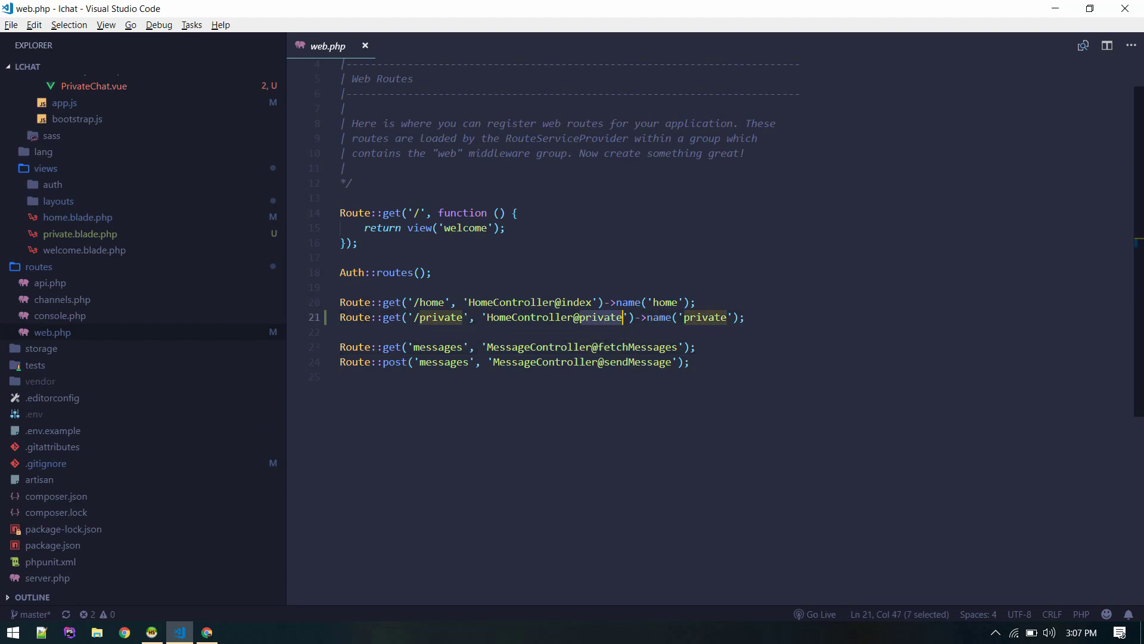
pyautogui.click(344, 257)
pyautogui.write('priv')
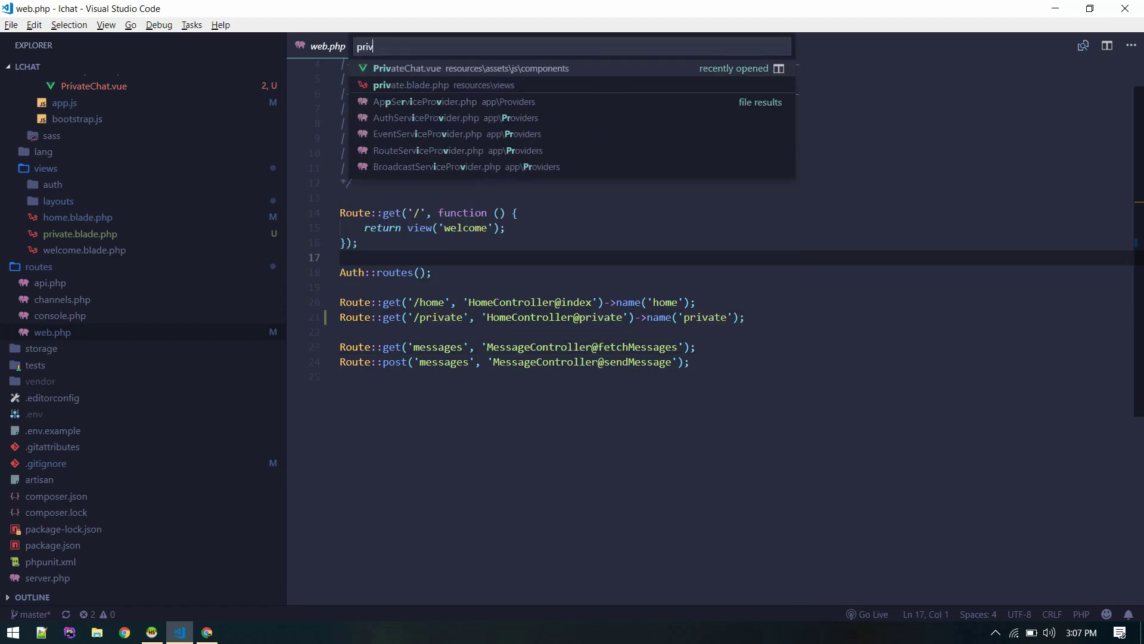
pyautogui.click(411, 85)
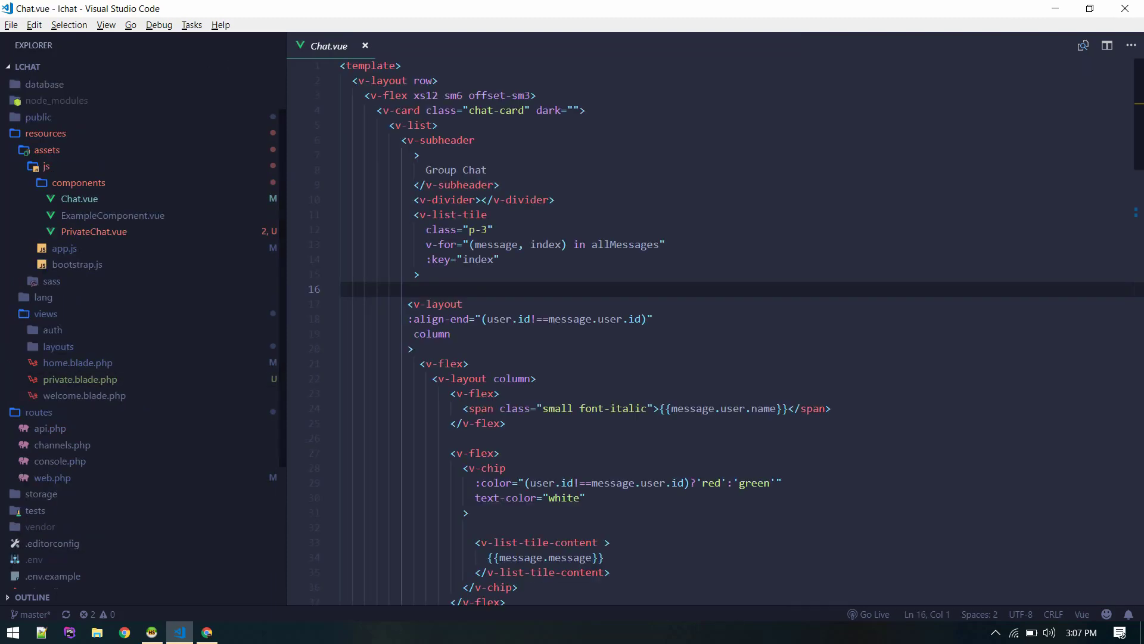
# Delete the commented-out v-footer block in PrivateChat.vue.
pyautogui.click(94, 231)
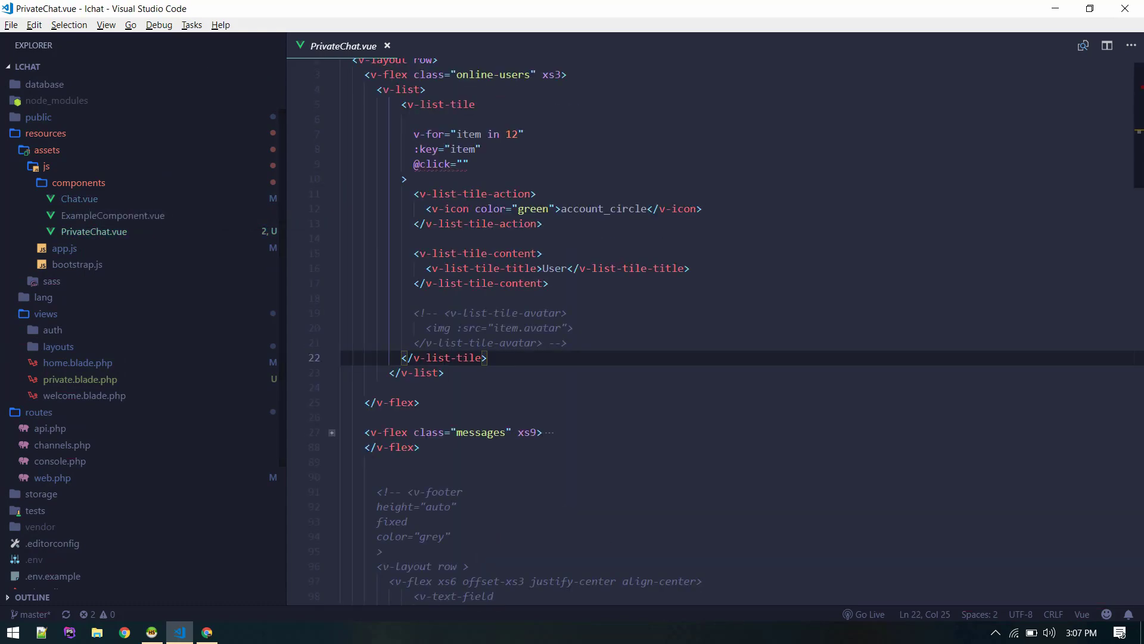
pyautogui.scroll(-3)
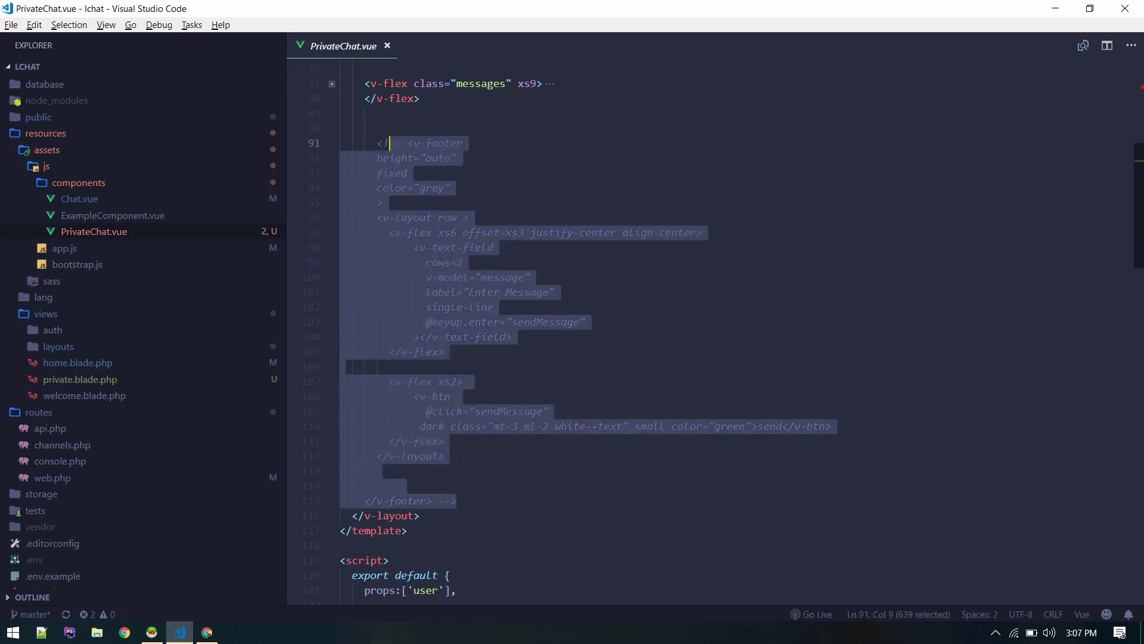
pyautogui.press('Delete')
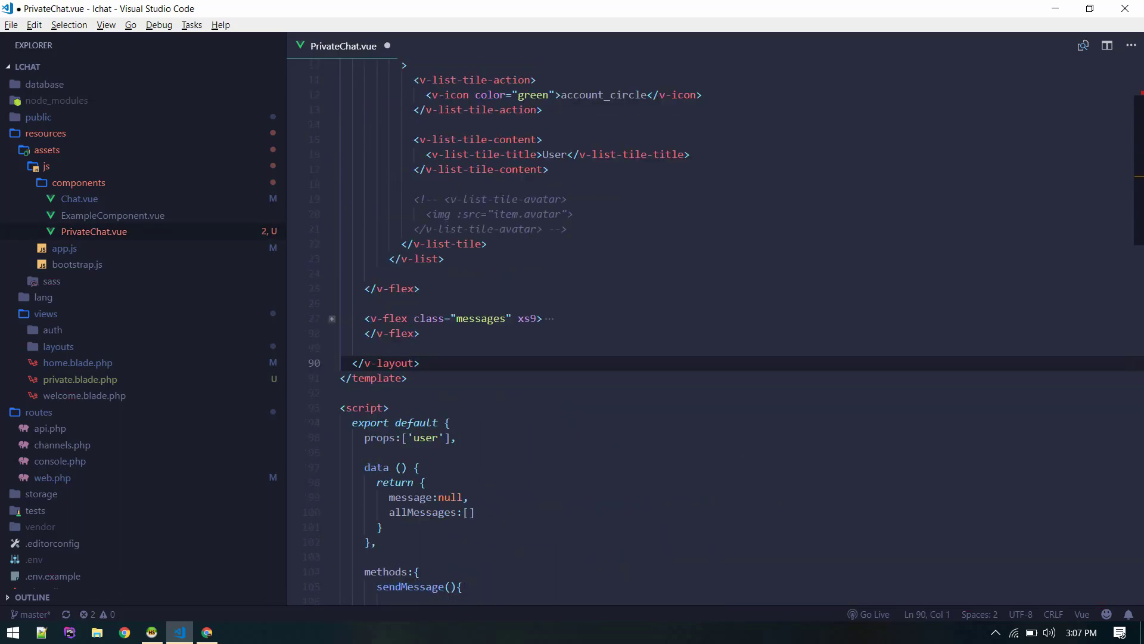
pyautogui.scroll(3)
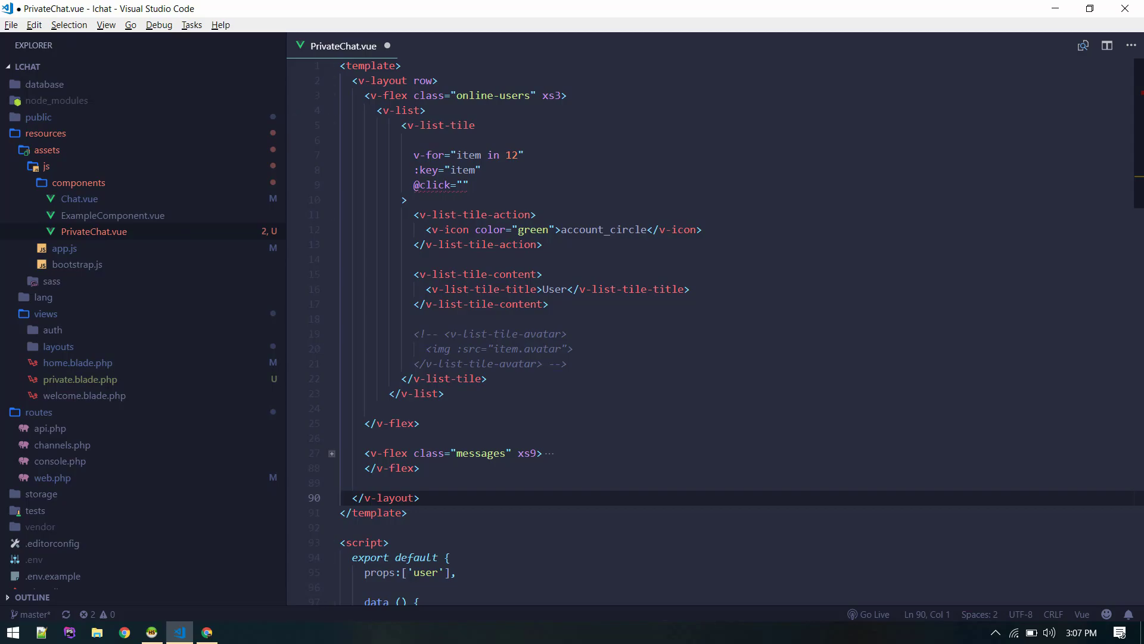
# View LChat's Private page in a new Chrome tab, then return to VS Code.
pyautogui.click(207, 631)
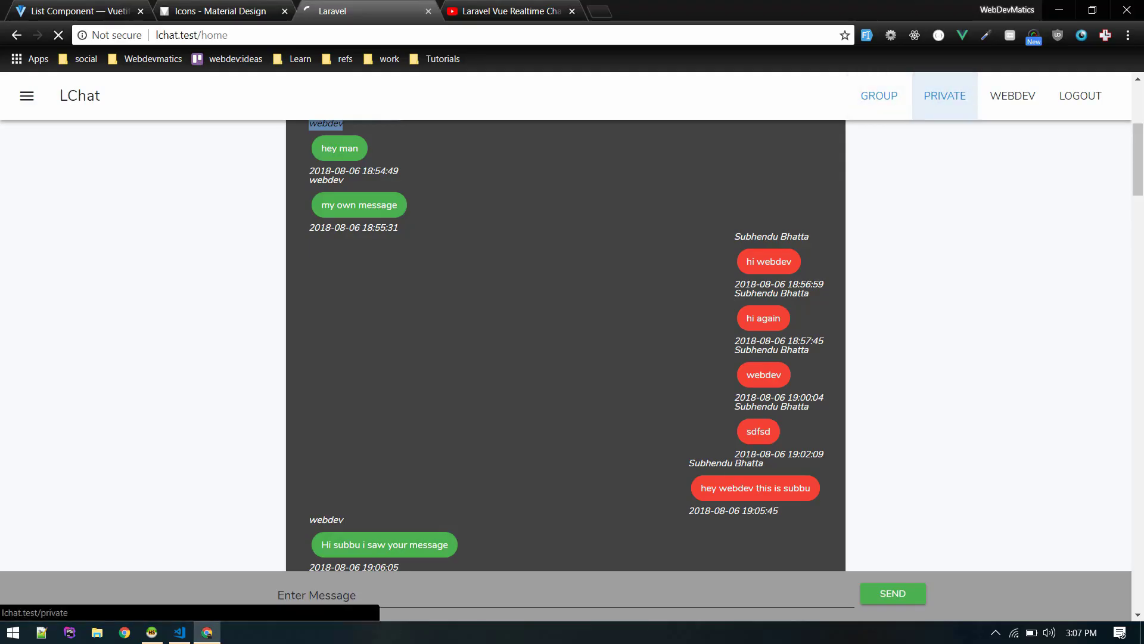
pyautogui.click(943, 95)
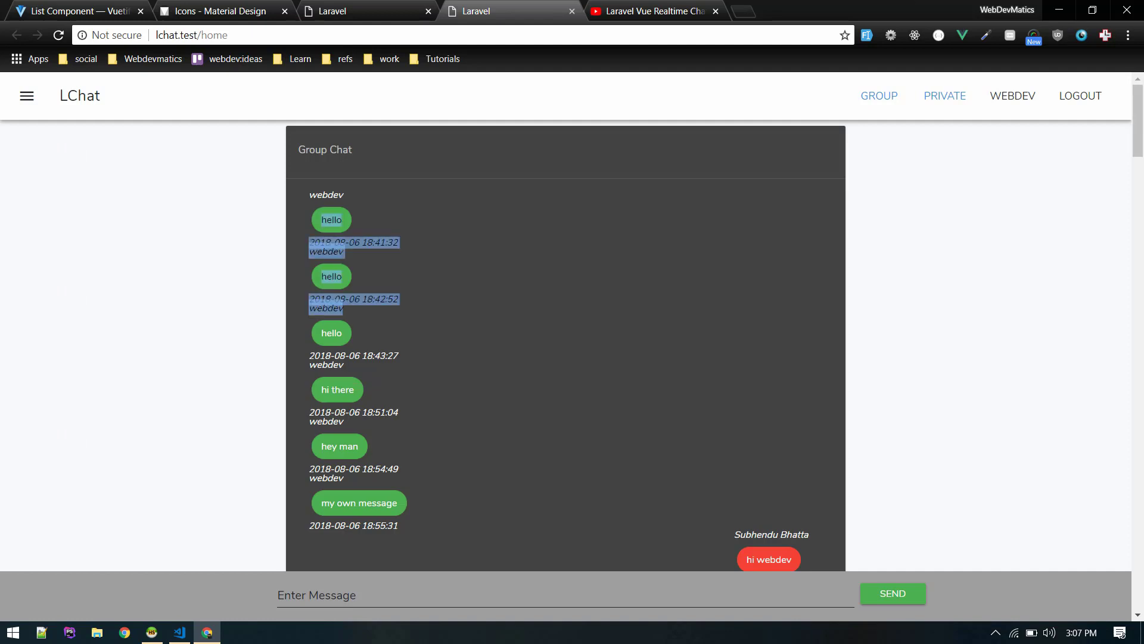
pyautogui.click(943, 95)
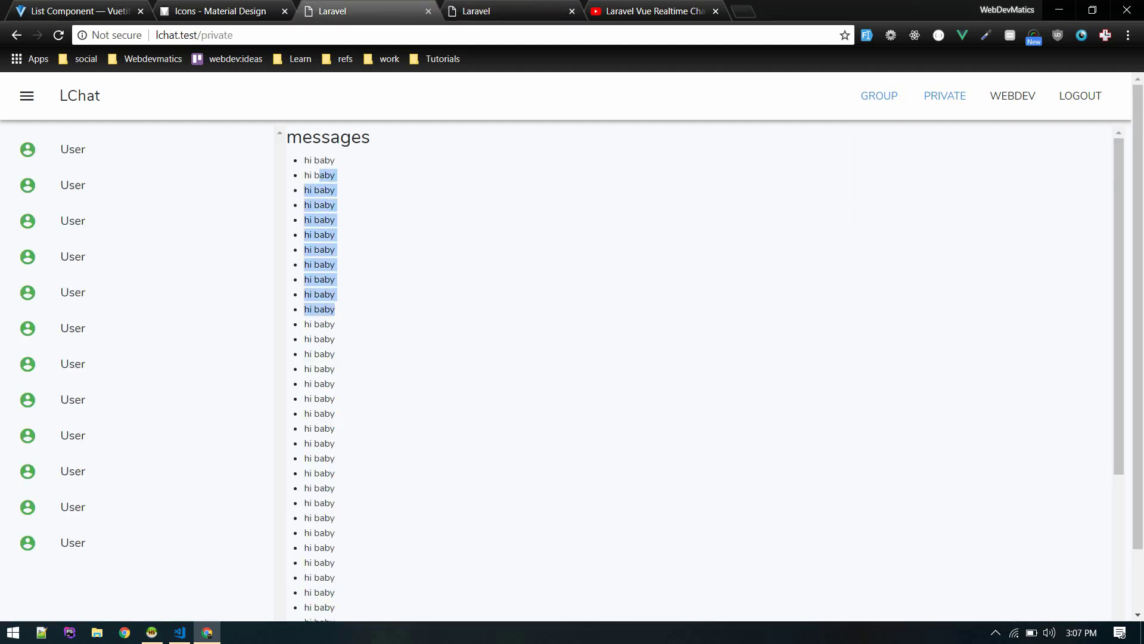
pyautogui.click(178, 632)
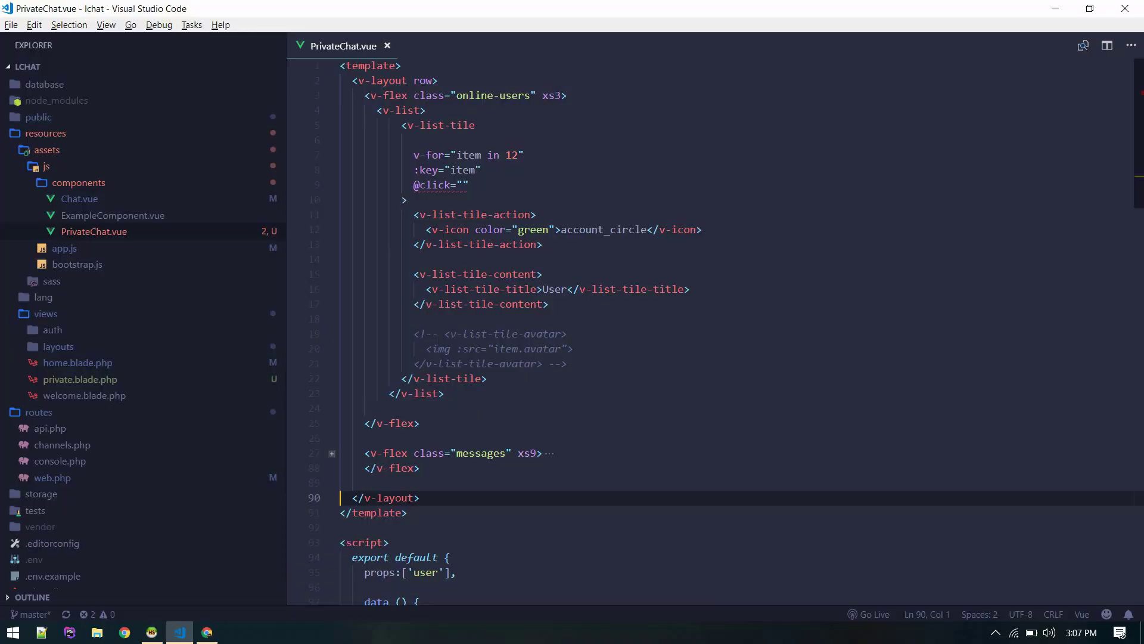
# Open app.js and select the Chat and PrivateChat names in the Vue.component lines.
pyautogui.click(487, 378)
pyautogui.write('resou/a')
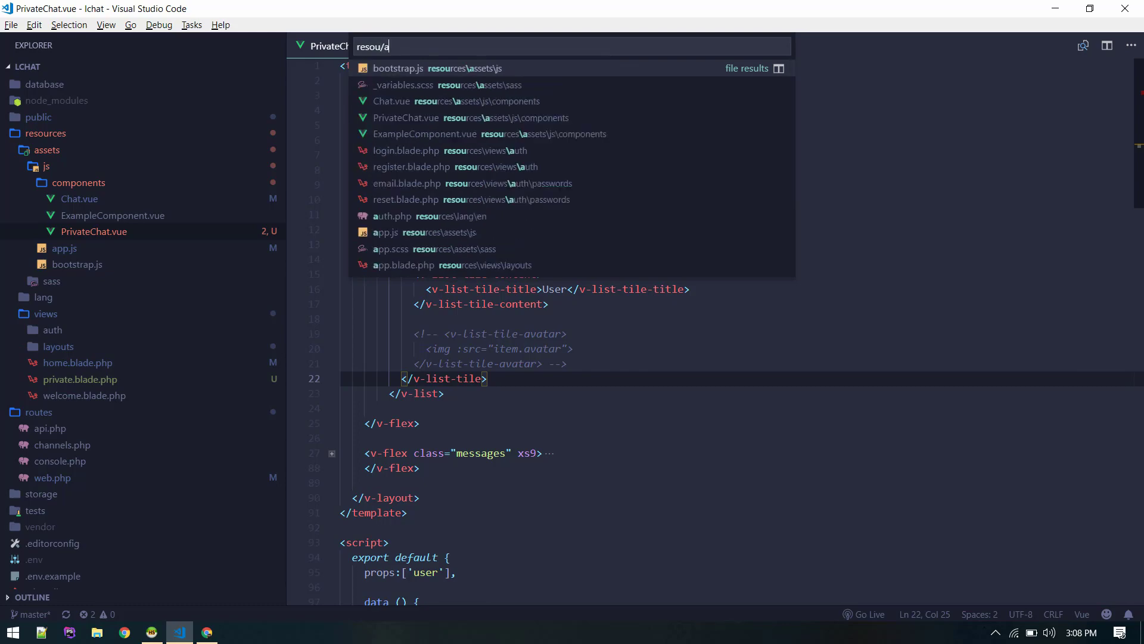
pyautogui.click(386, 232)
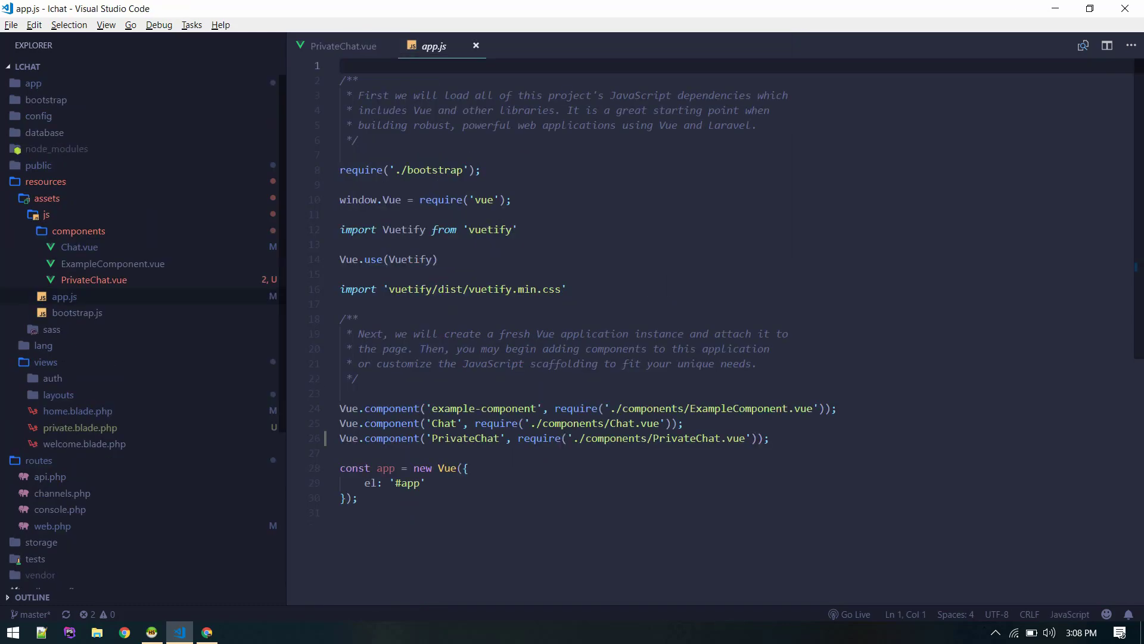
pyautogui.scroll(-3)
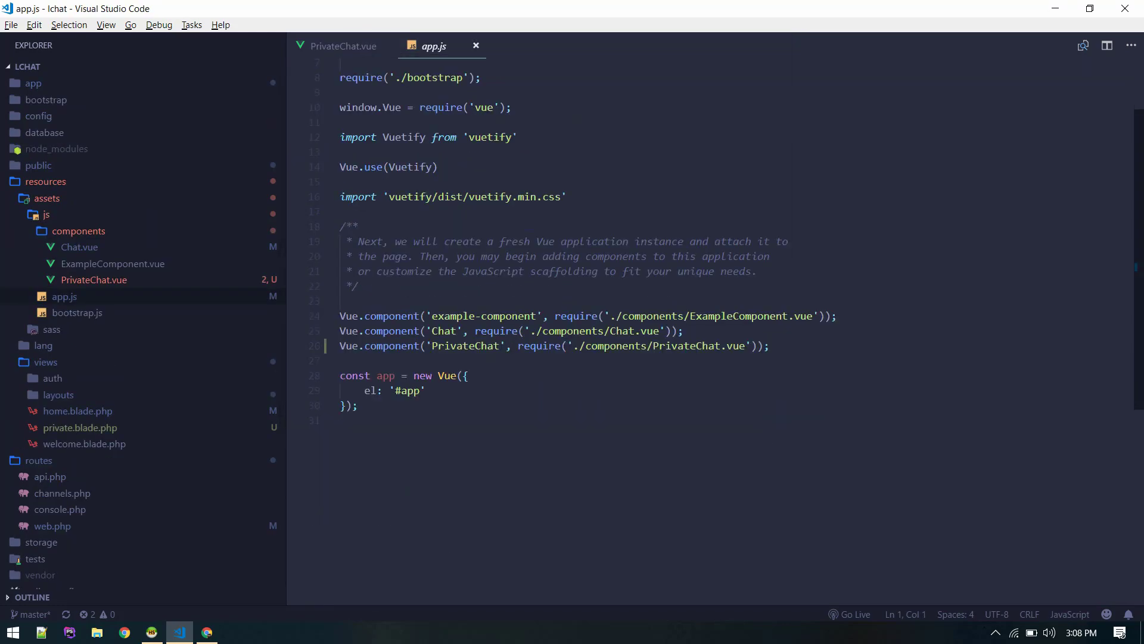
pyautogui.doubleClick(443, 331)
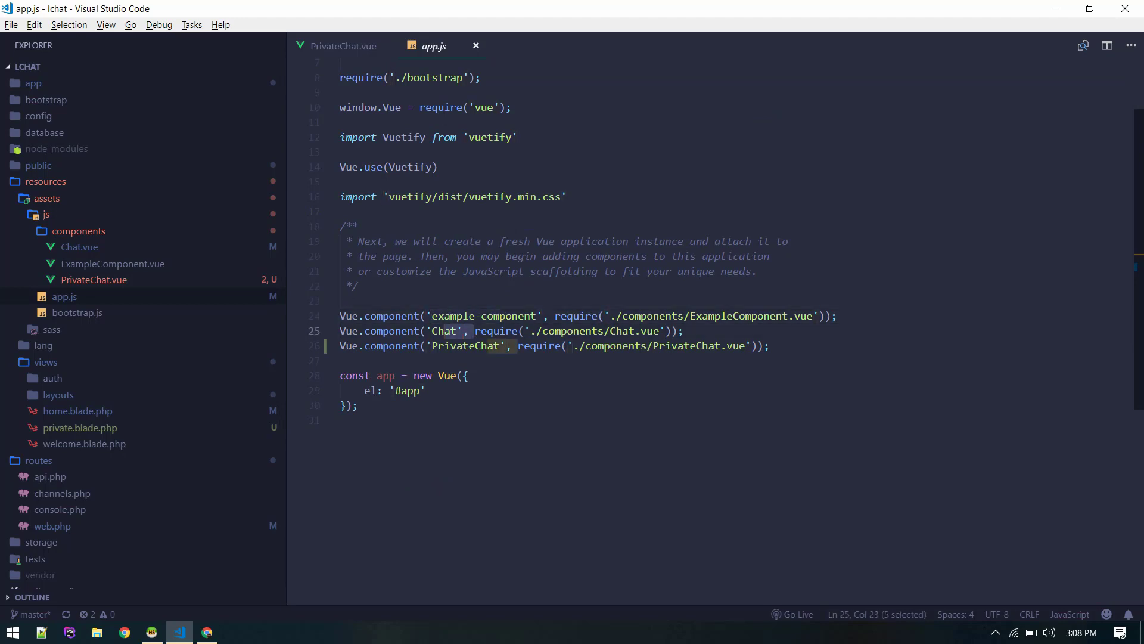
pyautogui.click(432, 331)
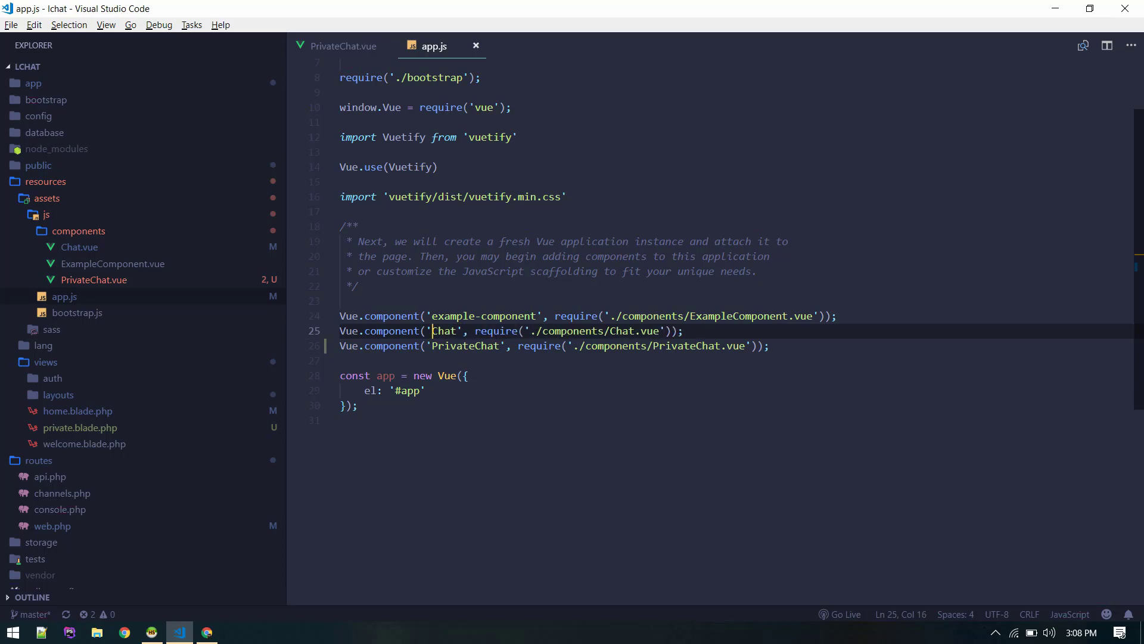
pyautogui.doubleClick(464, 345)
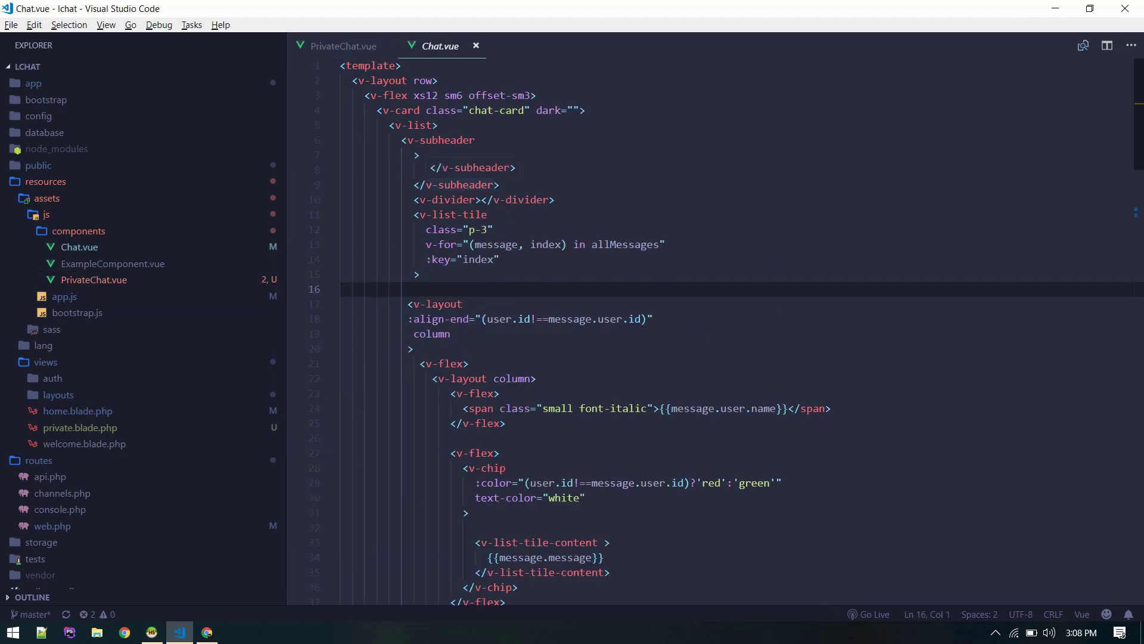
# Find 'Group Chat' in Chat.vue and fold its v-list message markup.
pyautogui.write('Group Chat')
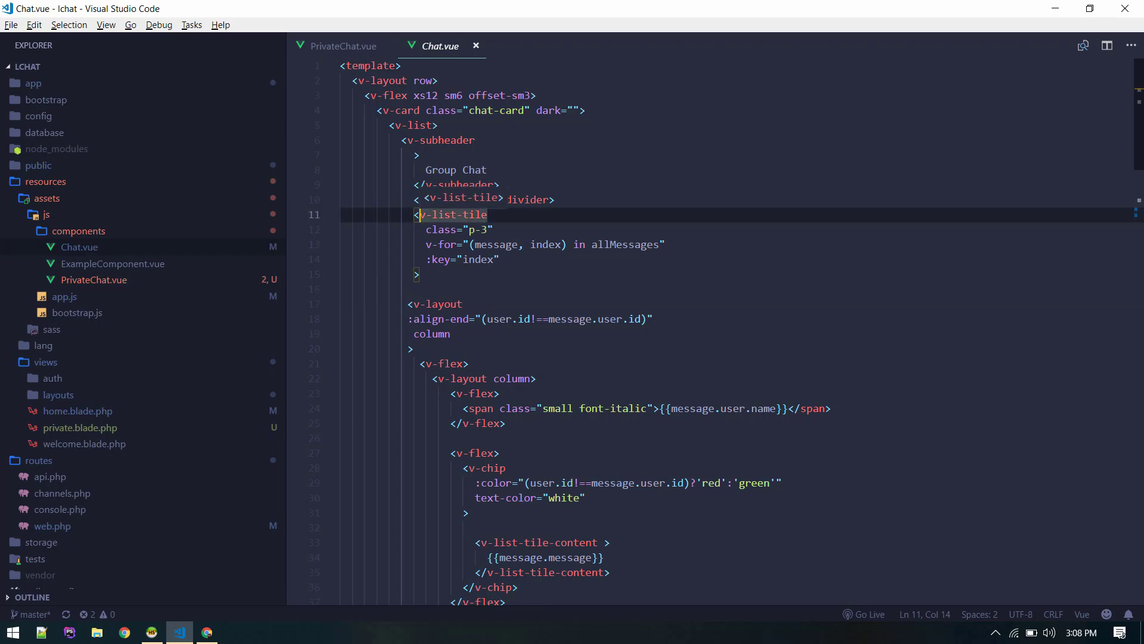
pyautogui.click(414, 124)
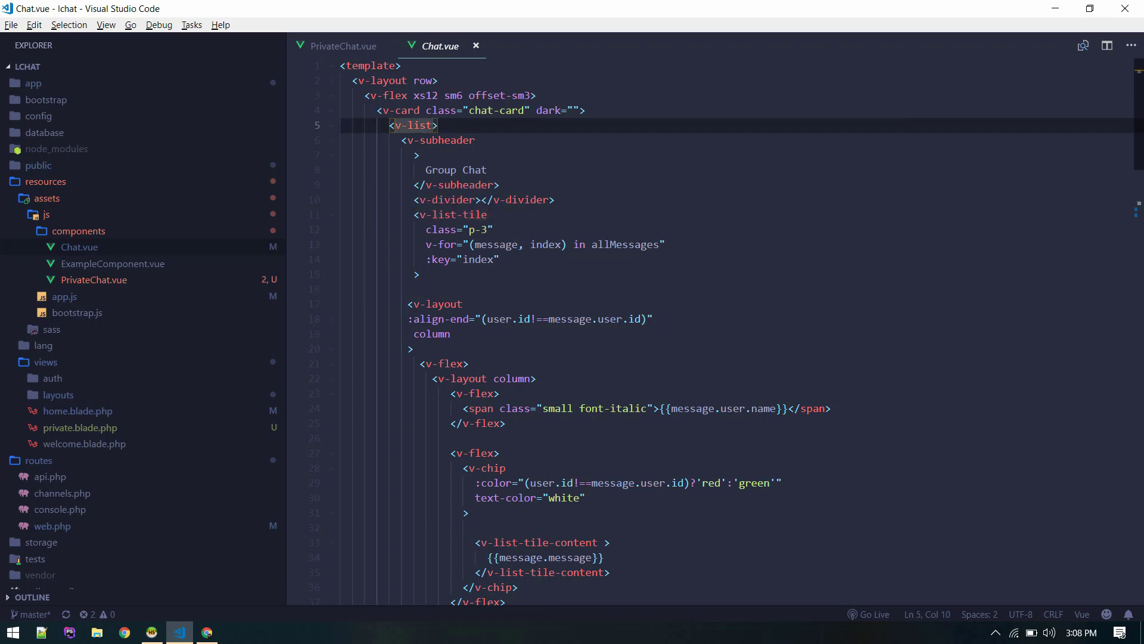
pyautogui.click(330, 126)
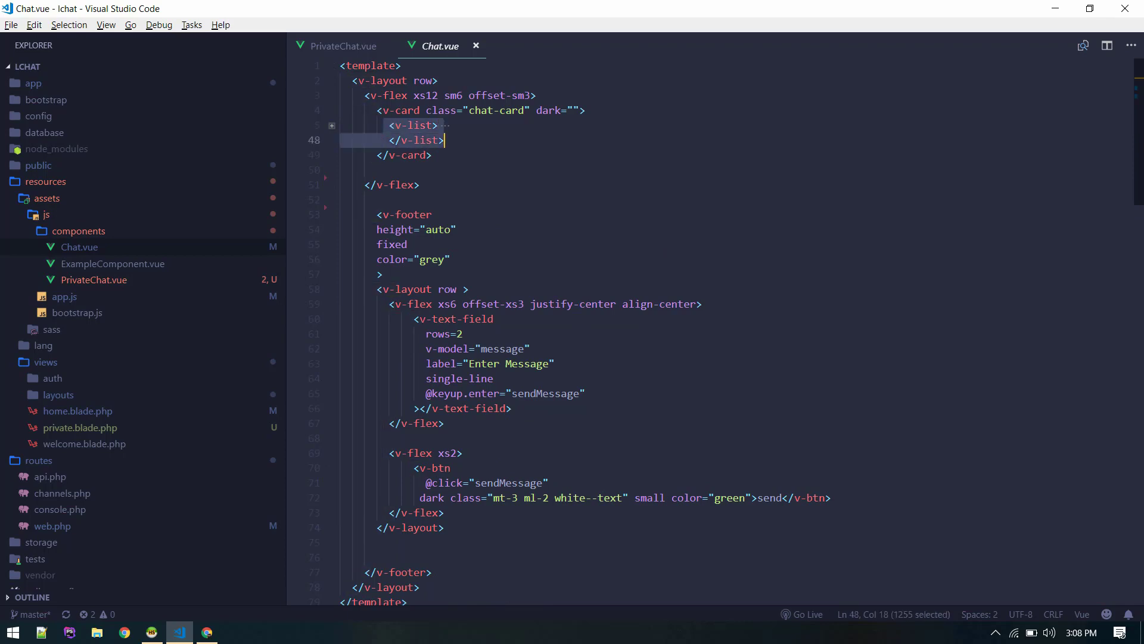
# In PrivateChat.vue, fold the users column, script and style to expose the placeholder list.
pyautogui.click(342, 45)
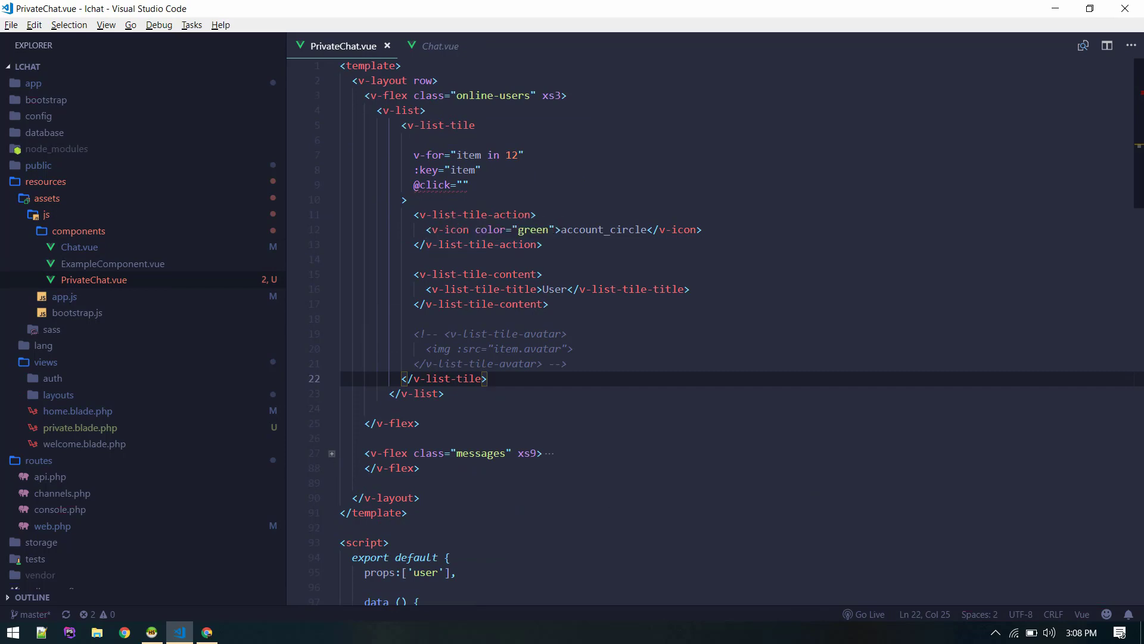
pyautogui.click(331, 96)
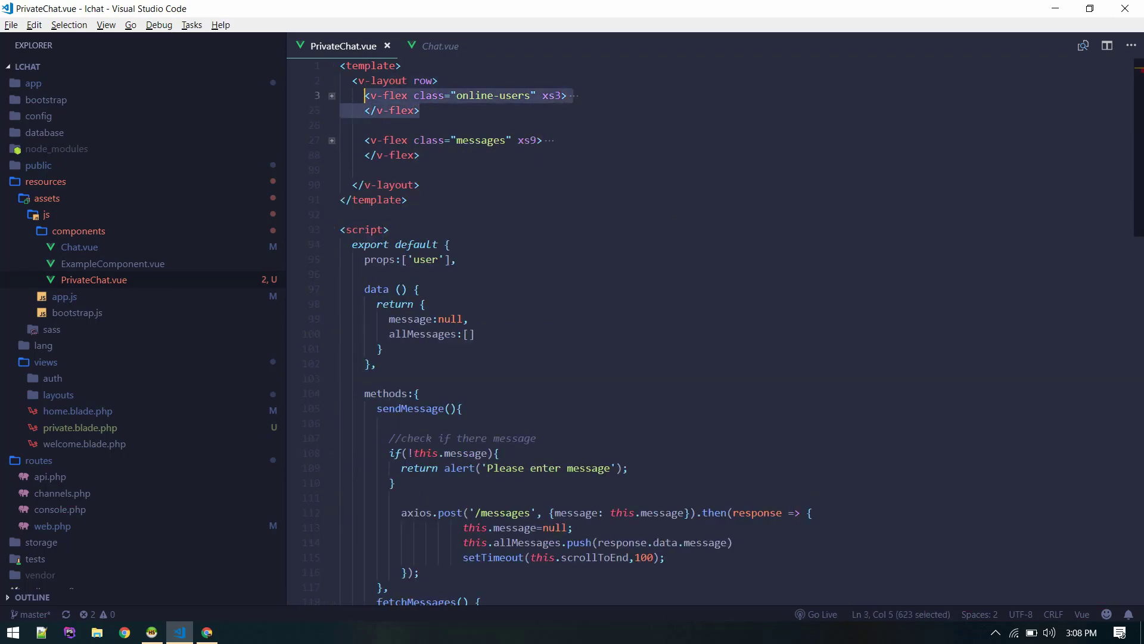
pyautogui.click(420, 110)
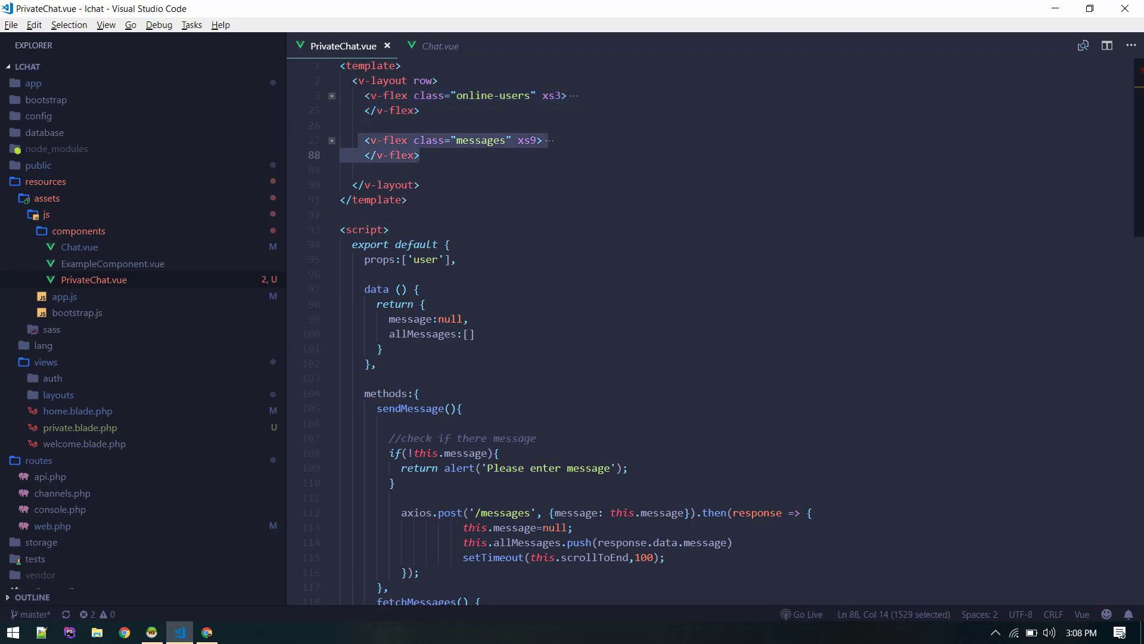
pyautogui.click(387, 185)
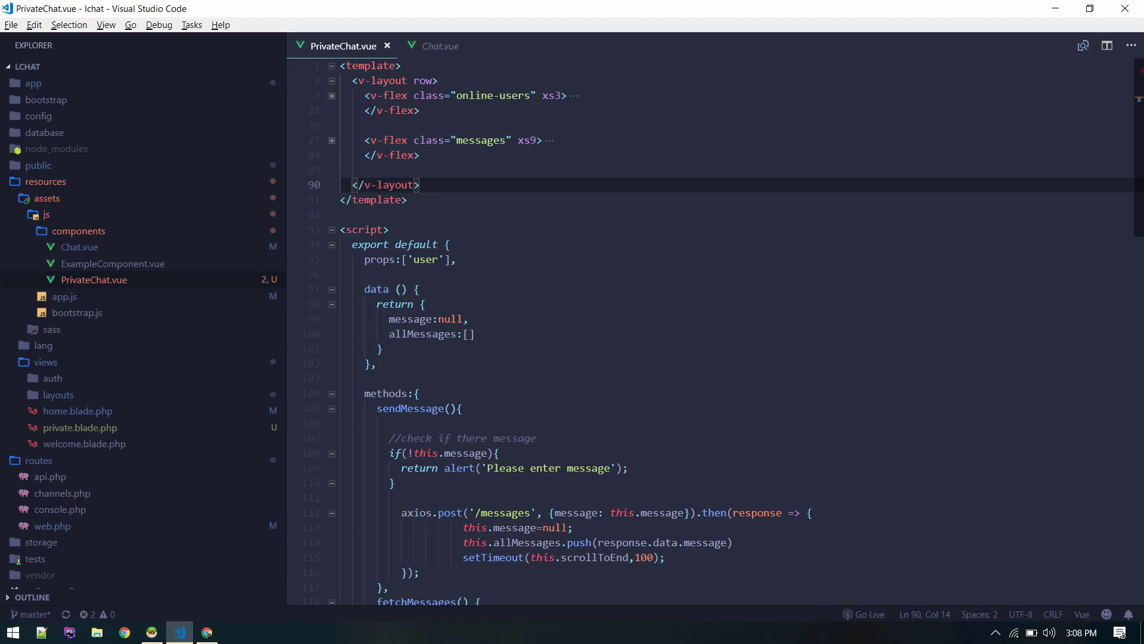
pyautogui.click(331, 230)
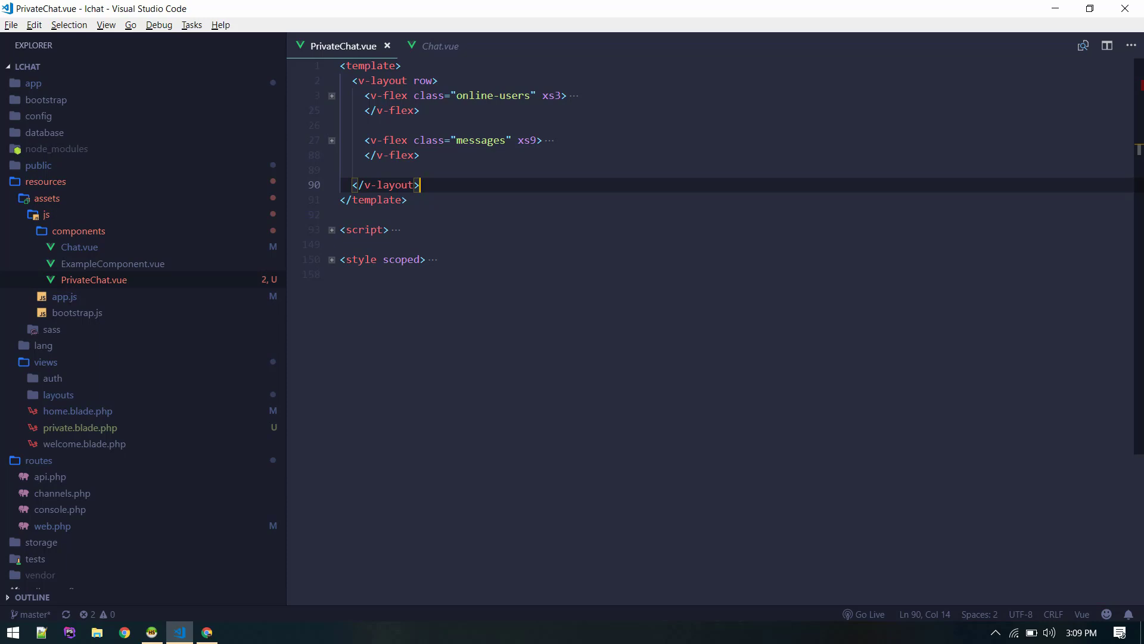
pyautogui.click(331, 140)
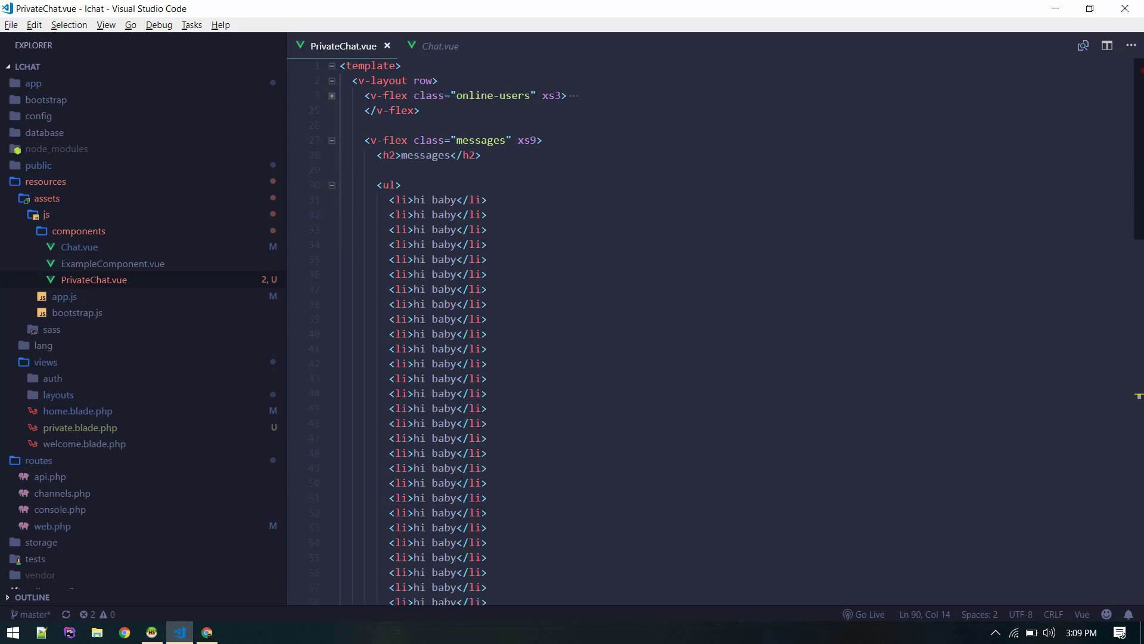
pyautogui.click(332, 185)
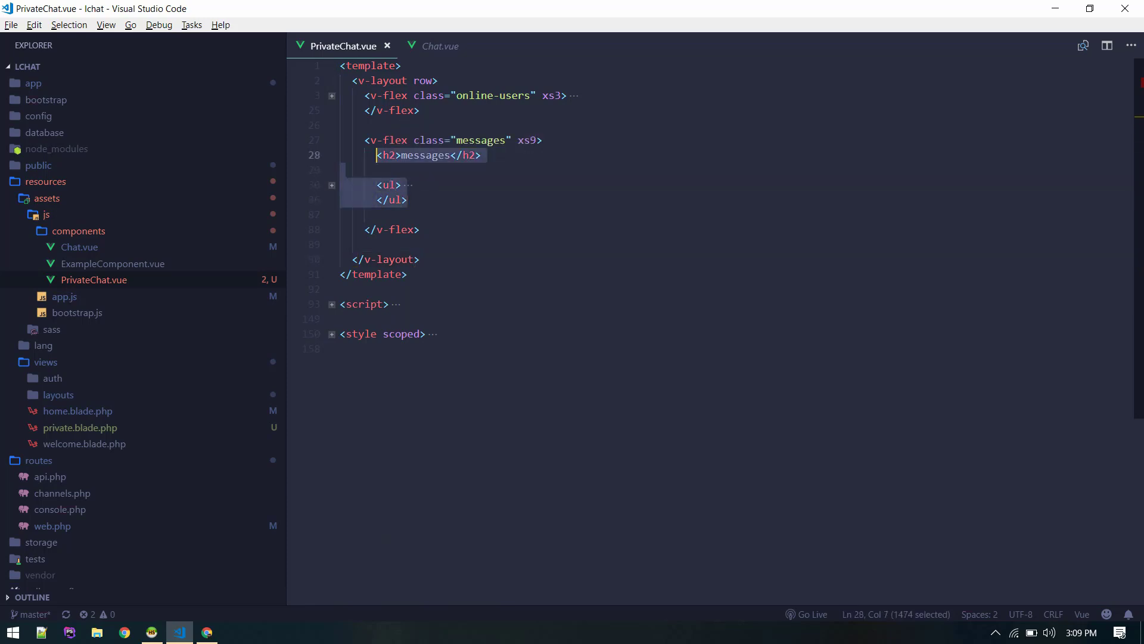
# Replace the placeholder heading and list with the copied v-list over allMessages.
pyautogui.press('Delete')
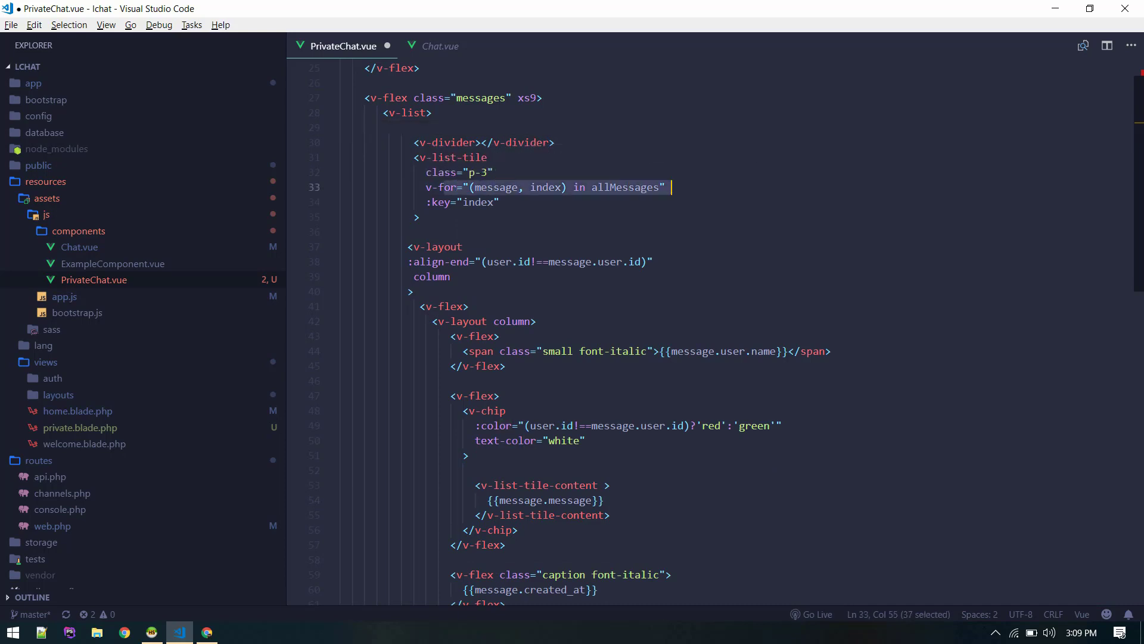
pyautogui.scroll(-3)
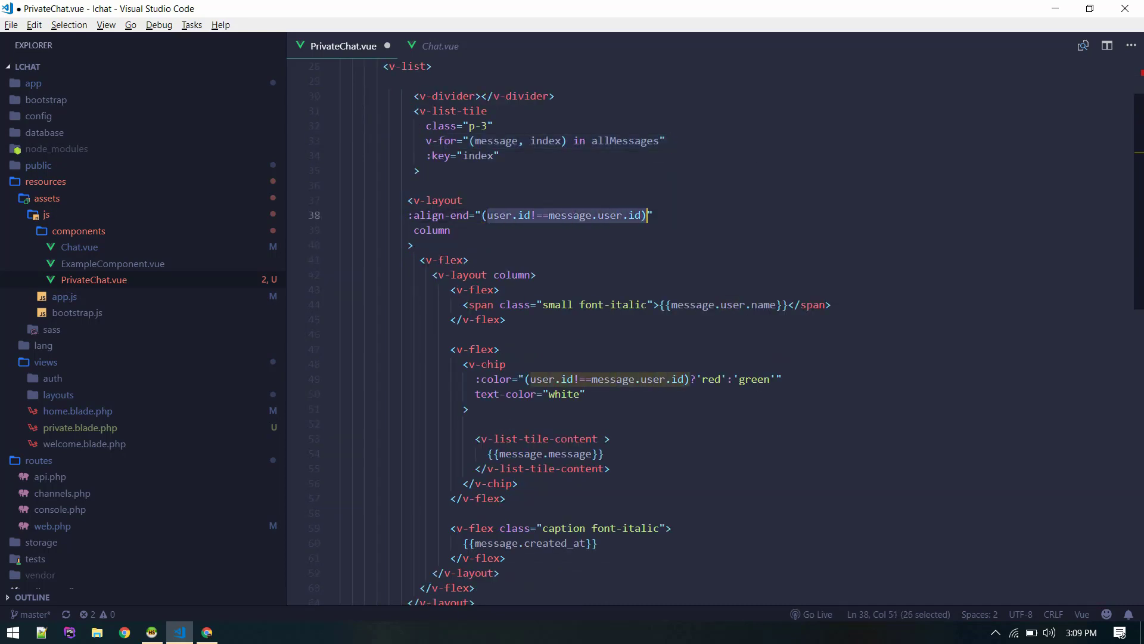
pyautogui.click(411, 244)
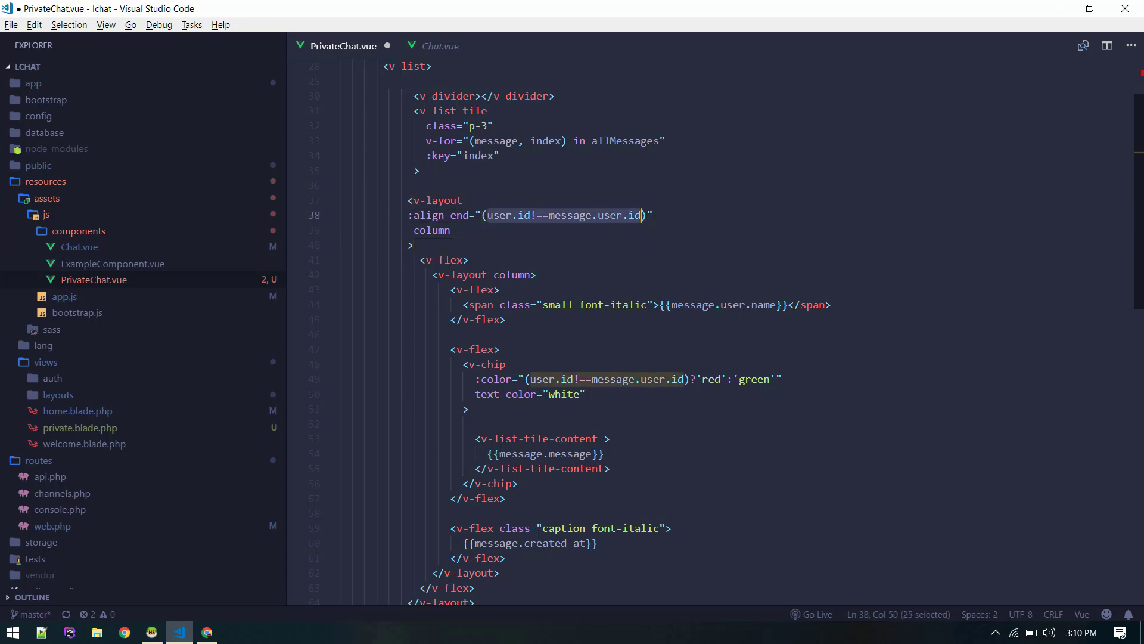
pyautogui.scroll(-3)
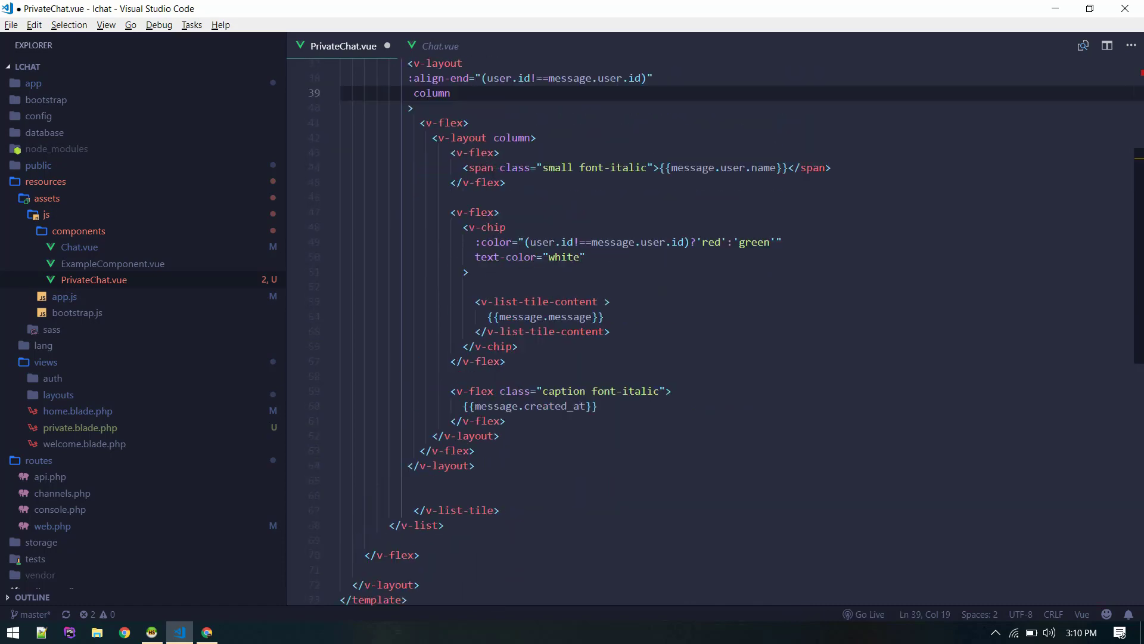
pyautogui.scroll(-3)
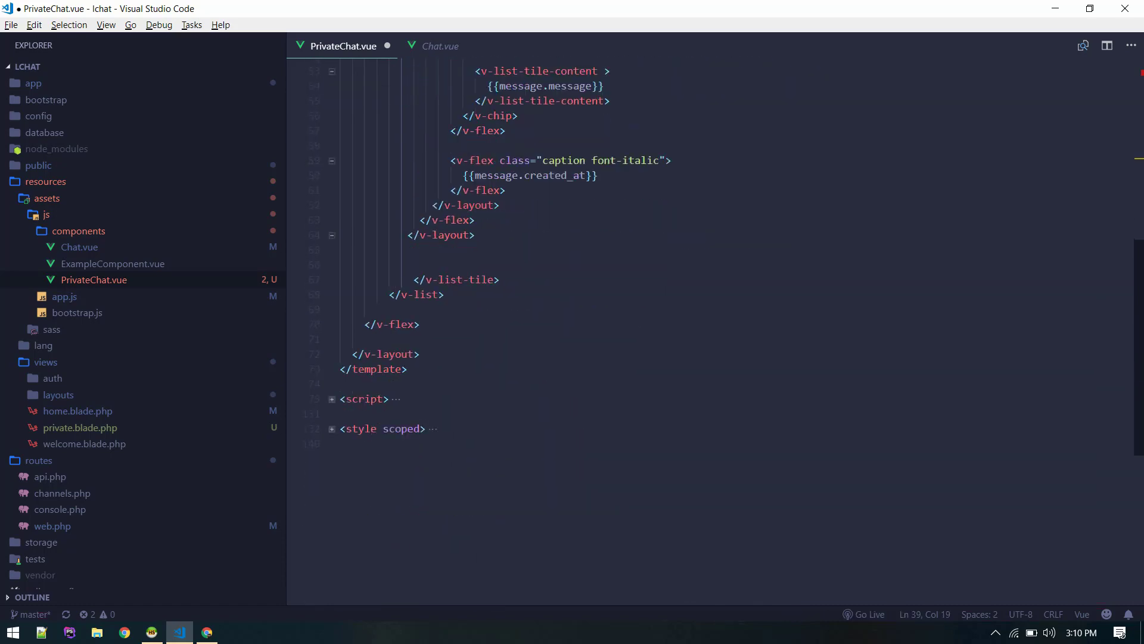
pyautogui.scroll(-3)
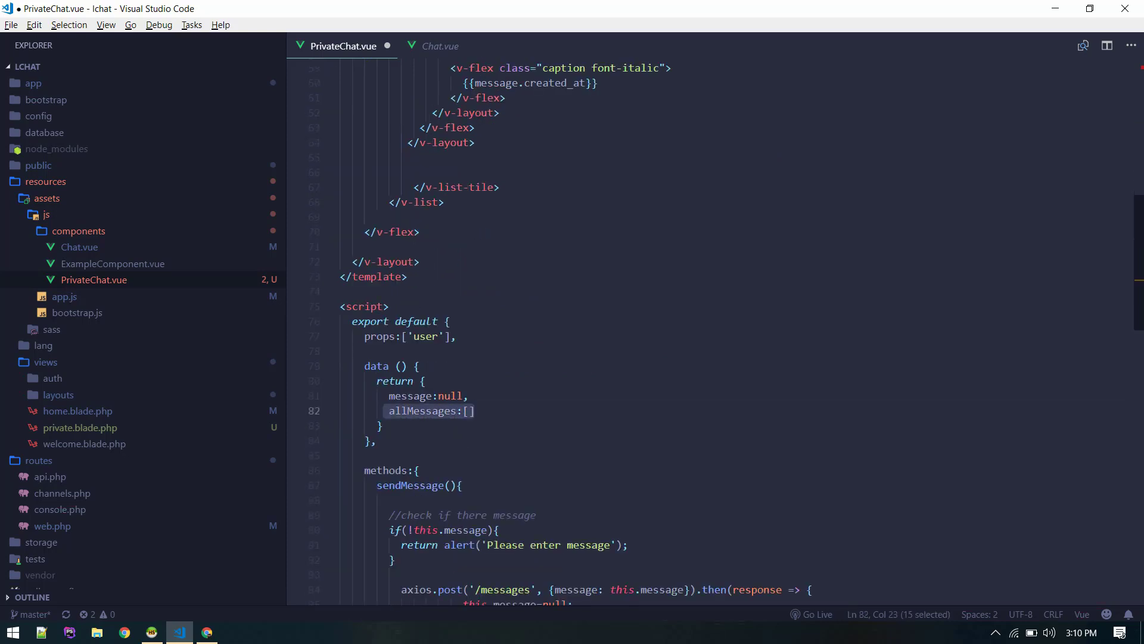
pyautogui.click(439, 46)
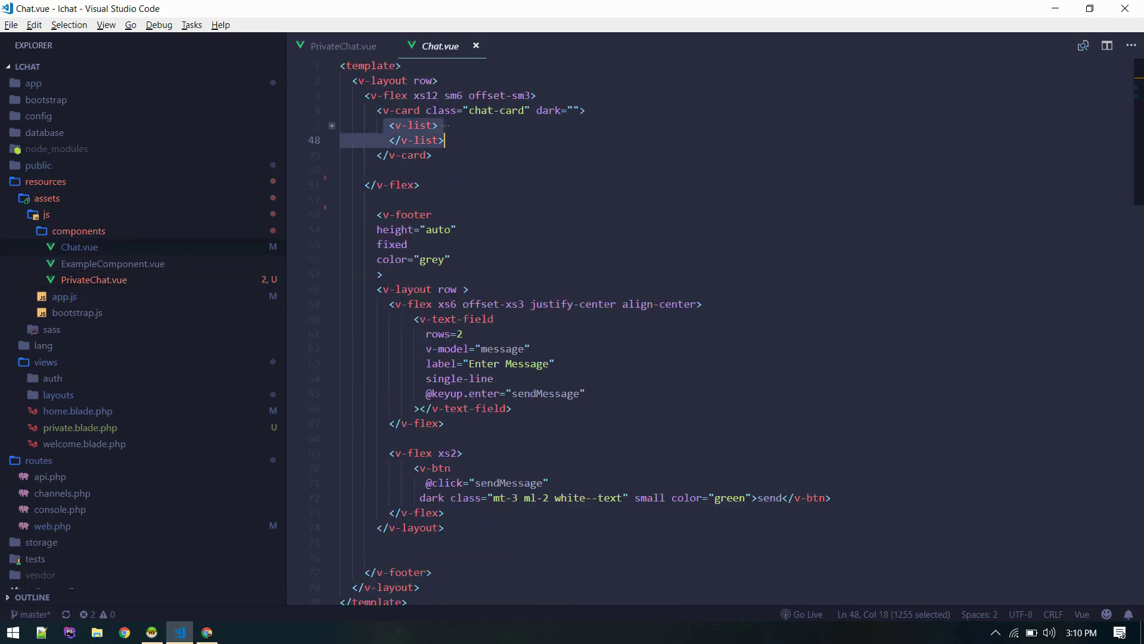
pyautogui.scroll(-3)
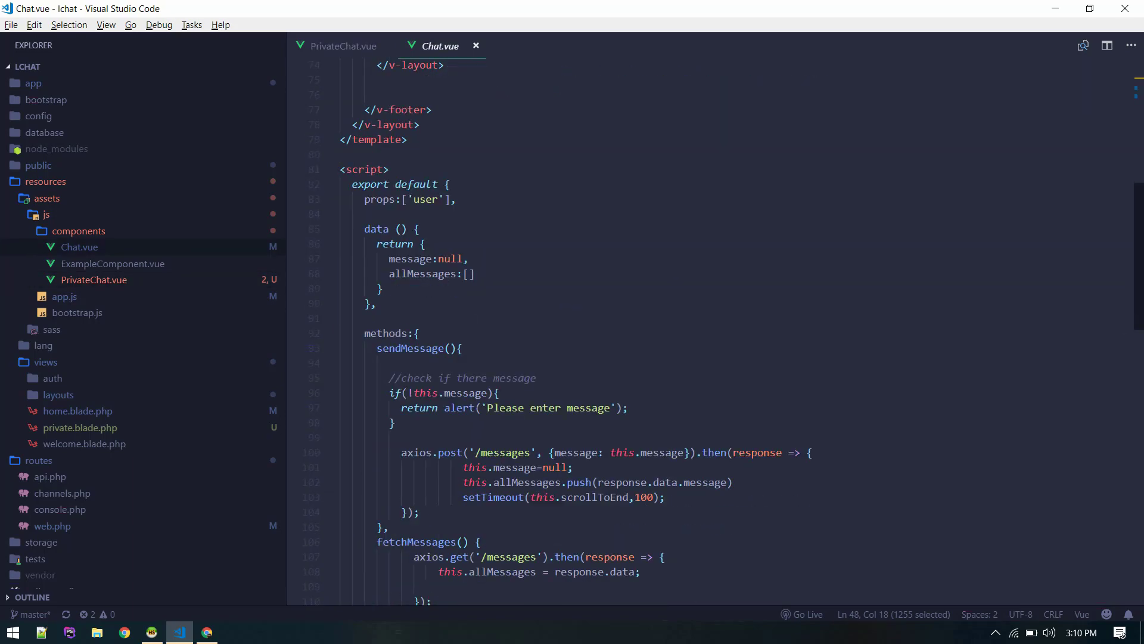
pyautogui.scroll(-3)
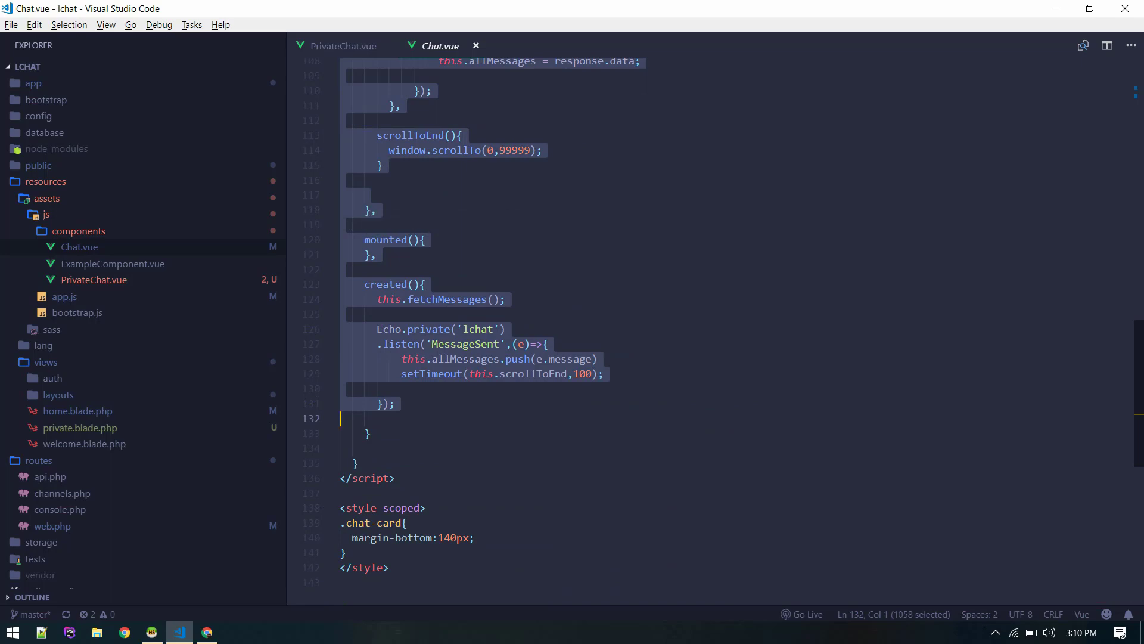
pyautogui.click(343, 46)
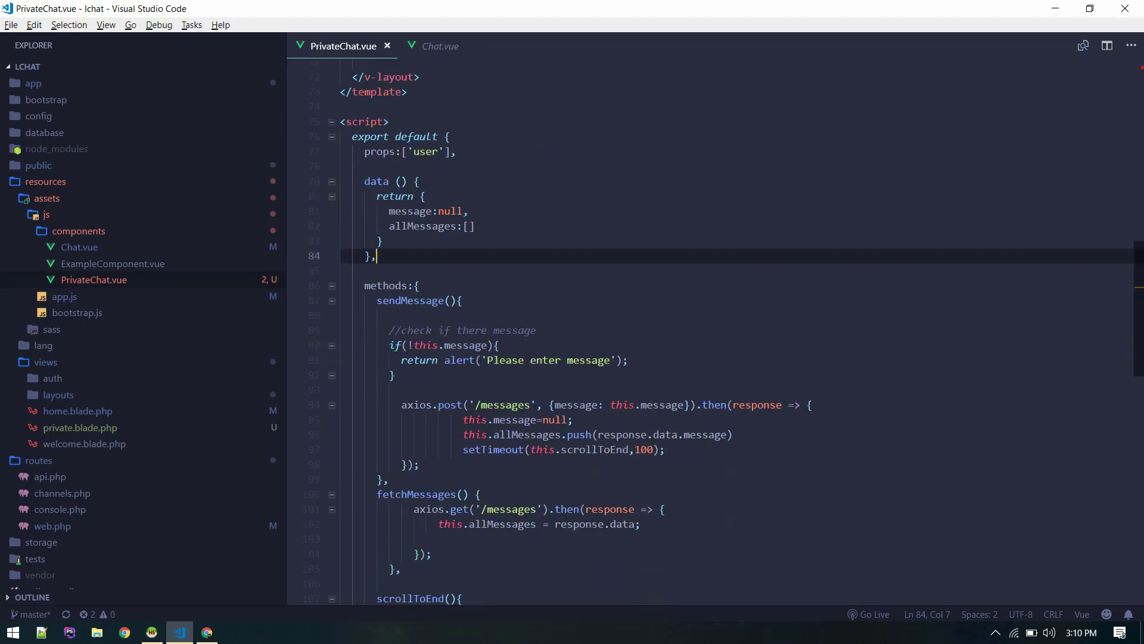
pyautogui.click(331, 301)
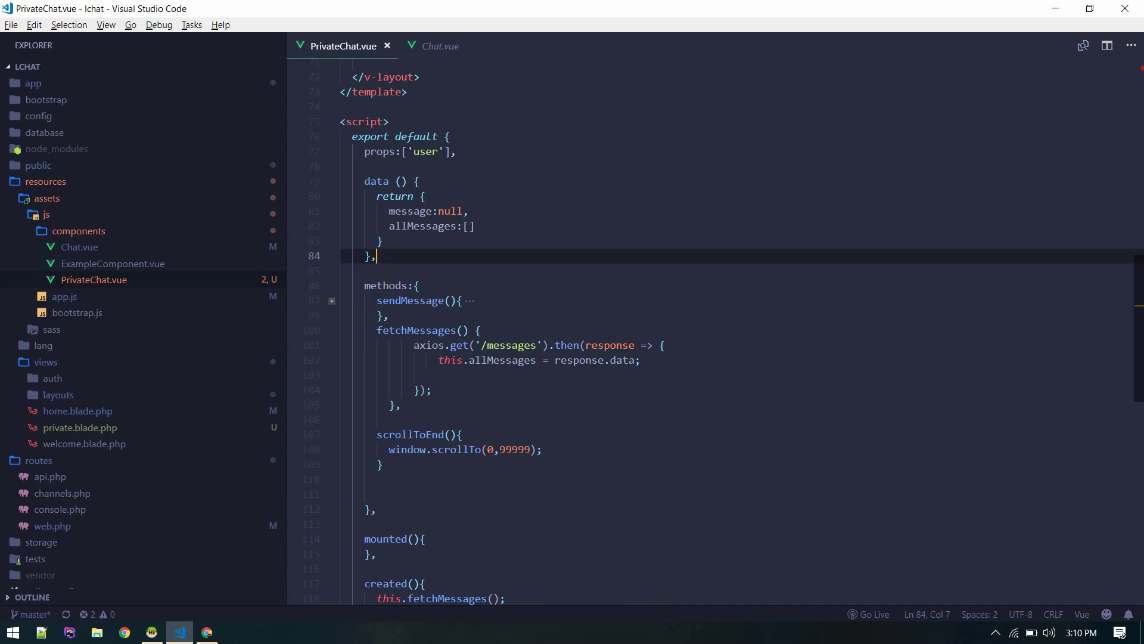
pyautogui.doubleClick(429, 344)
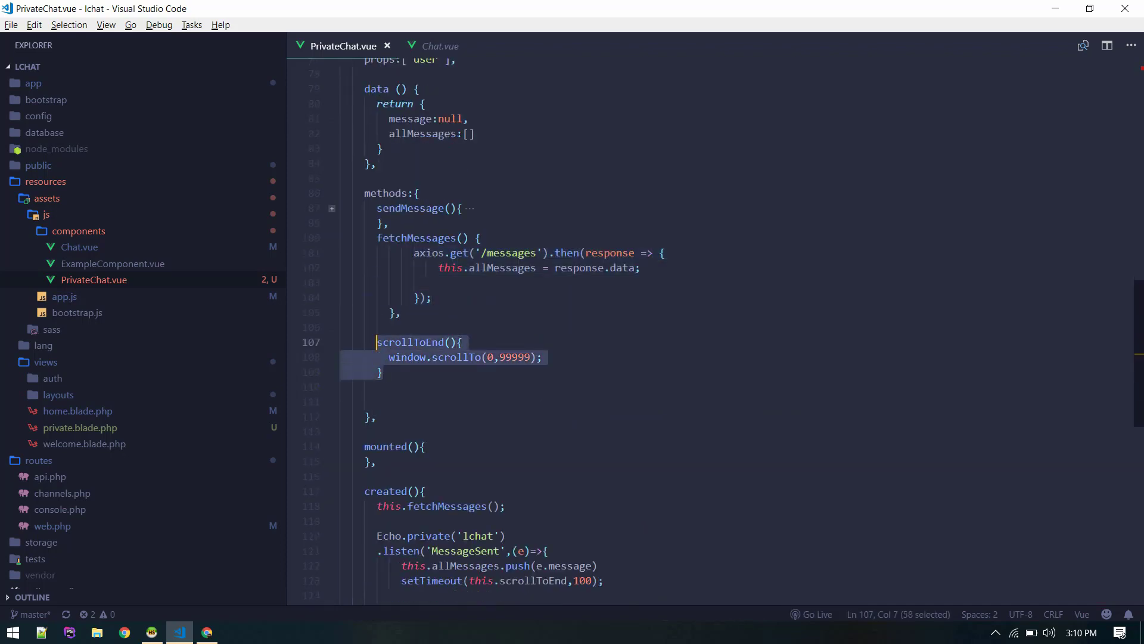
pyautogui.scroll(-3)
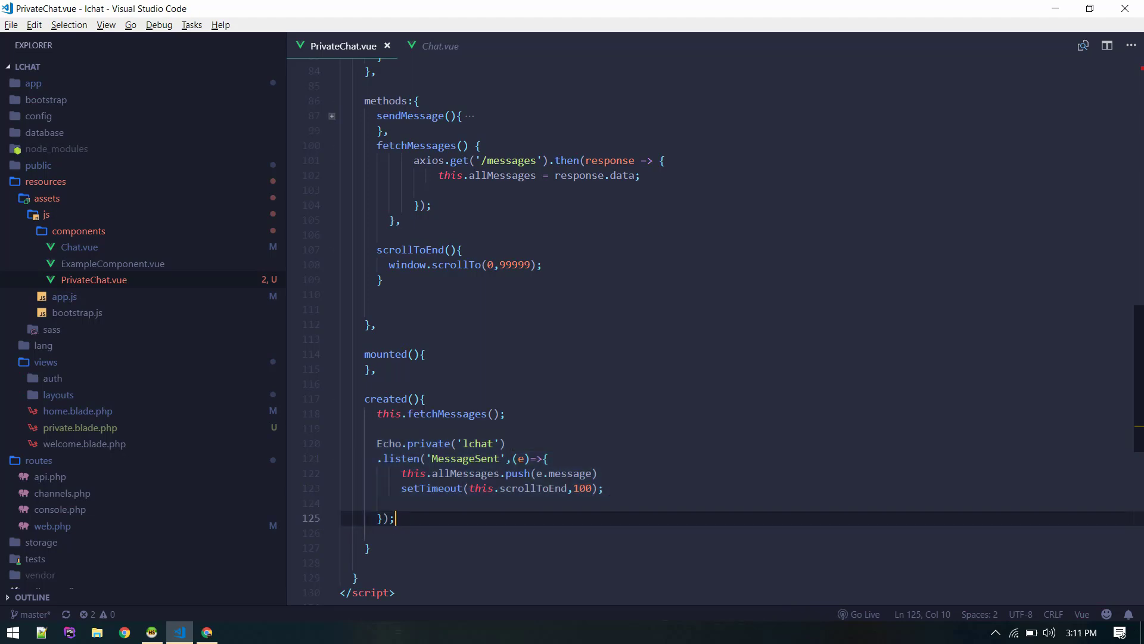
pyautogui.scroll(3)
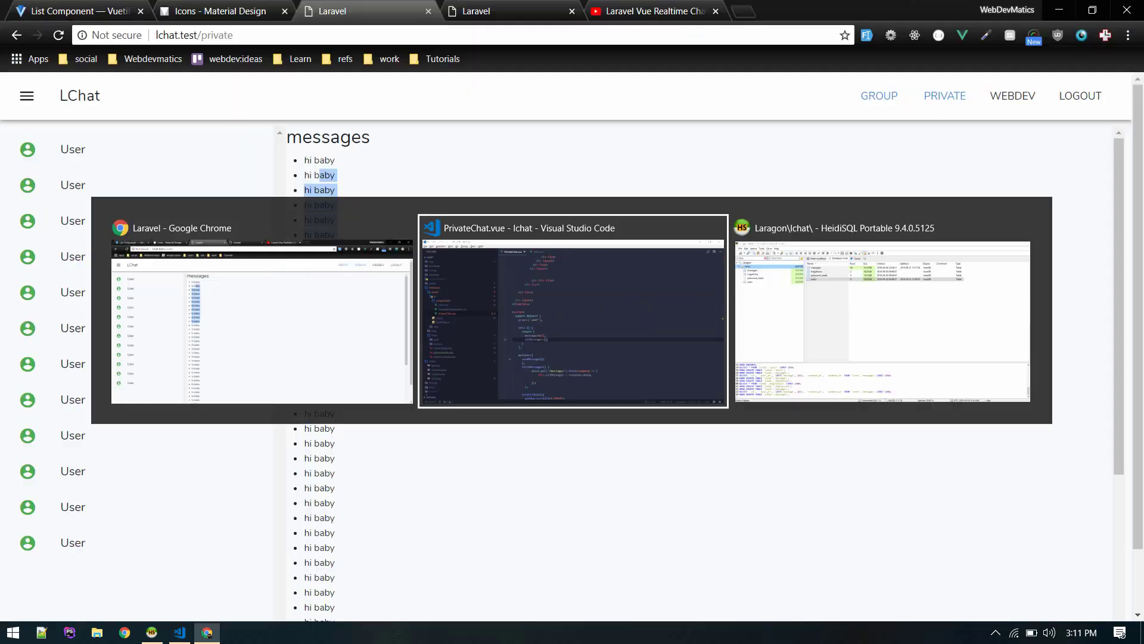
pyautogui.click(572, 314)
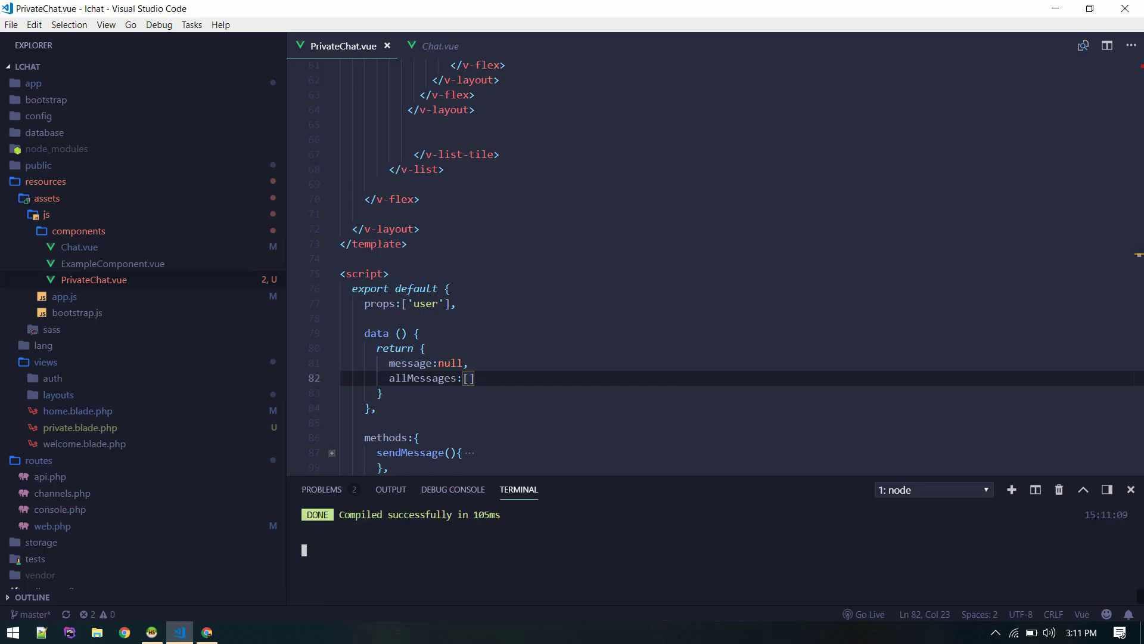
pyautogui.click(206, 631)
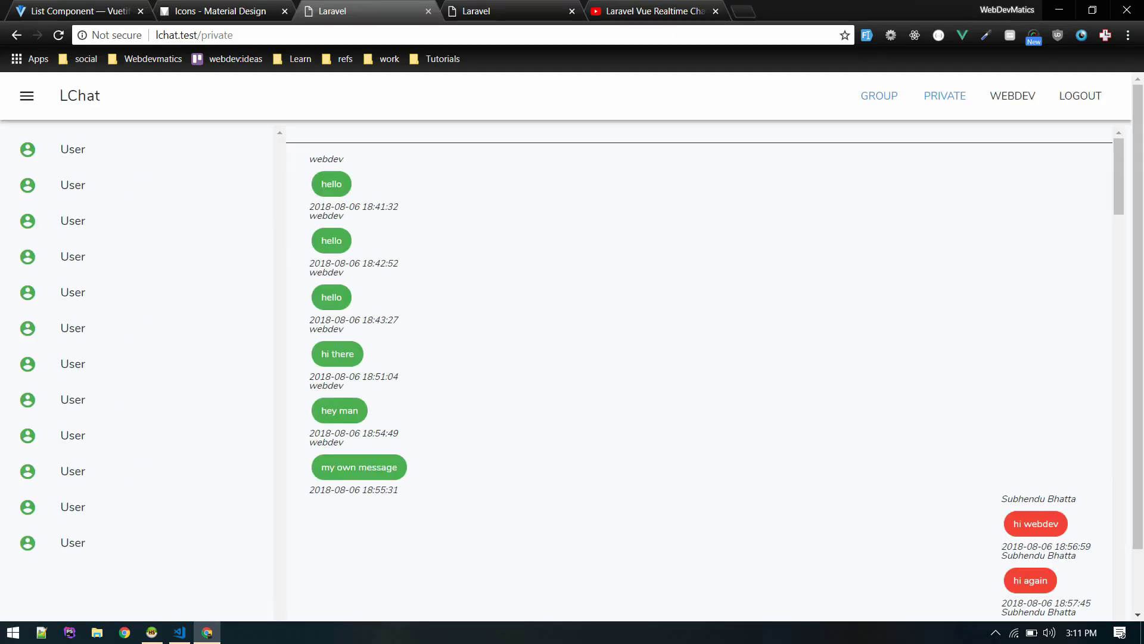
pyautogui.scroll(-3)
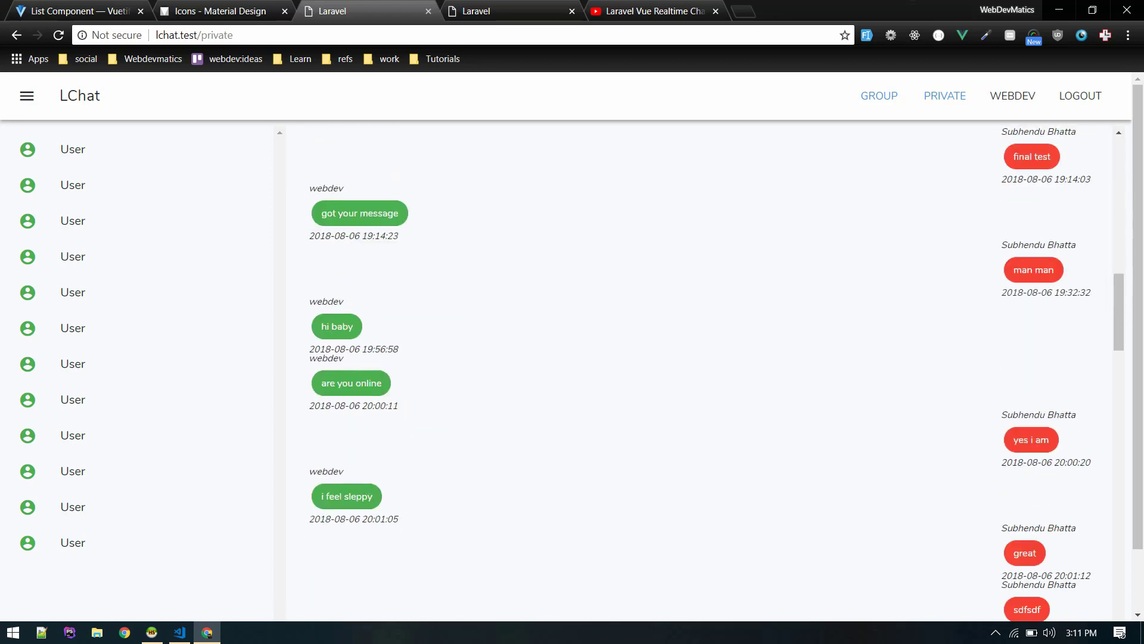
pyautogui.scroll(3)
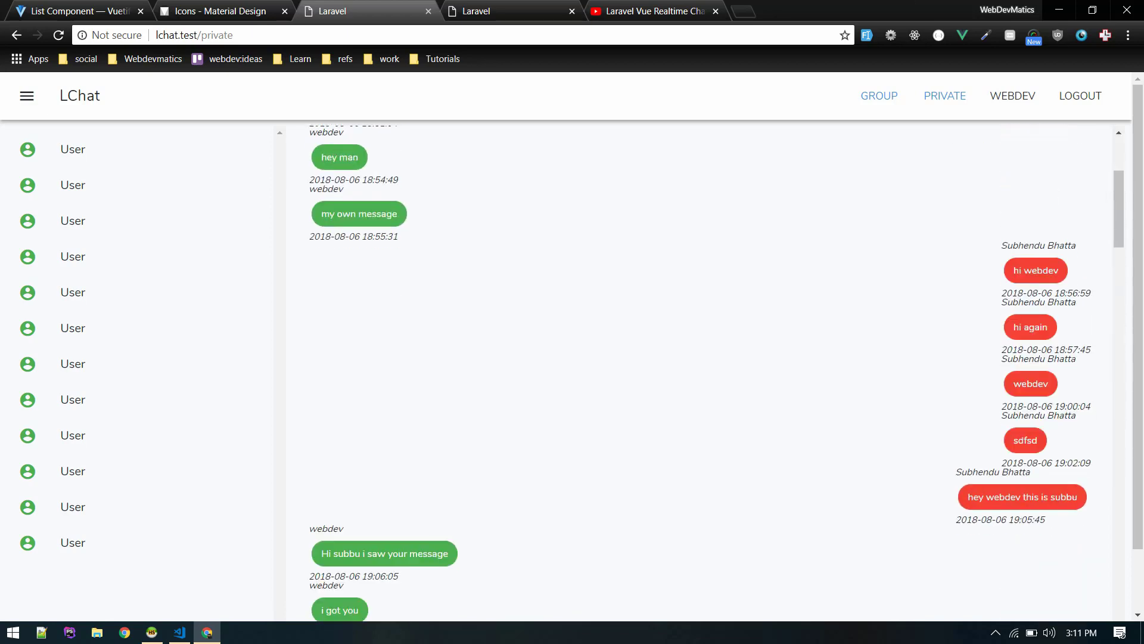
pyautogui.scroll(-3)
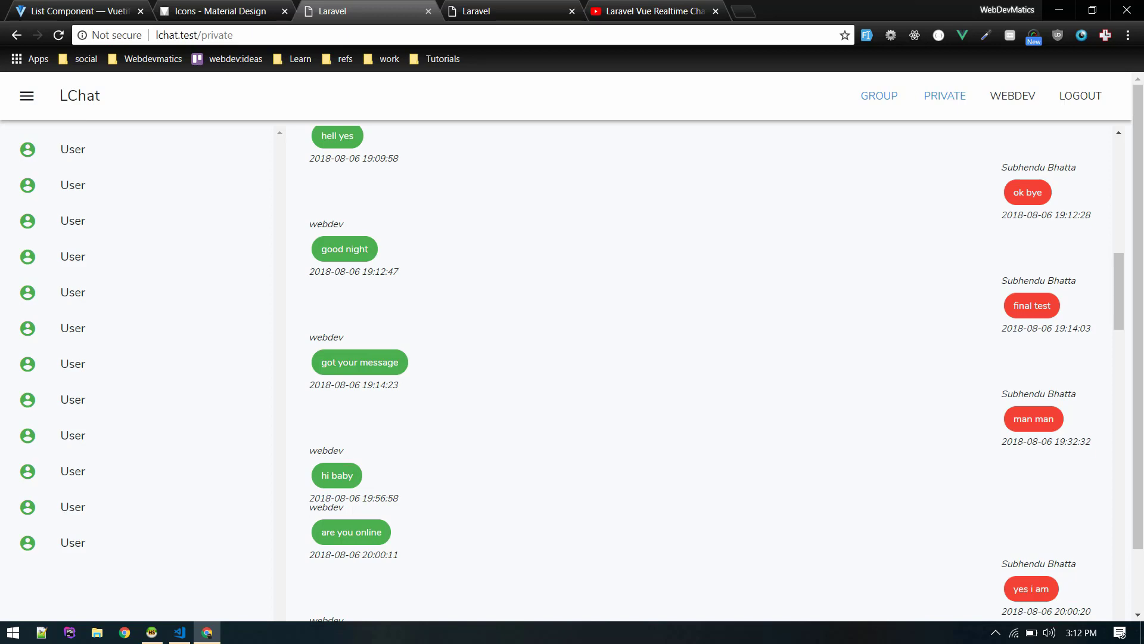
pyautogui.scroll(3)
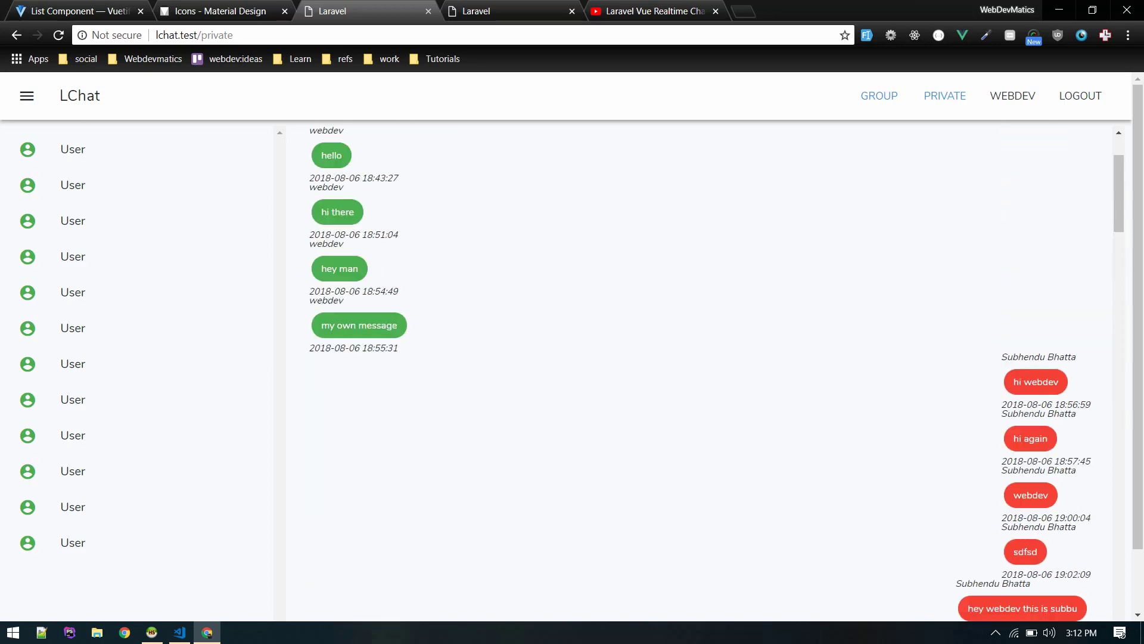
pyautogui.scroll(3)
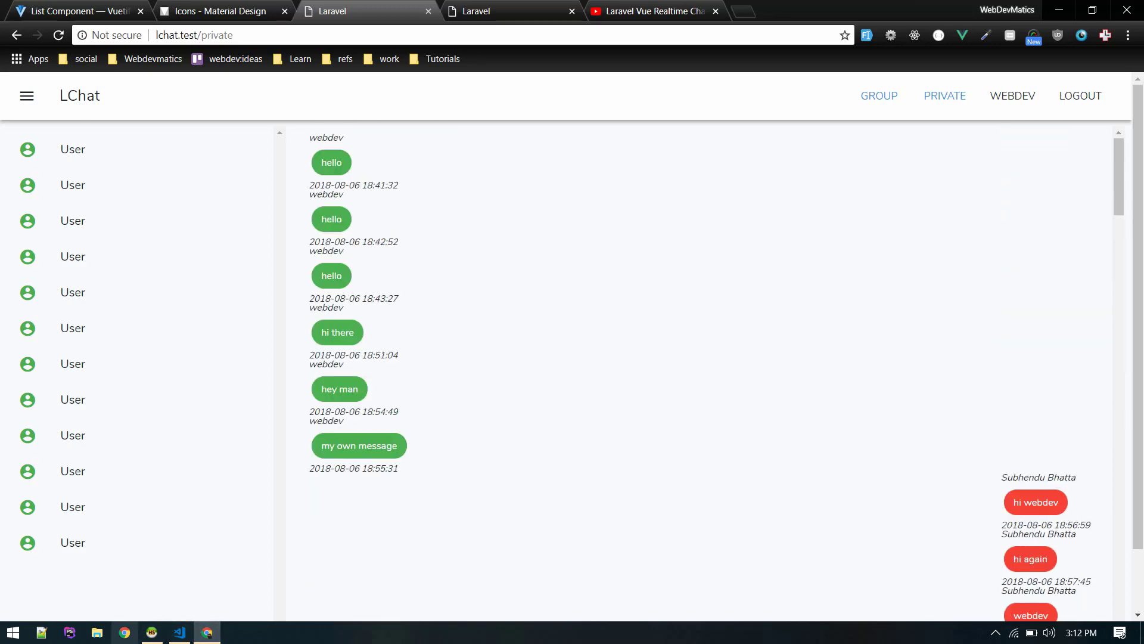
# Open the lchat messages table in HeidiSQL and inspect message rows' user_id values.
pyautogui.click(151, 632)
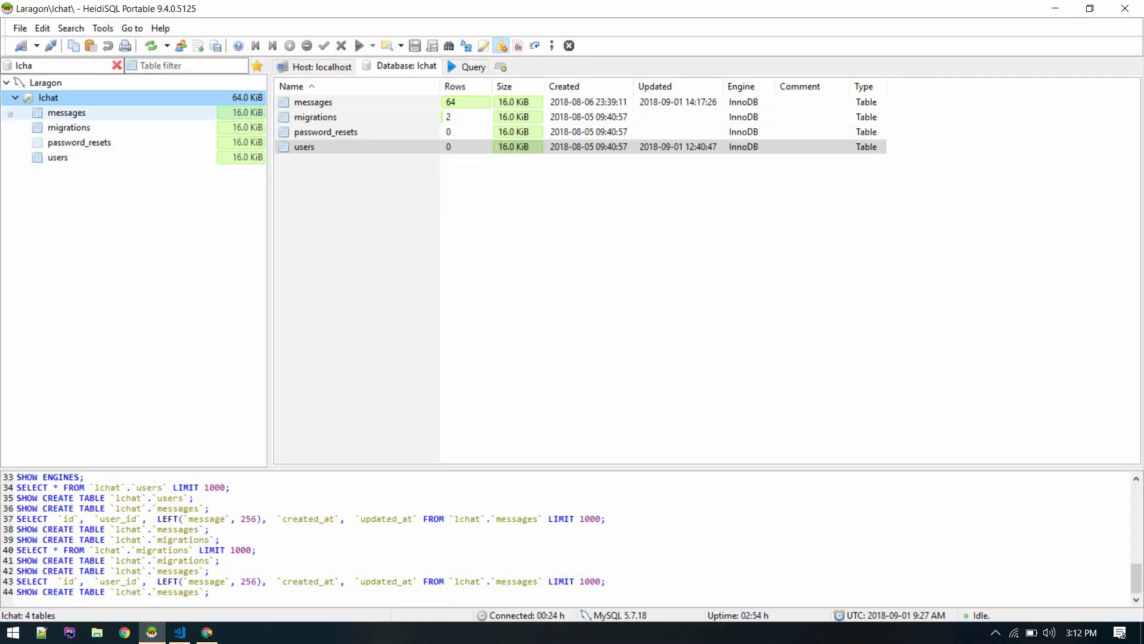
pyautogui.doubleClick(67, 112)
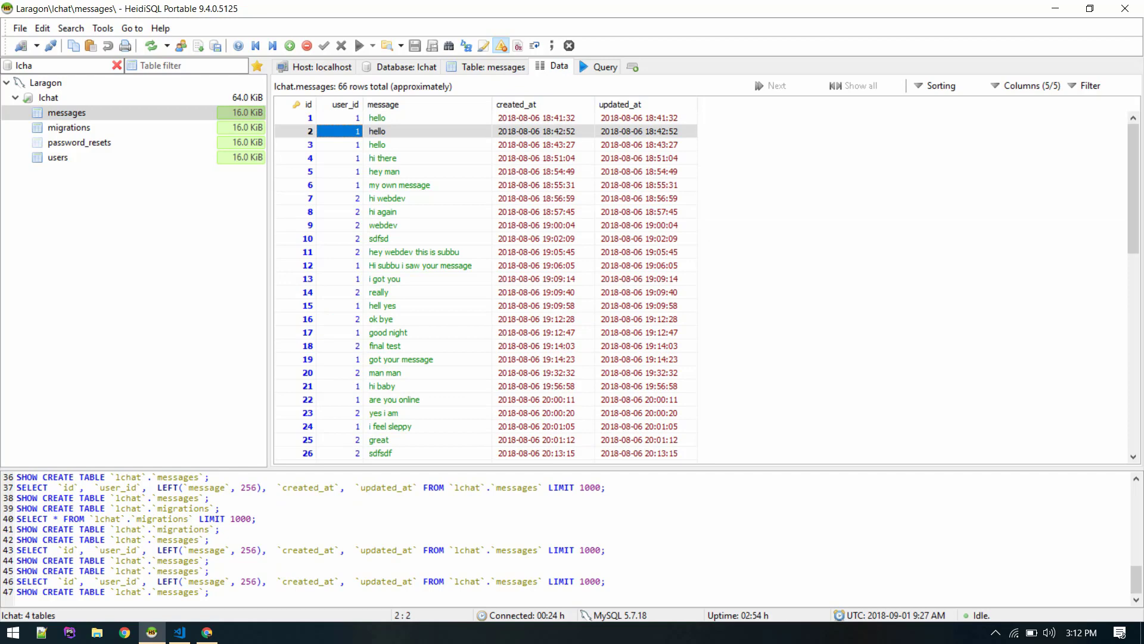
pyautogui.click(379, 292)
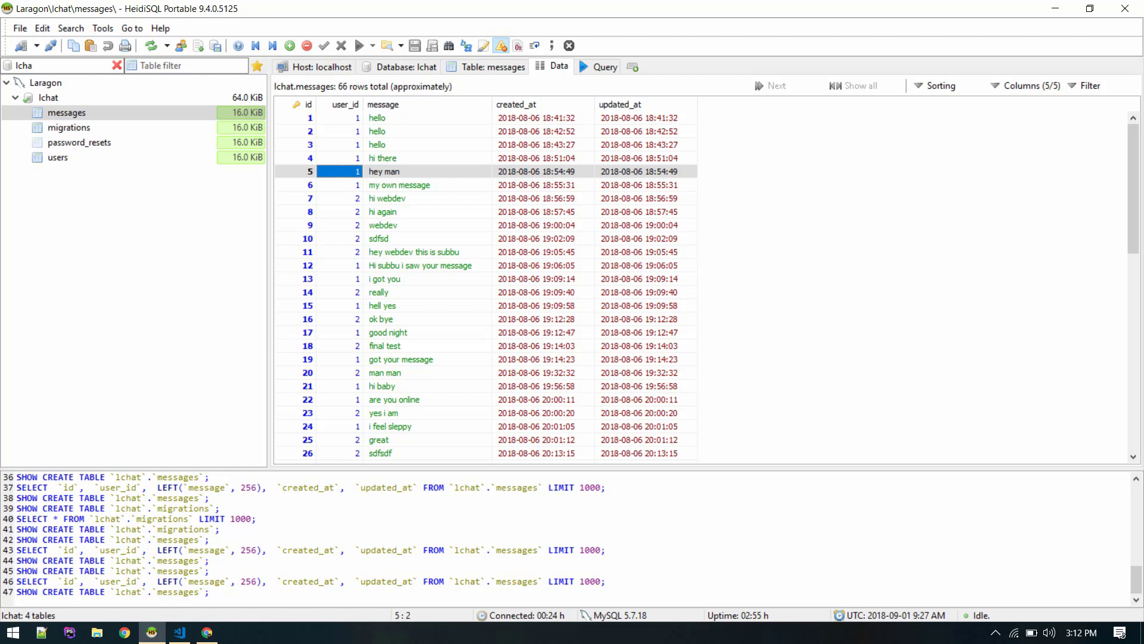
pyautogui.click(207, 631)
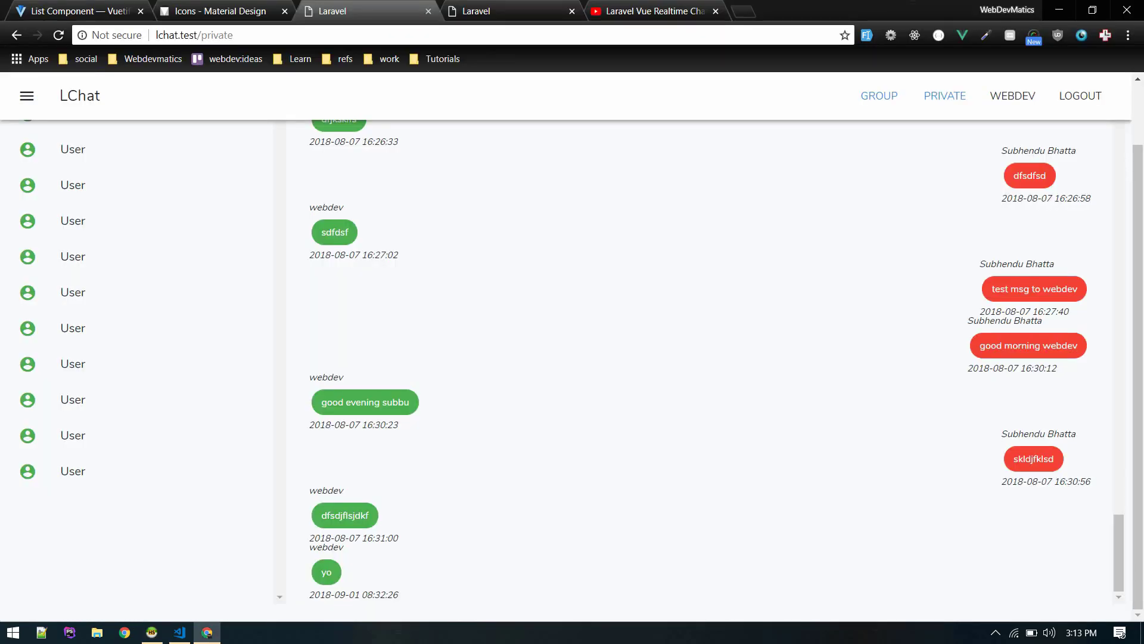
# Open Chat.vue's v-footer message-entry markup to copy it.
pyautogui.click(178, 631)
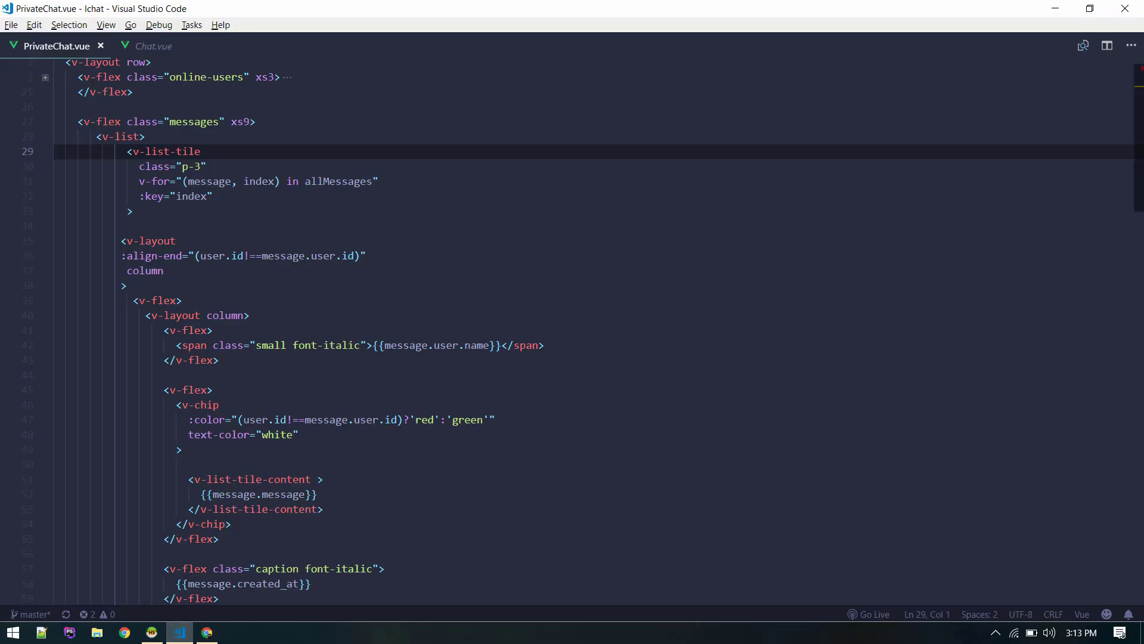
pyautogui.click(153, 46)
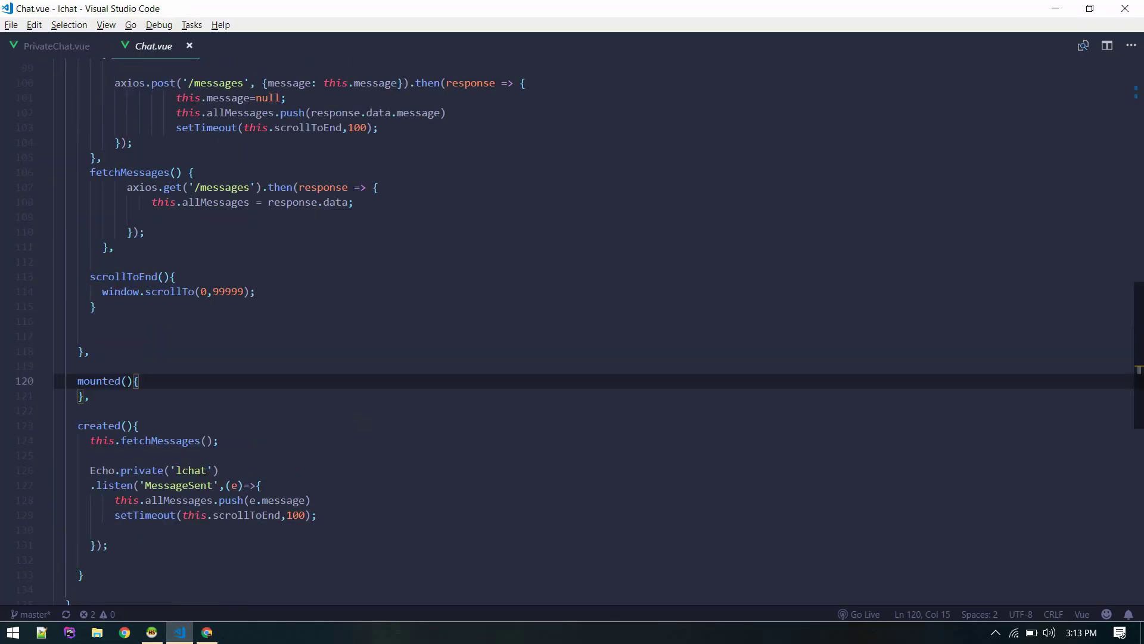
pyautogui.scroll(3)
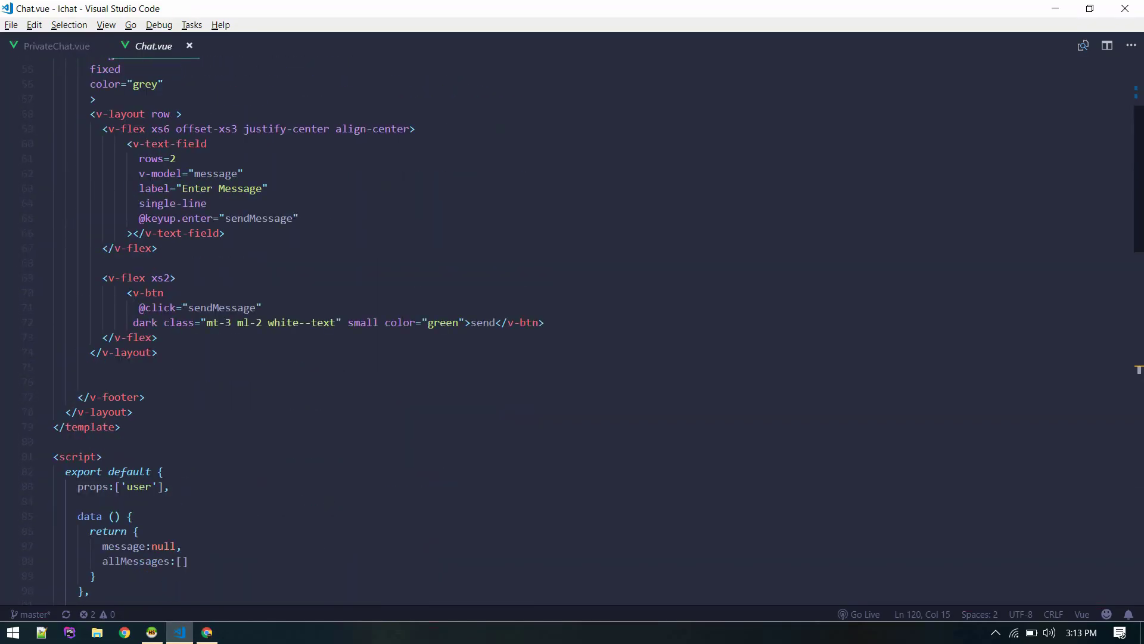
pyautogui.scroll(3)
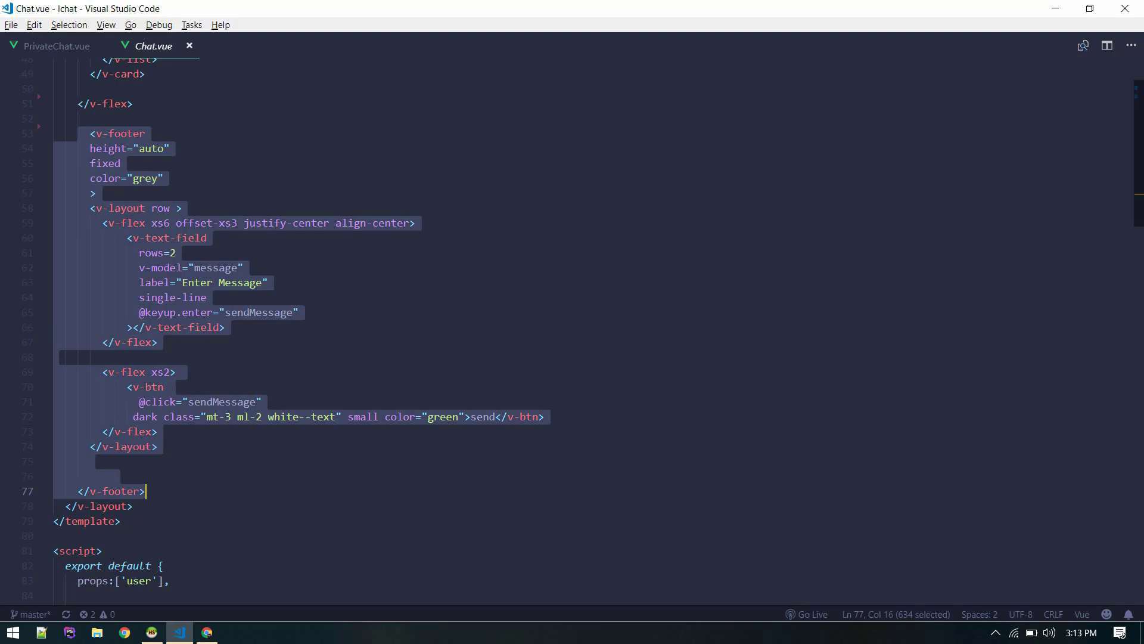
pyautogui.click(207, 631)
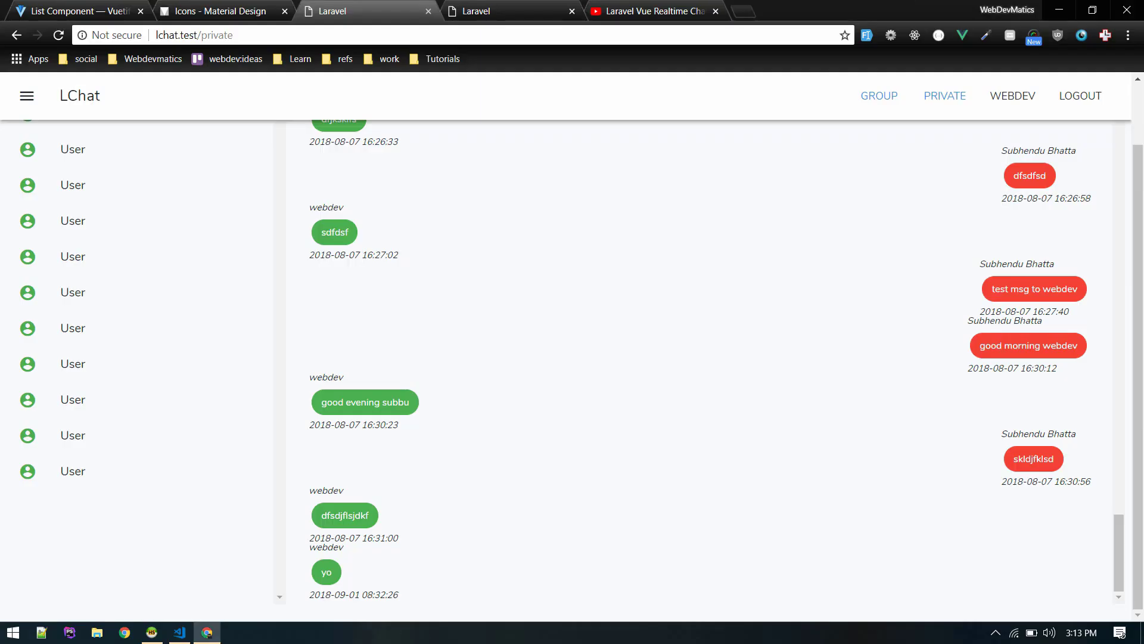
pyautogui.click(179, 632)
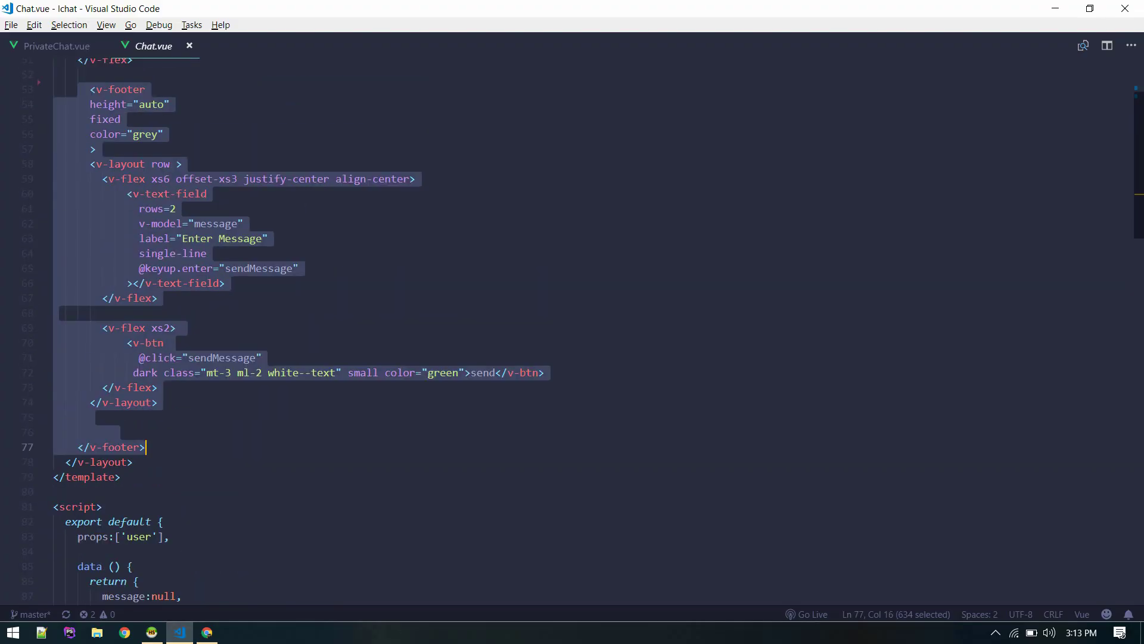
# Paste the footer below PrivateChat.vue's v-list with class="mt-5" and check the browser.
pyautogui.click(56, 45)
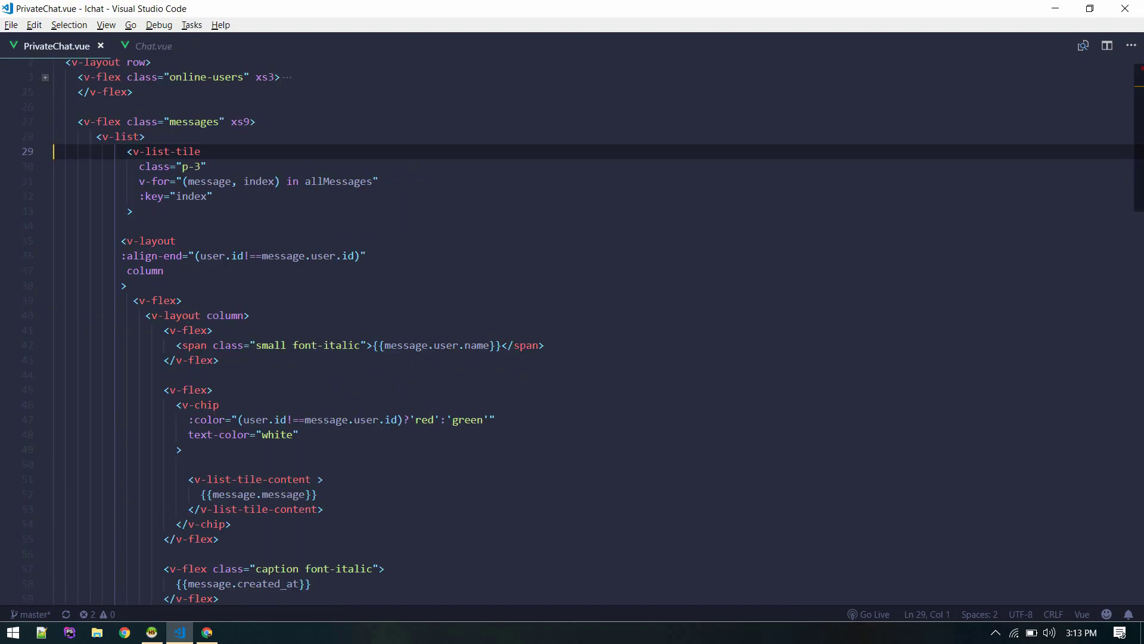
pyautogui.moveTo(45, 151)
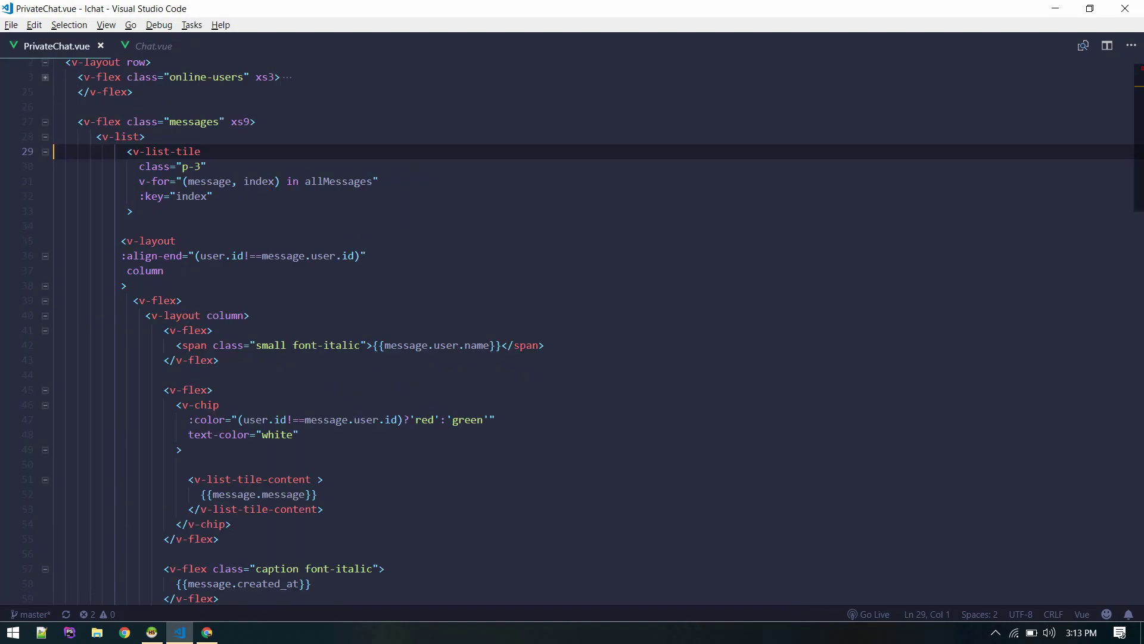
pyautogui.click(43, 122)
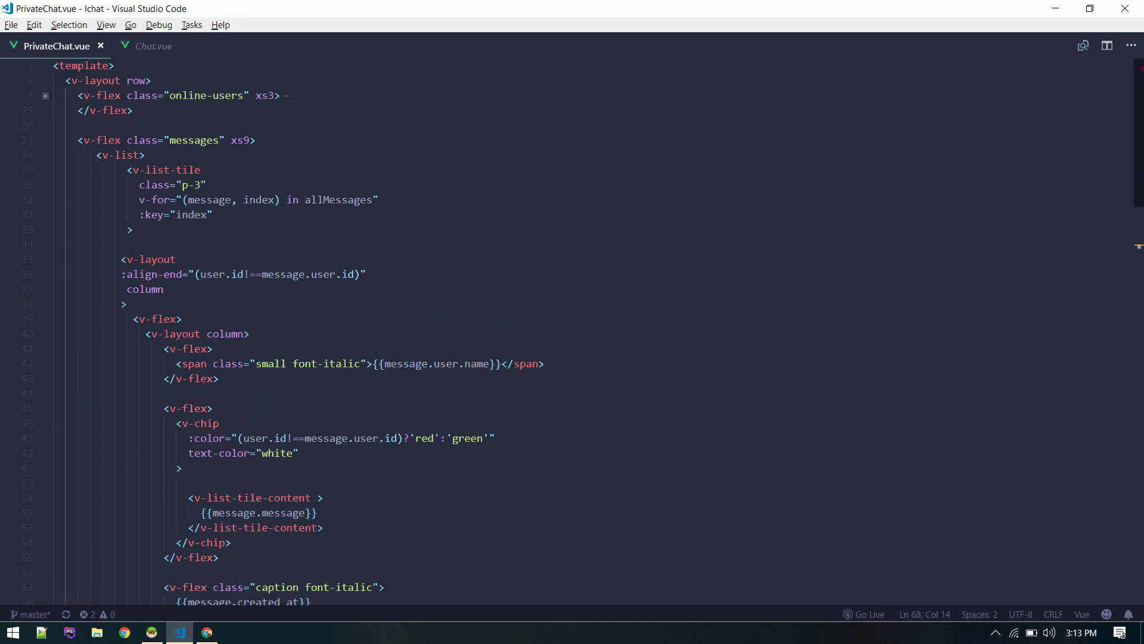
pyautogui.click(45, 155)
pyautogui.write('single-line')
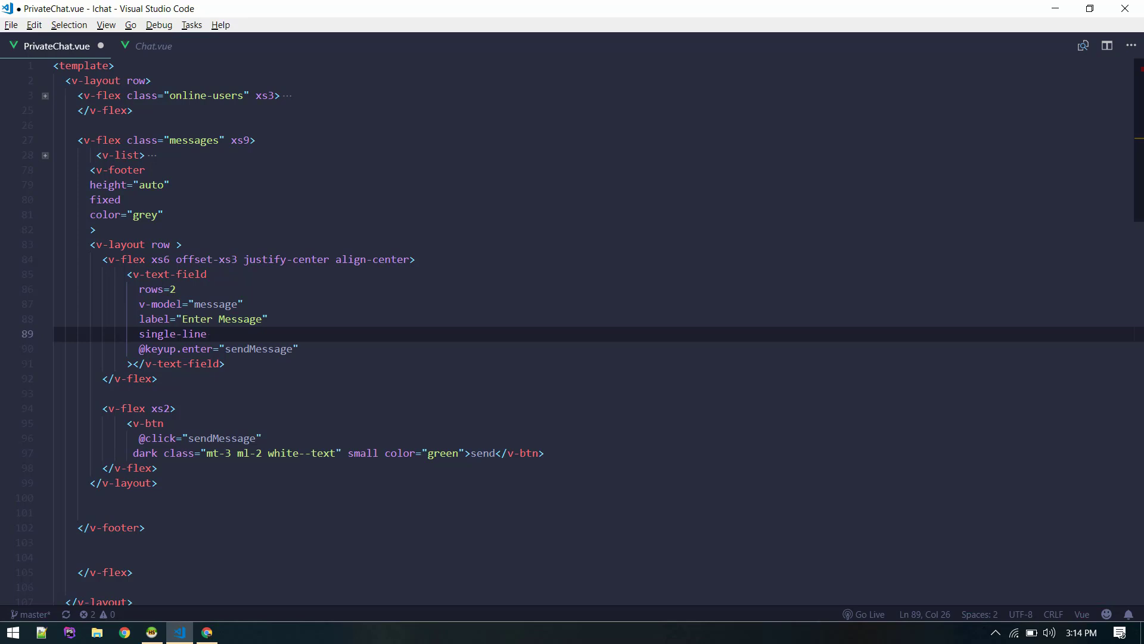
pyautogui.write('class="mt-5"')
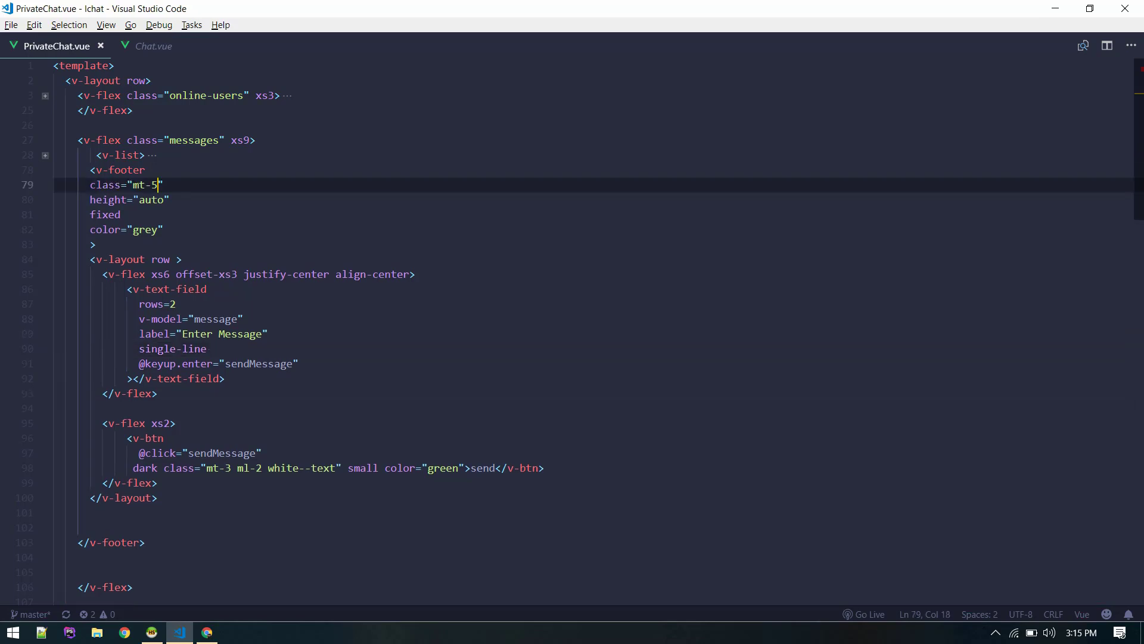
pyautogui.click(207, 632)
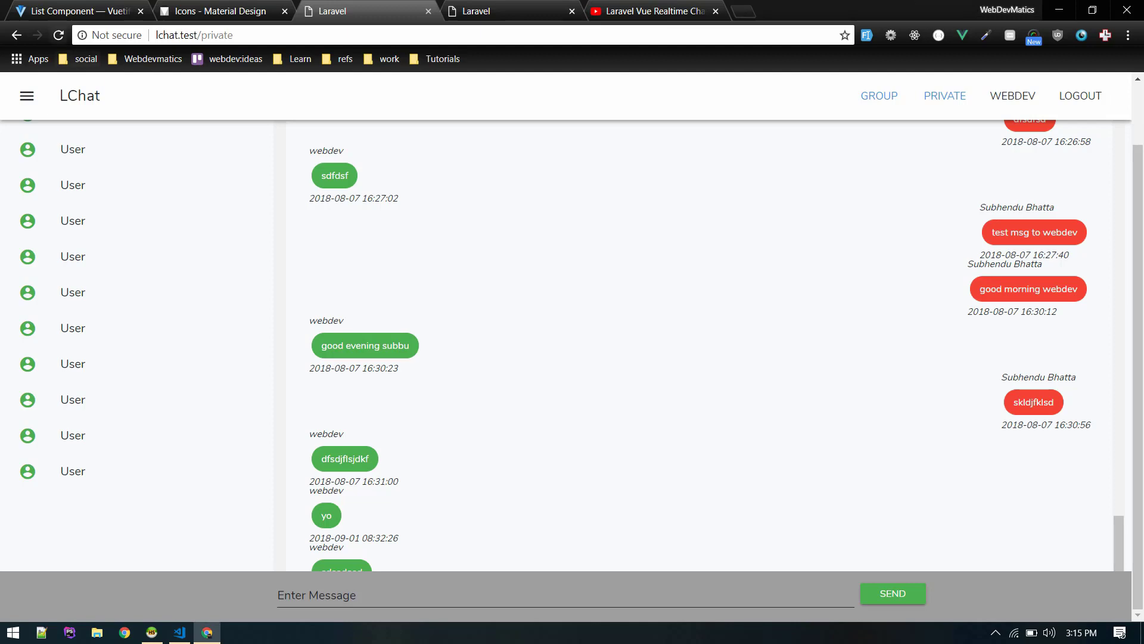
# Change the footer's mt-5 class to a mb- margin class.
pyautogui.click(178, 631)
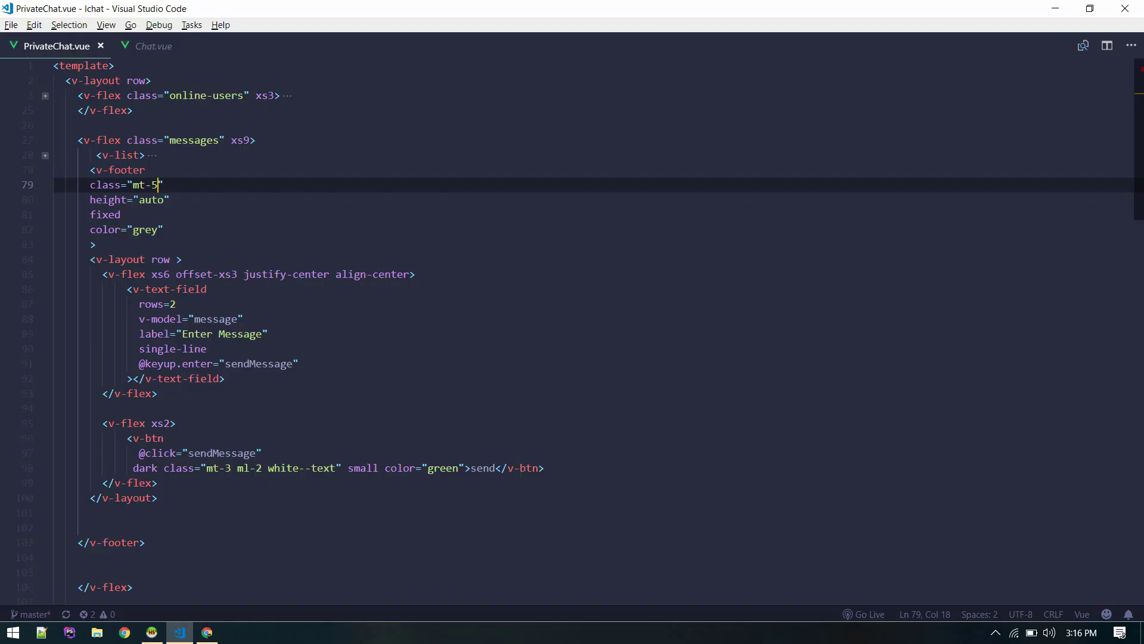
pyautogui.press('Backspace')
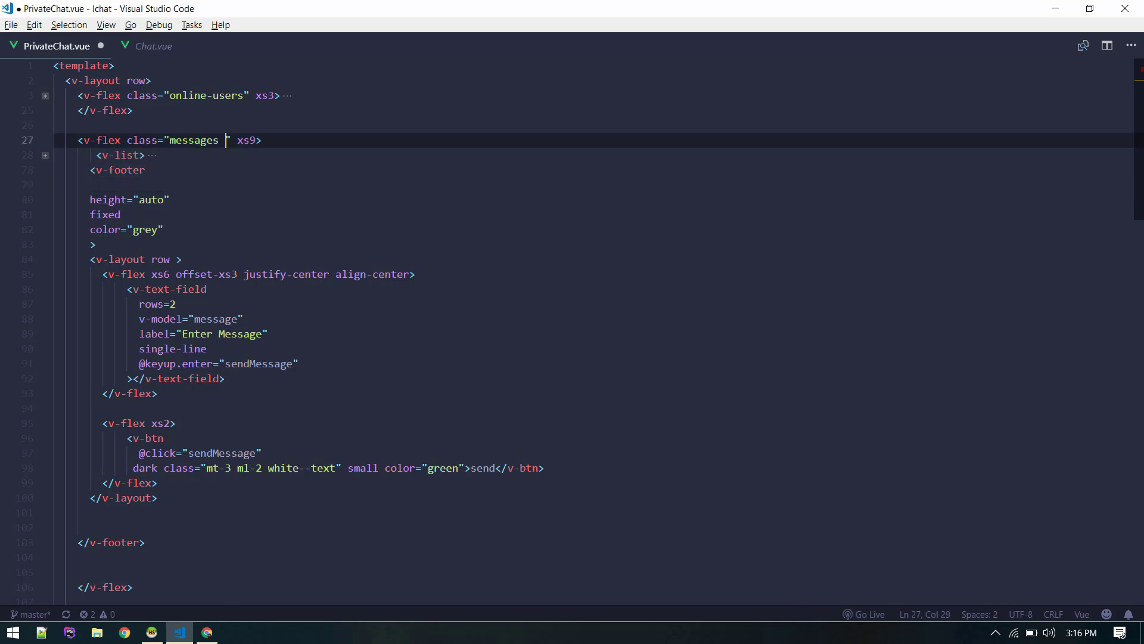
pyautogui.write('mb-')
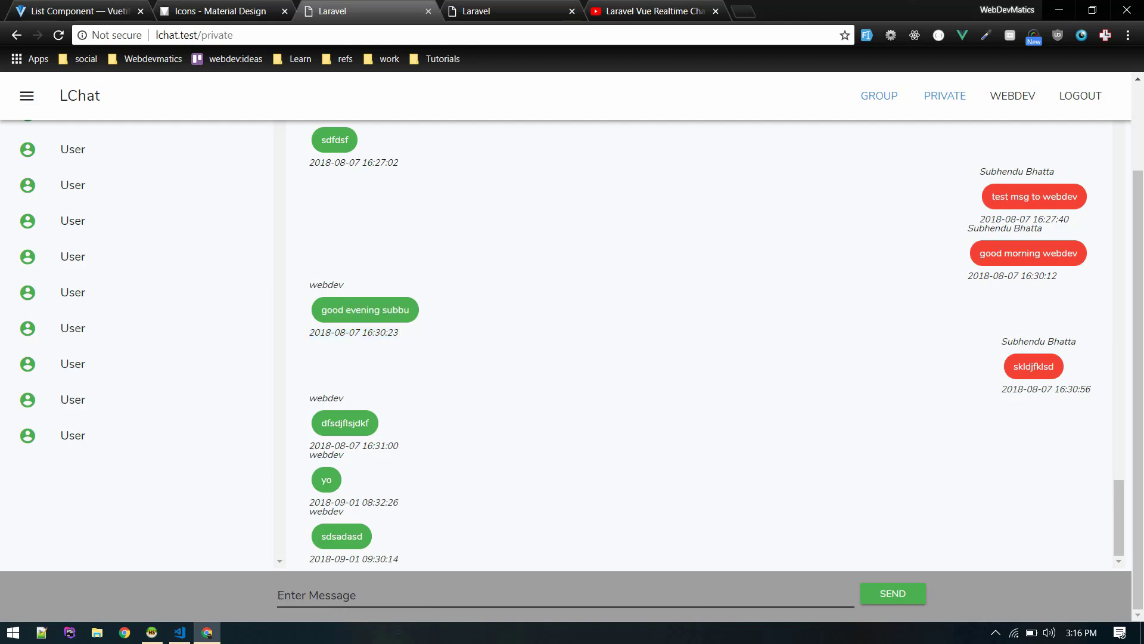
# Send the test message 'dffgdgdfi' from the private chat page.
pyautogui.write('dffgdgdfi')
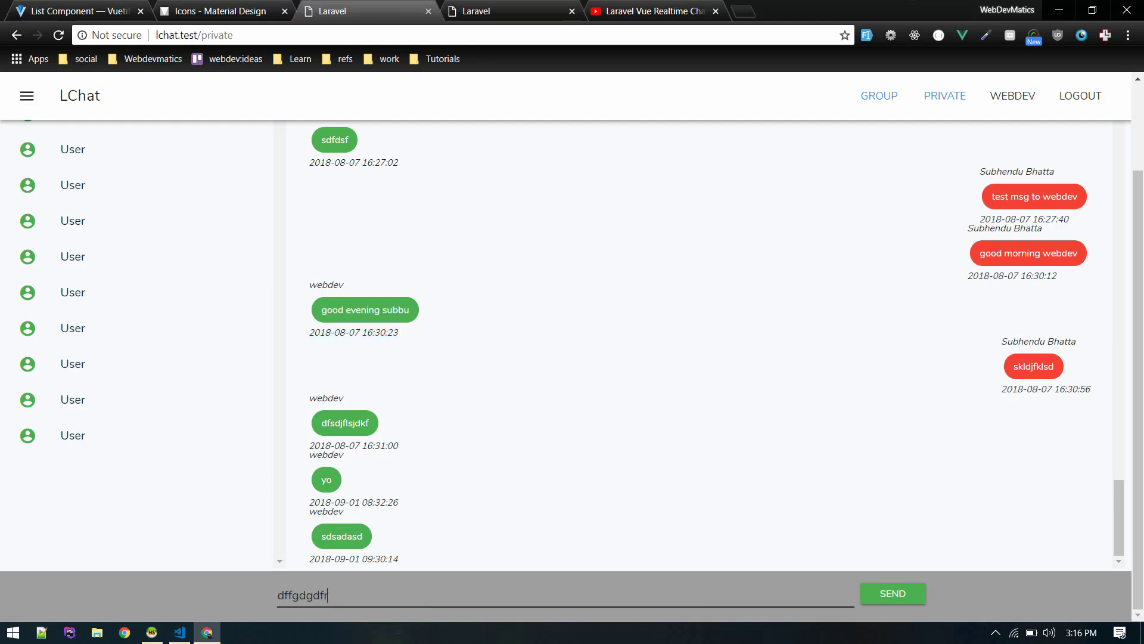
pyautogui.click(891, 592)
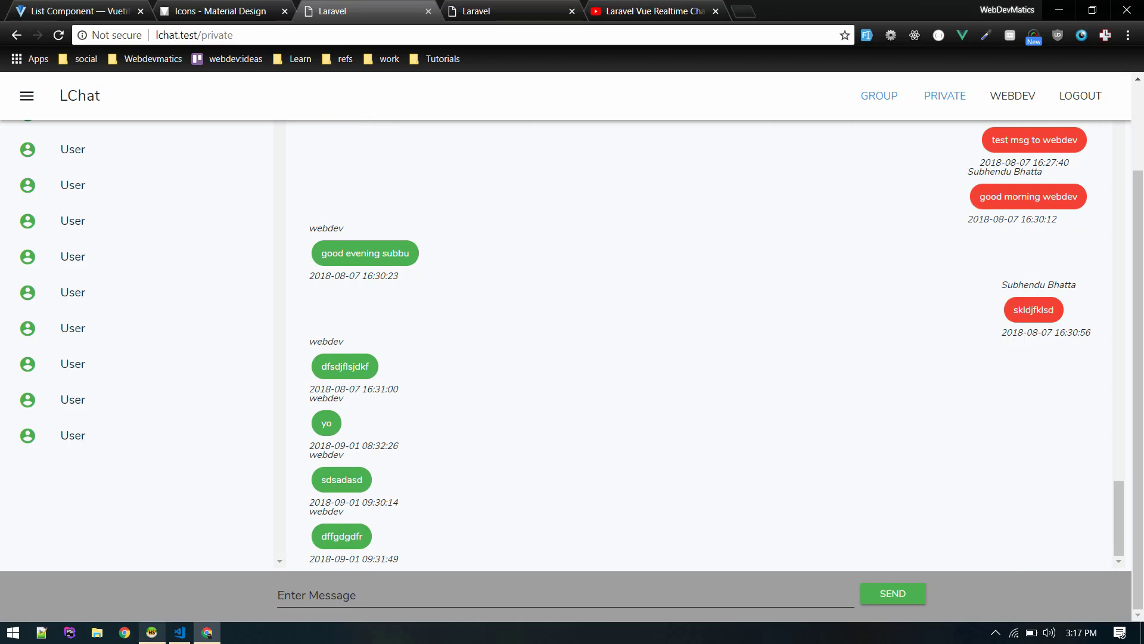
pyautogui.click(150, 631)
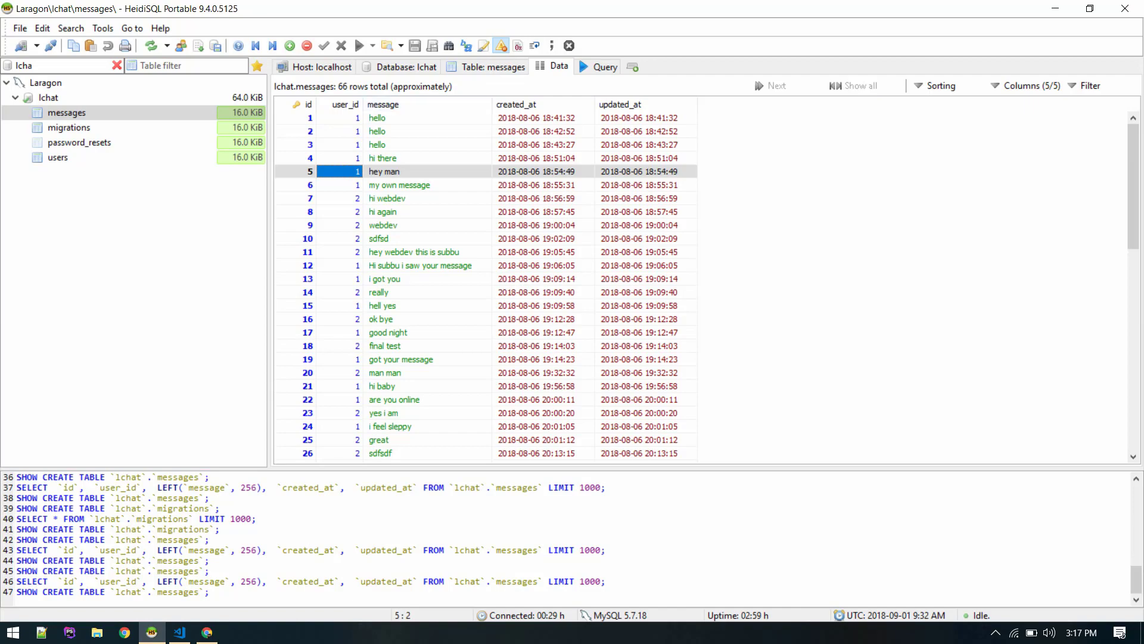
# Run make:migration add_receiver_id_field_to_users_table --table=users in the integrated terminal.
pyautogui.click(179, 631)
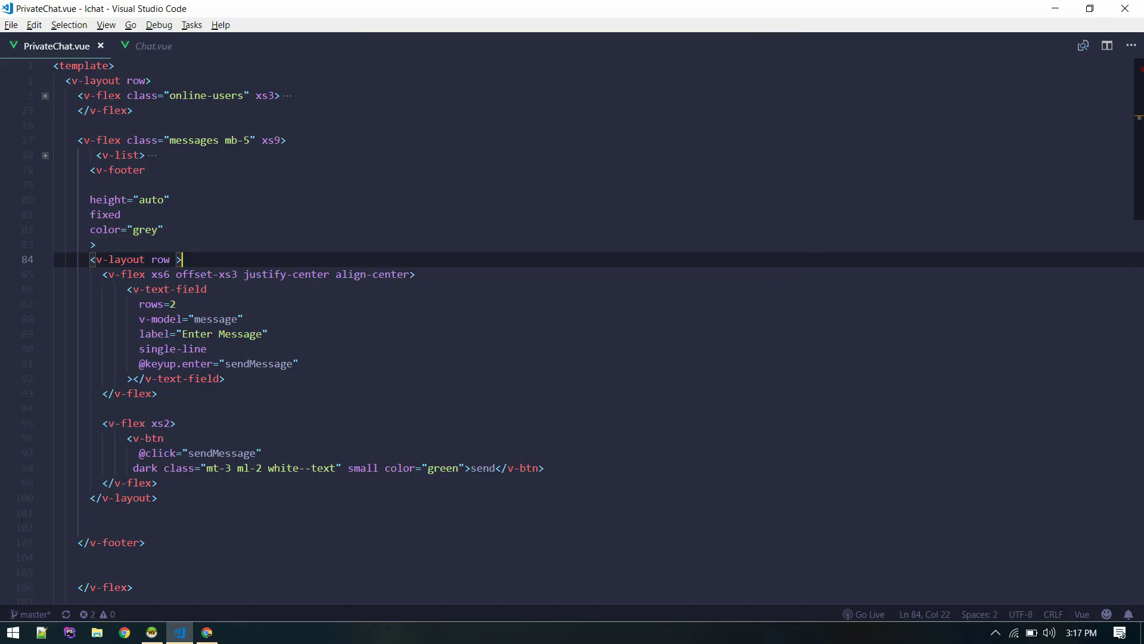
pyautogui.press('ctrl+`')
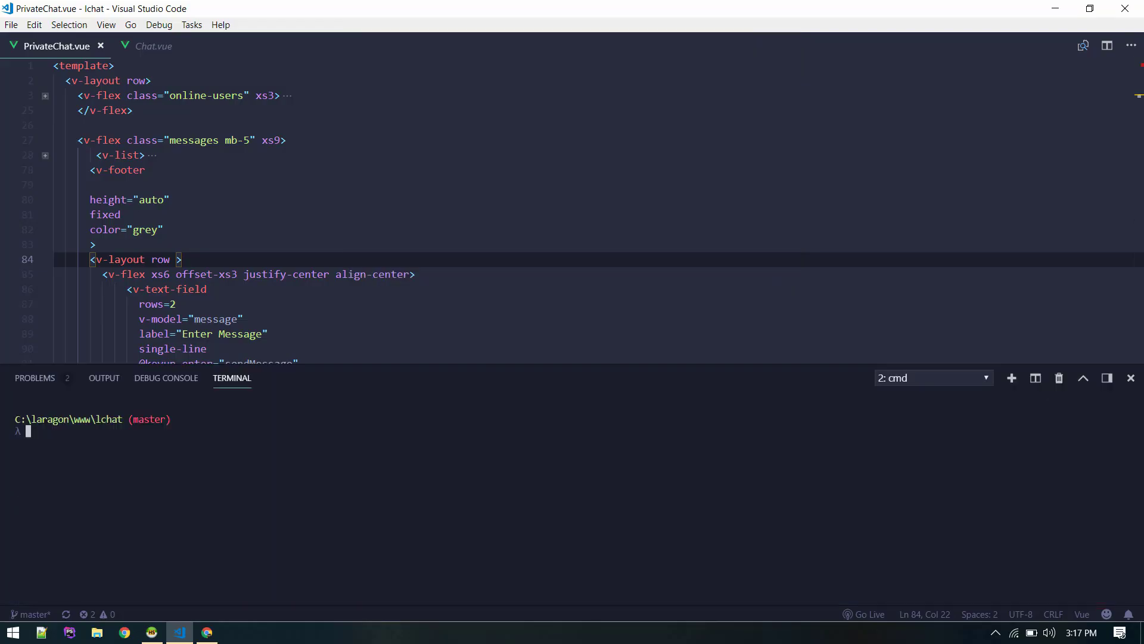
pyautogui.write('pa make:migrateion')
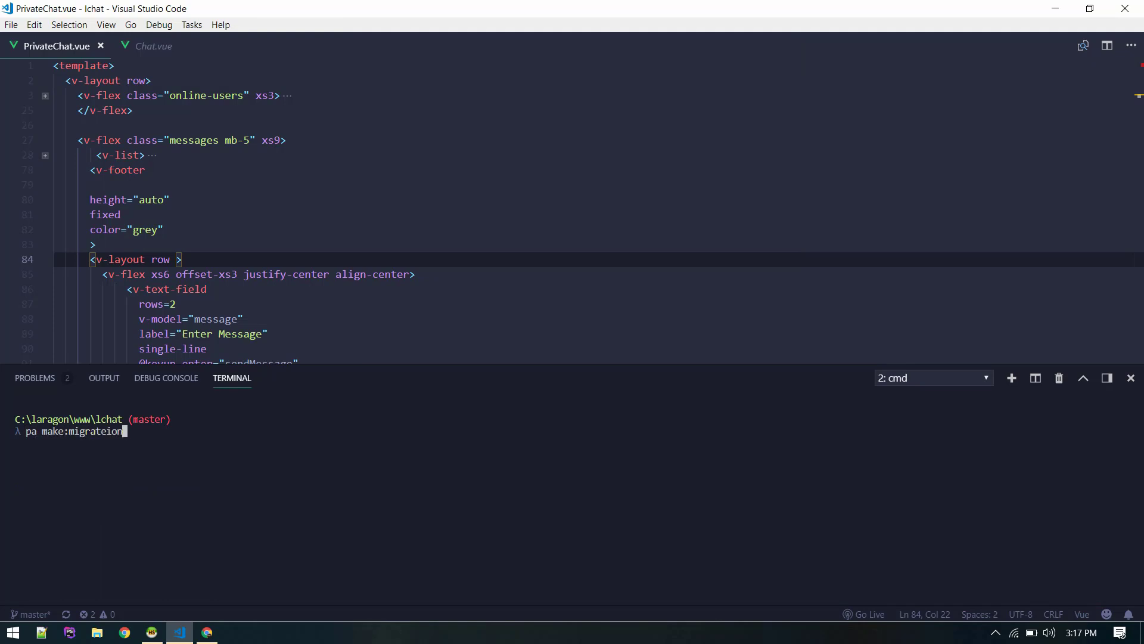
pyautogui.press('Backspace')
pyautogui.write(' ad')
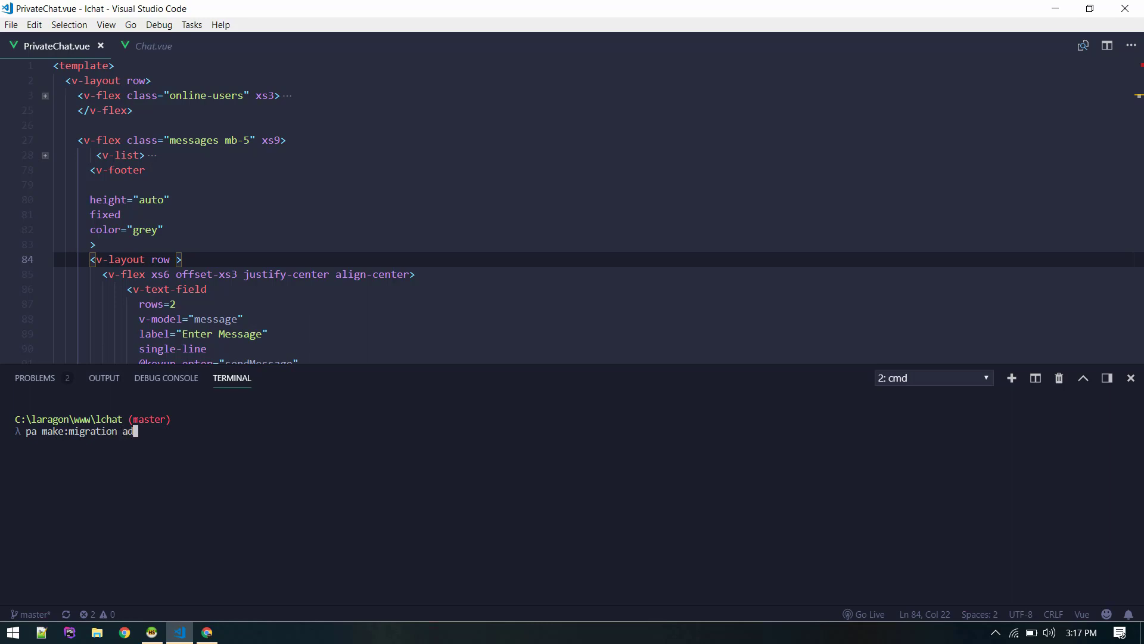
pyautogui.write('_rec')
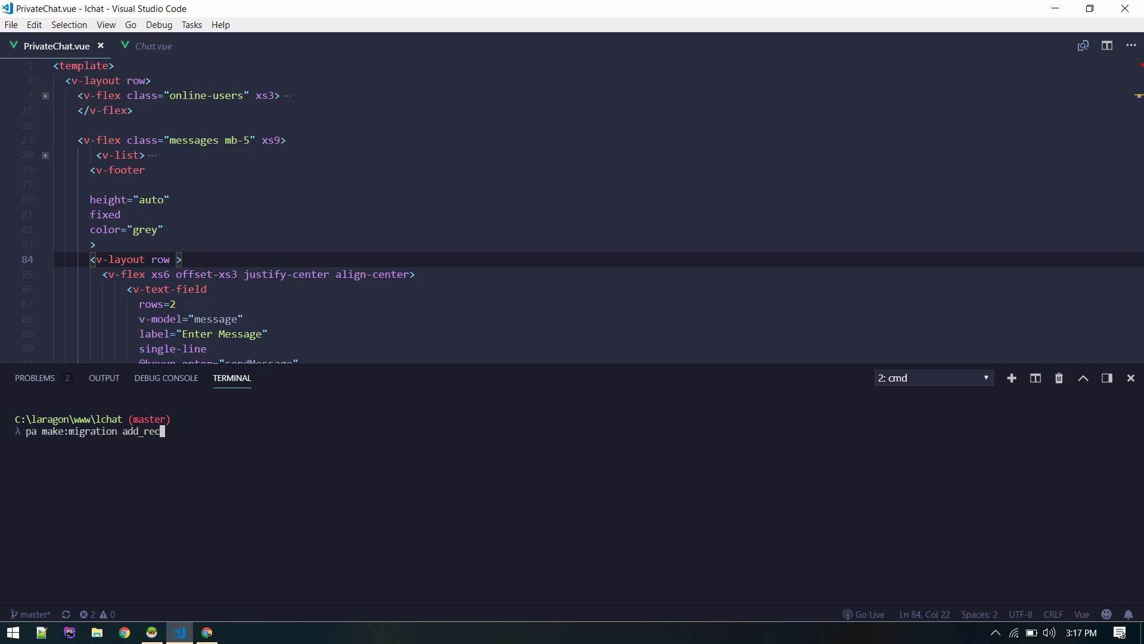
pyautogui.write('eiver_id_field_to_')
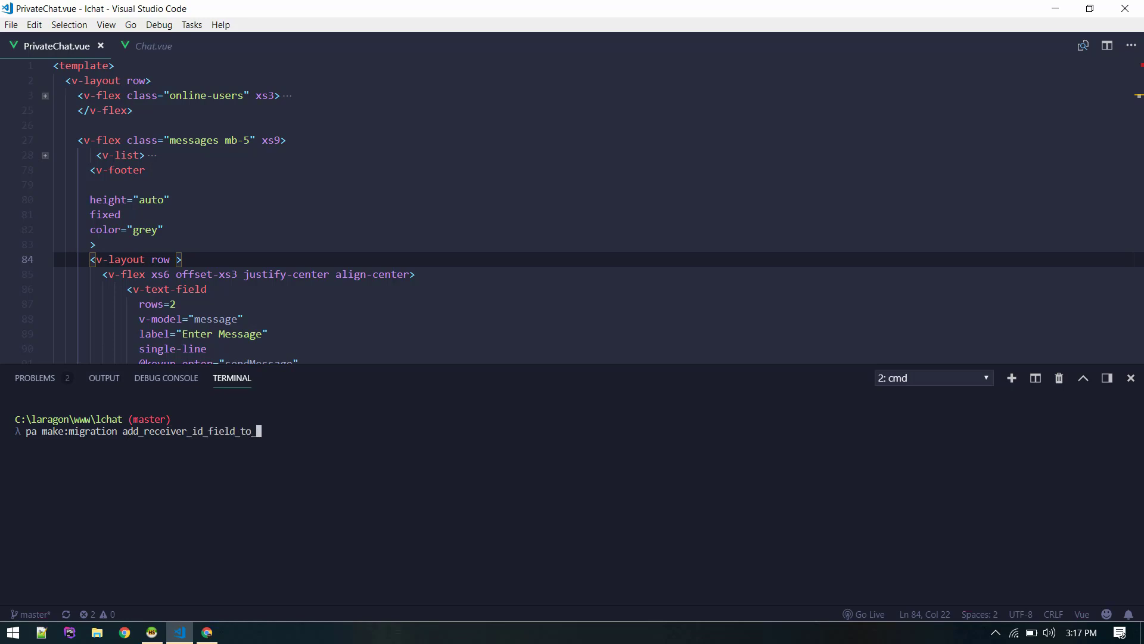
pyautogui.write('users_table --')
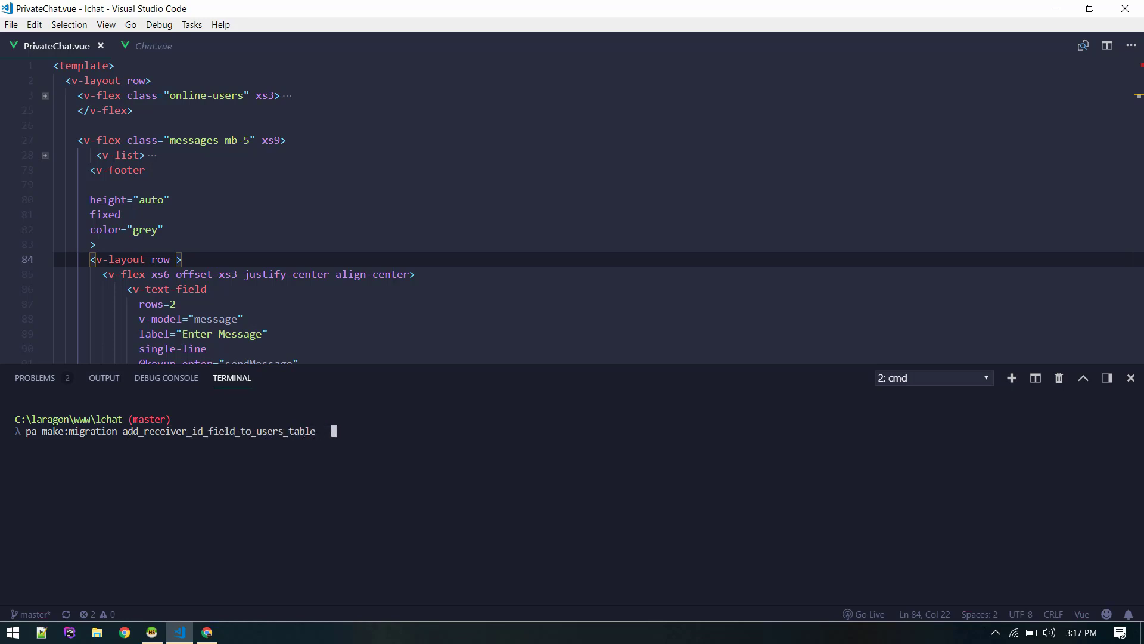
pyautogui.write('table=')
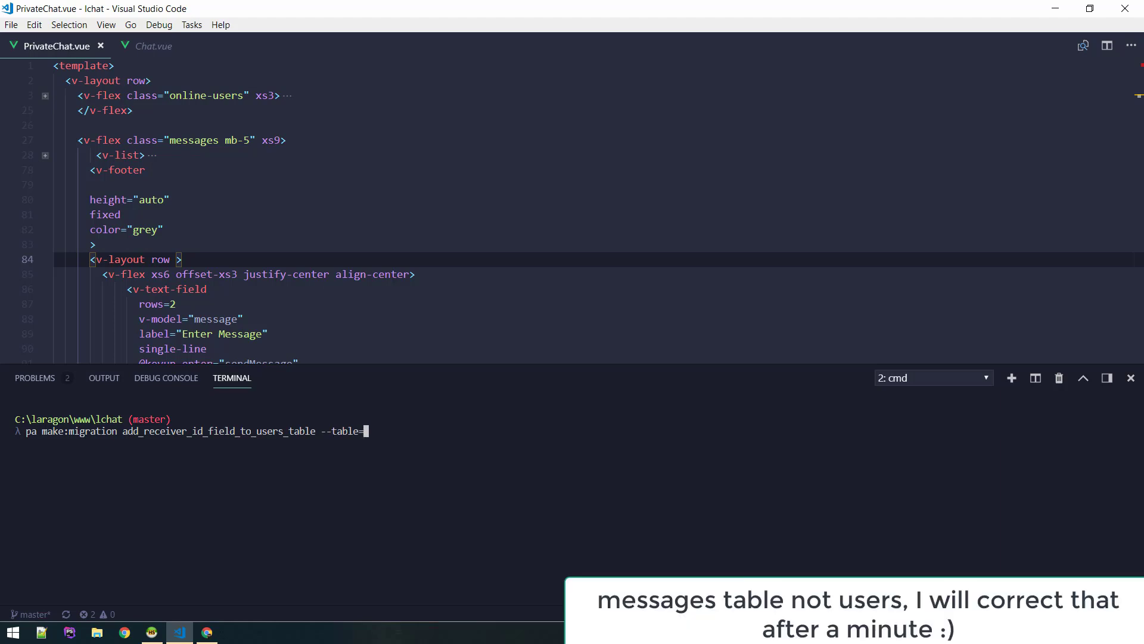
pyautogui.write('users')
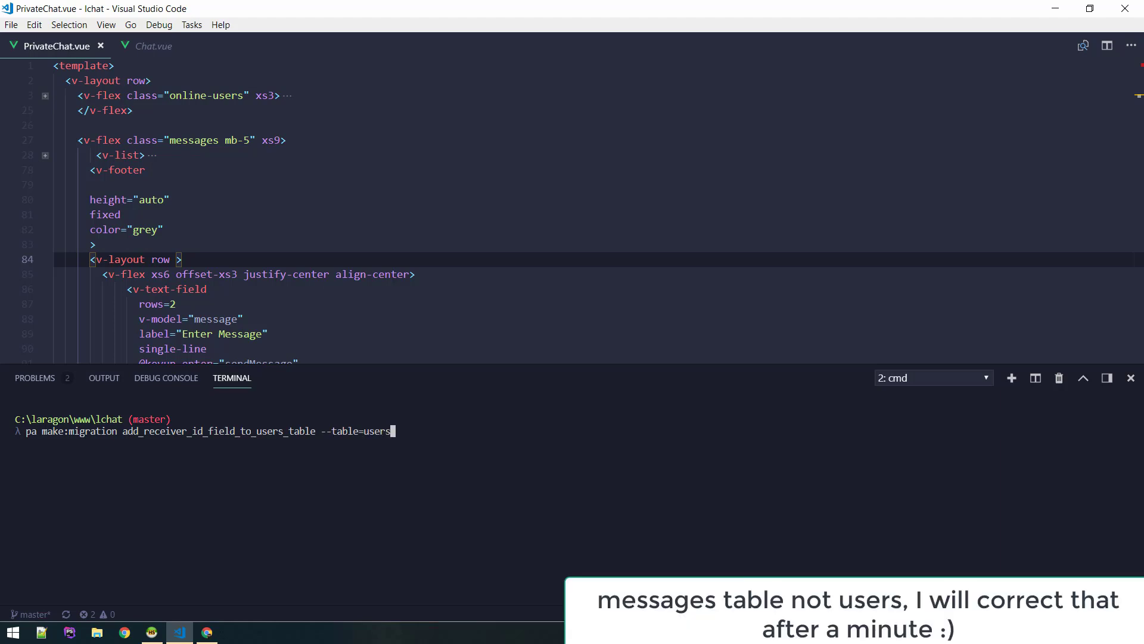
pyautogui.press('Return')
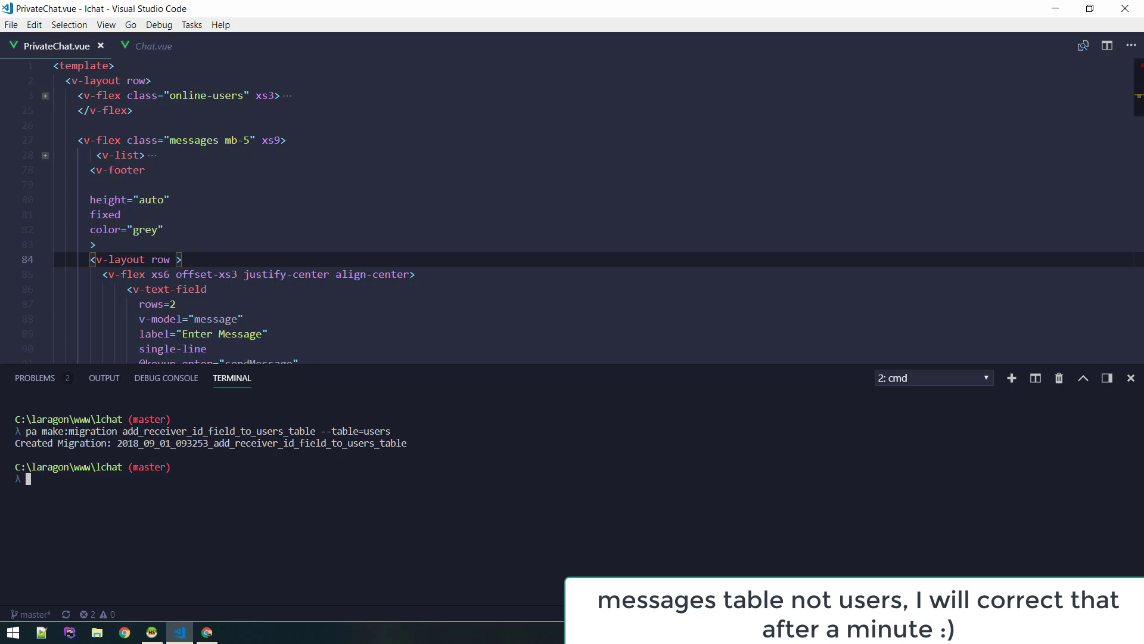
pyautogui.click(95, 244)
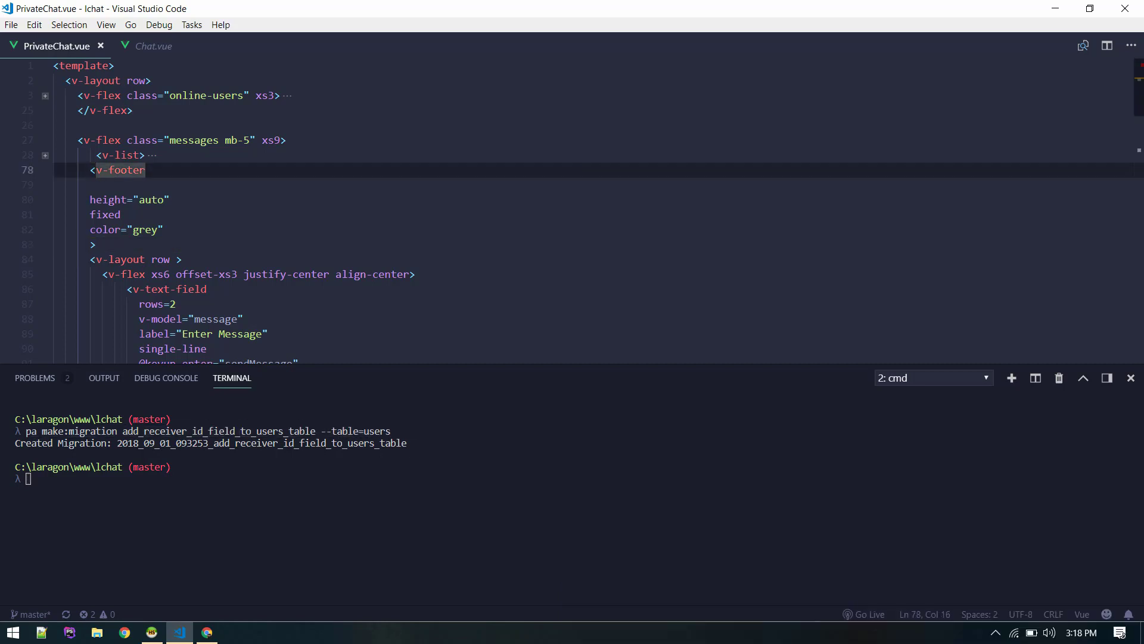
# Add a nullable integer receiver_id column in up() and drop it in down().
pyautogui.write('red')
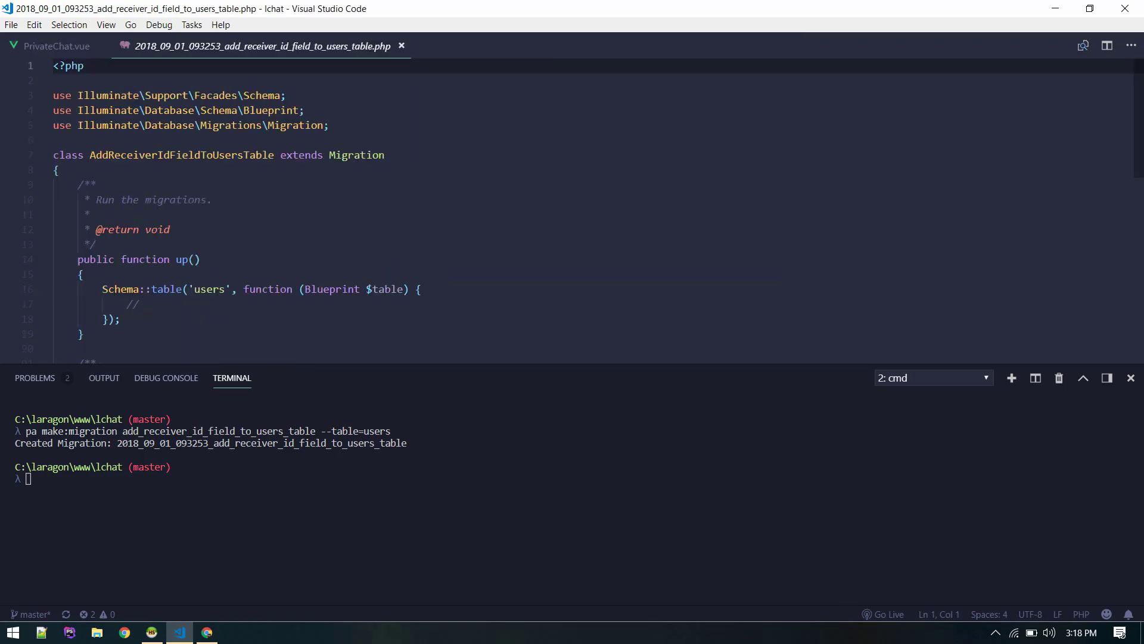
pyautogui.scroll(-3)
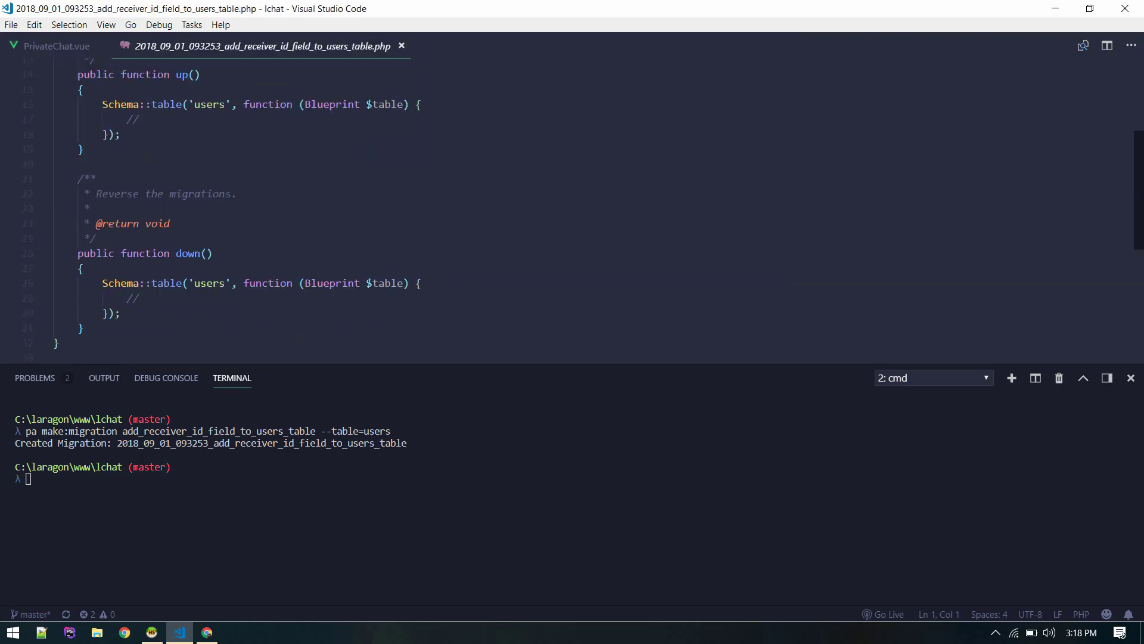
pyautogui.write('$ta')
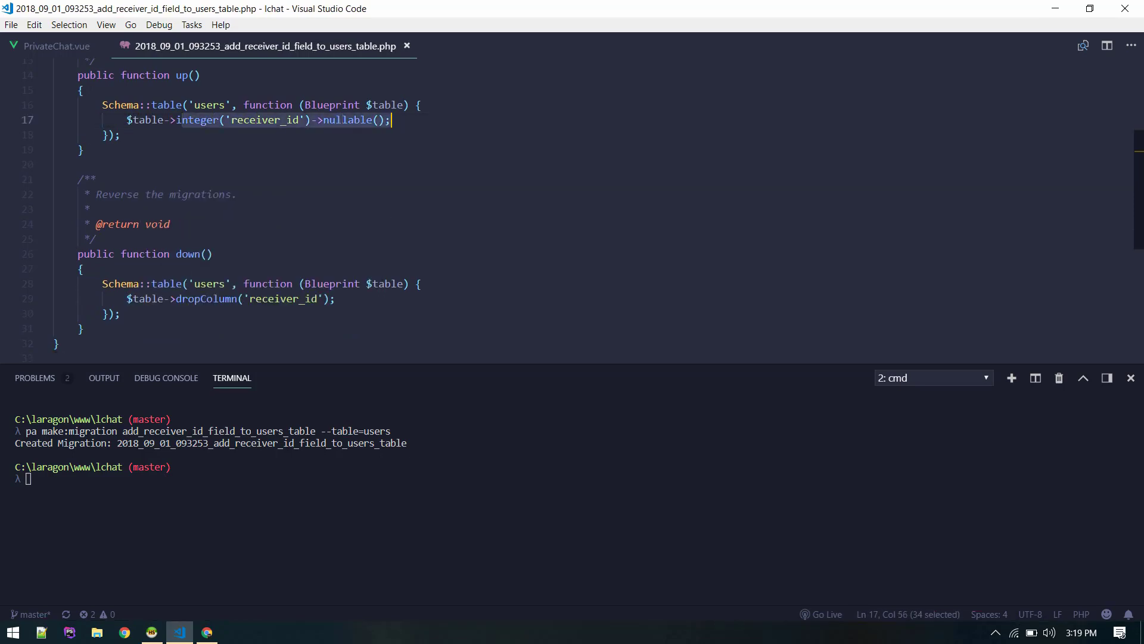
pyautogui.click(96, 179)
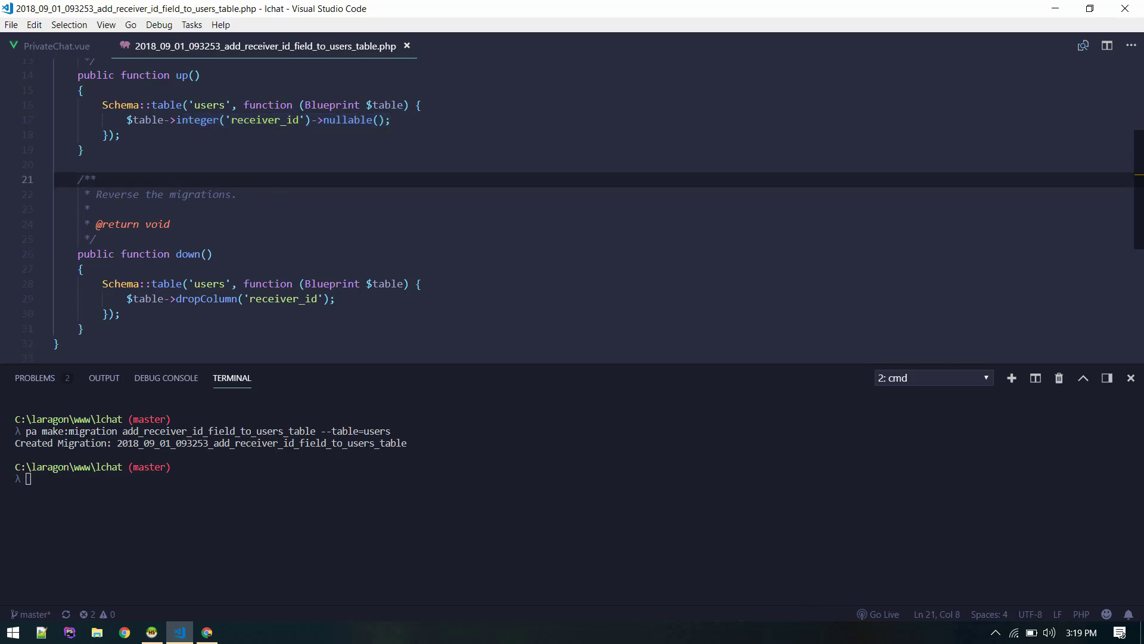
pyautogui.click(84, 150)
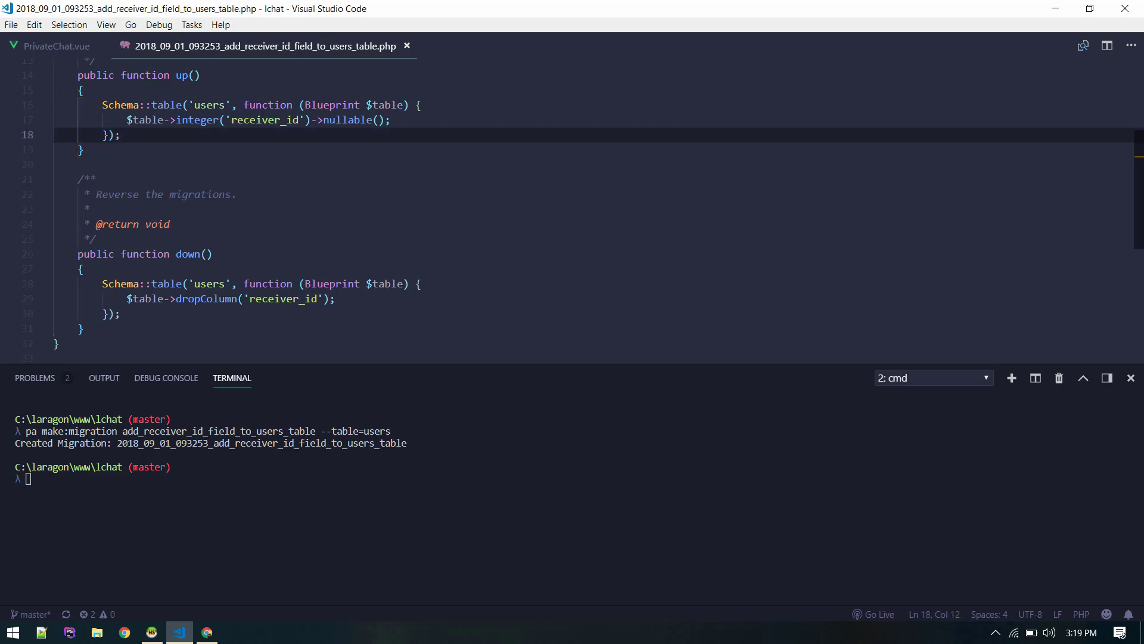
pyautogui.click(84, 150)
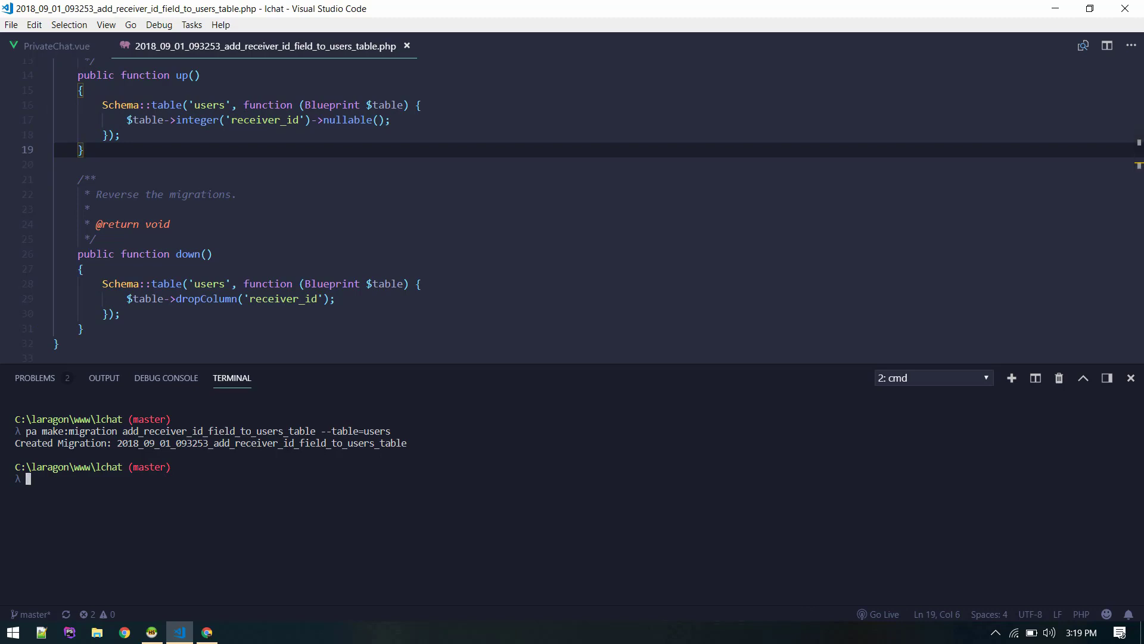
# Run pa migrate to apply the receiver_id migration.
pyautogui.write('pa migrat')
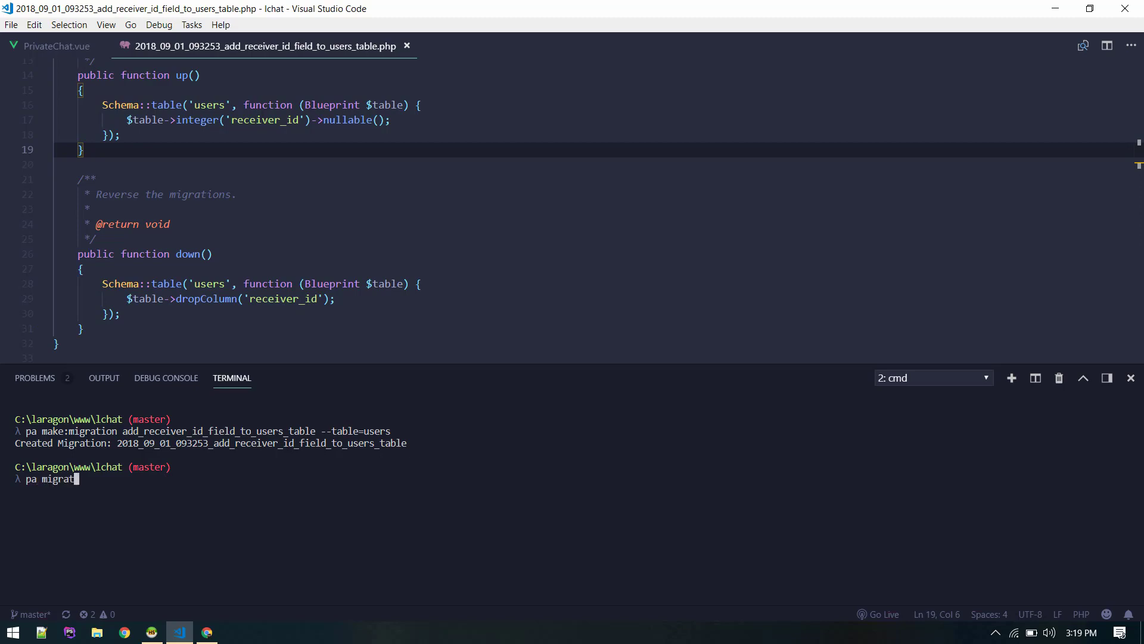
pyautogui.press('Return')
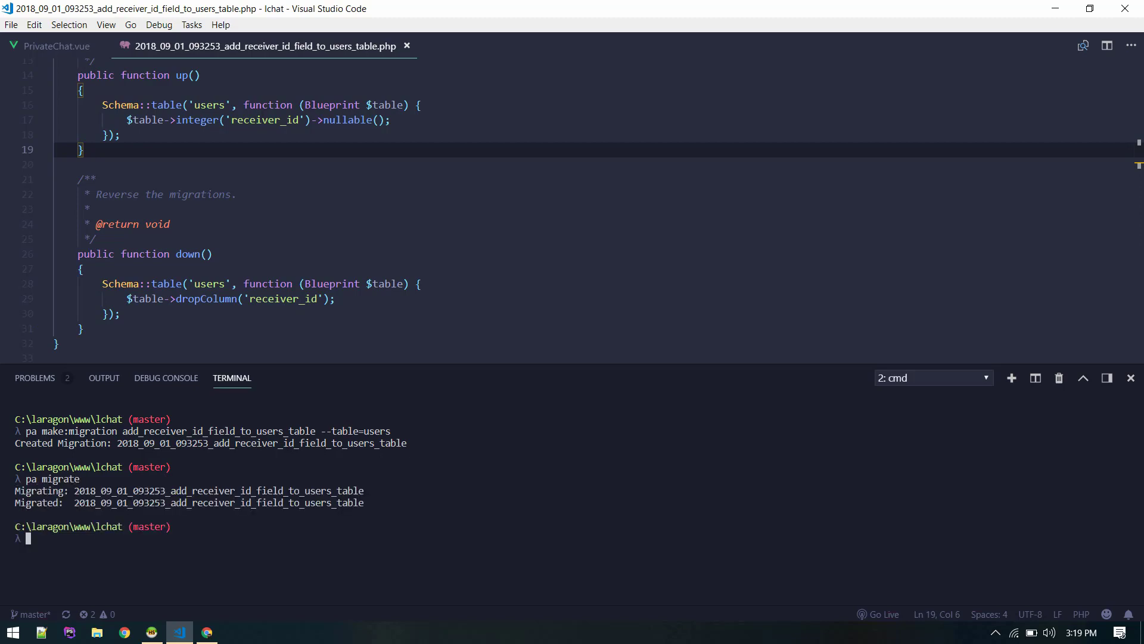
pyautogui.click(1130, 378)
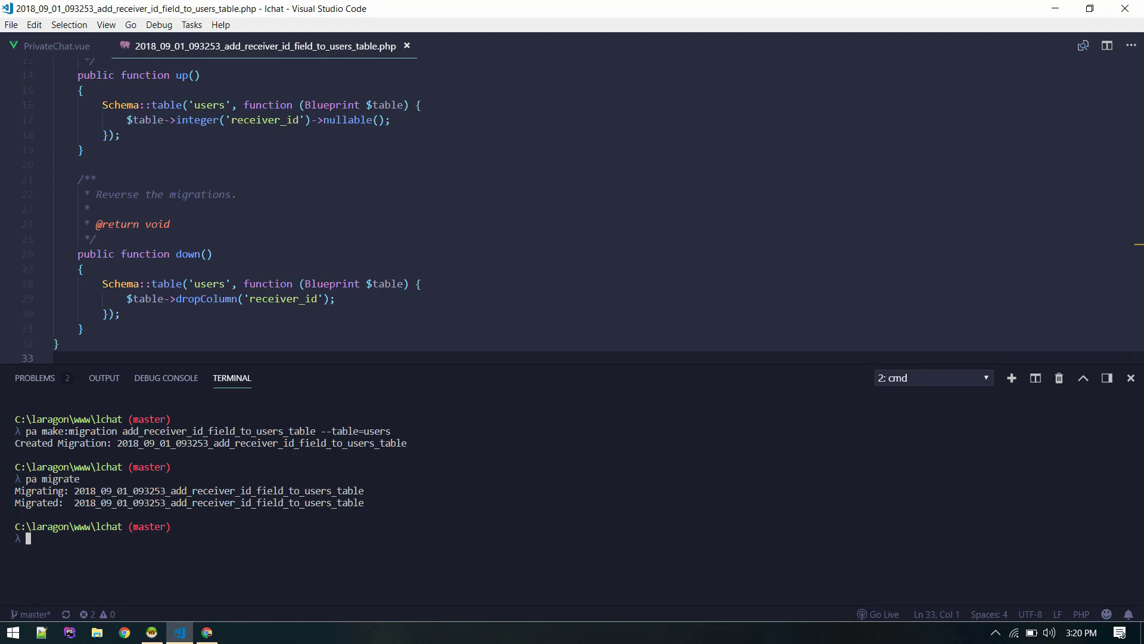
# Roll the migration back with pa migrate:rollback.
pyautogui.write('pa m')
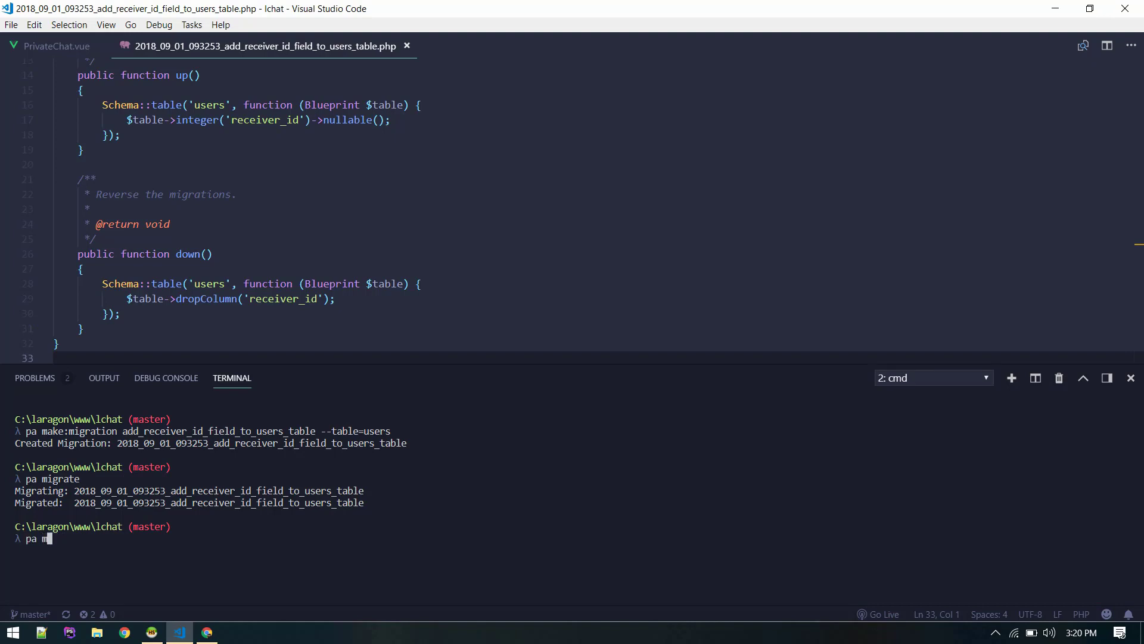
pyautogui.write('igrate:rollba')
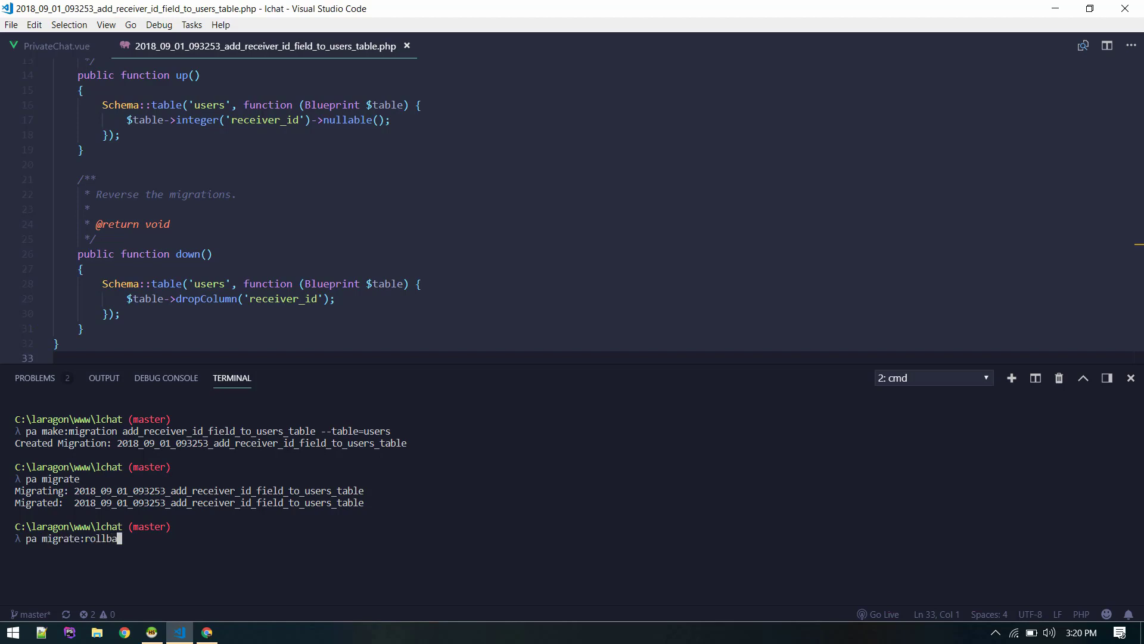
pyautogui.press('Return')
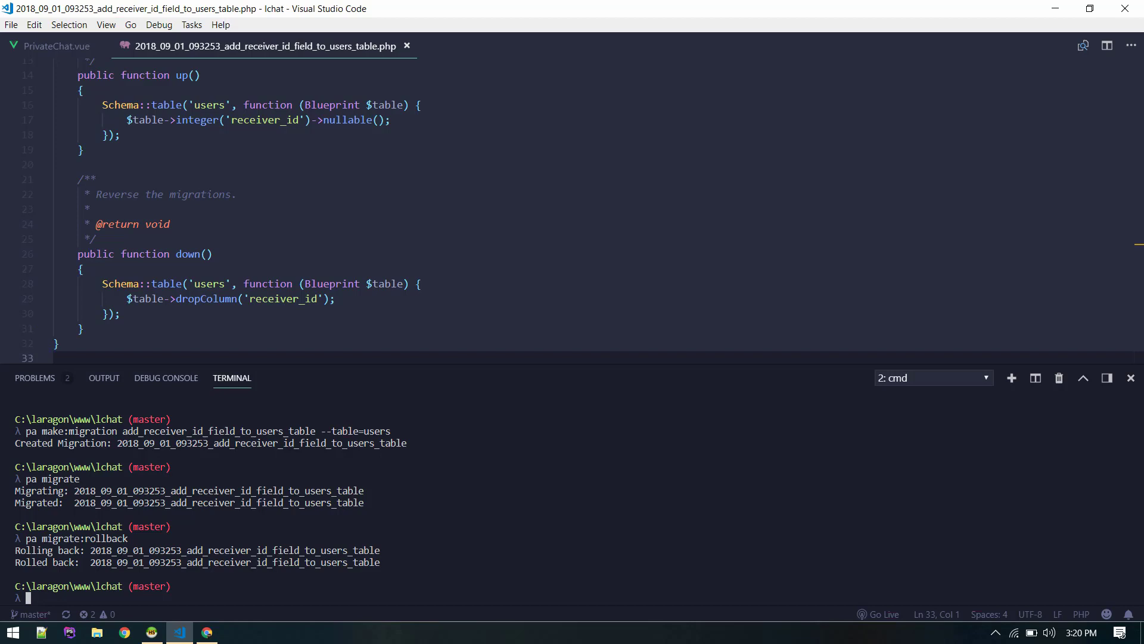
pyautogui.click(82, 328)
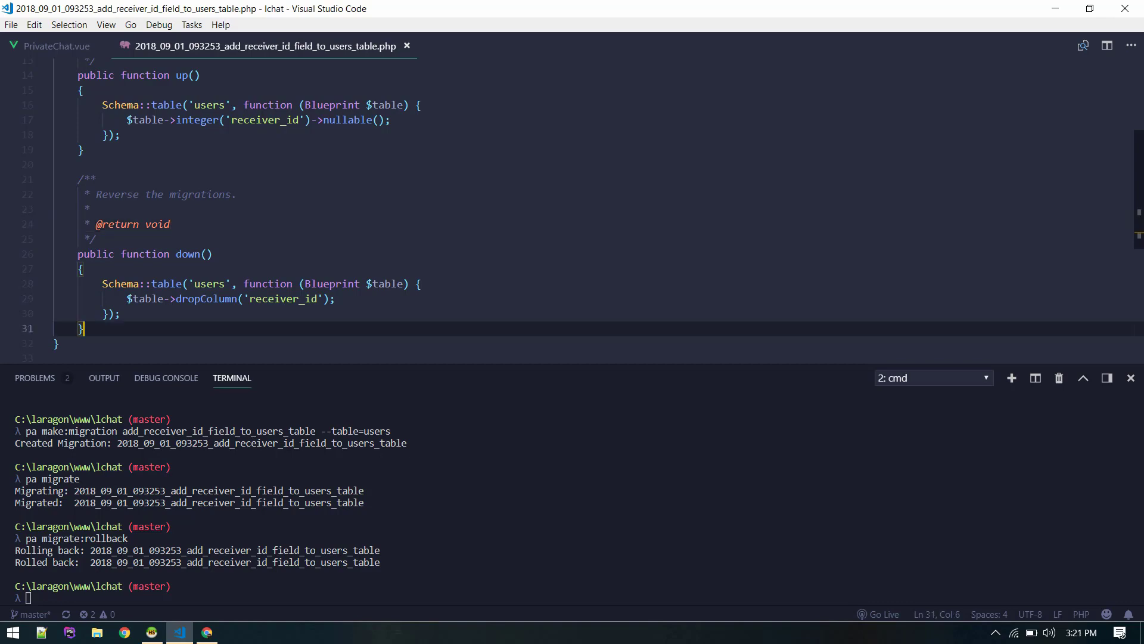
# Rename the migration file to add_receiver_id_field_to_messages_table.php.
pyautogui.press('ctrl+shift+p')
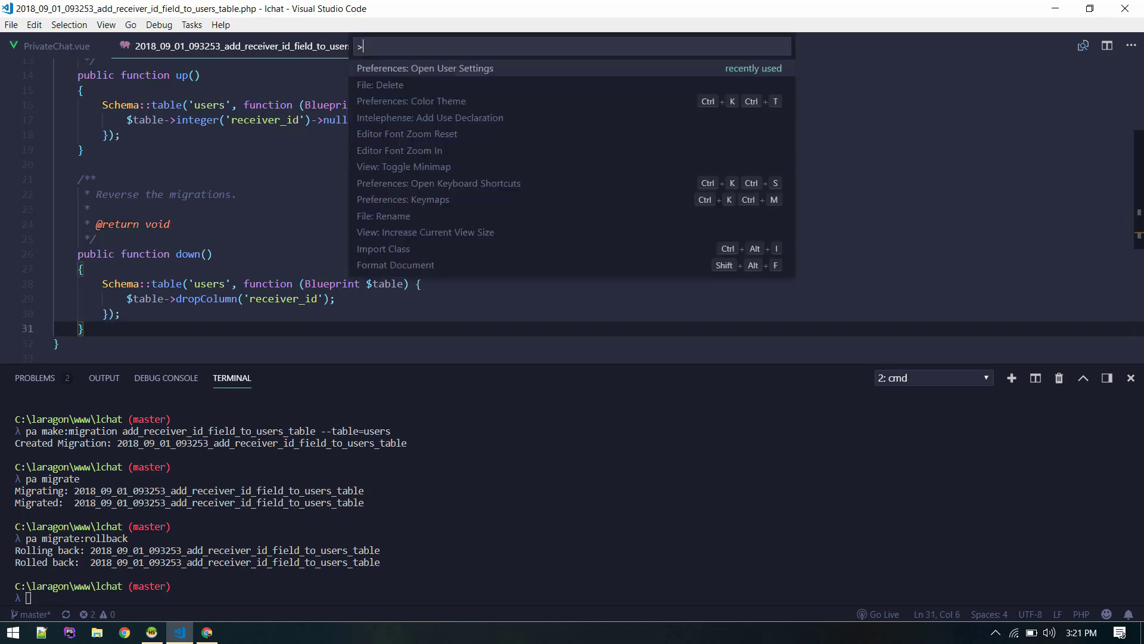
pyautogui.write('rename')
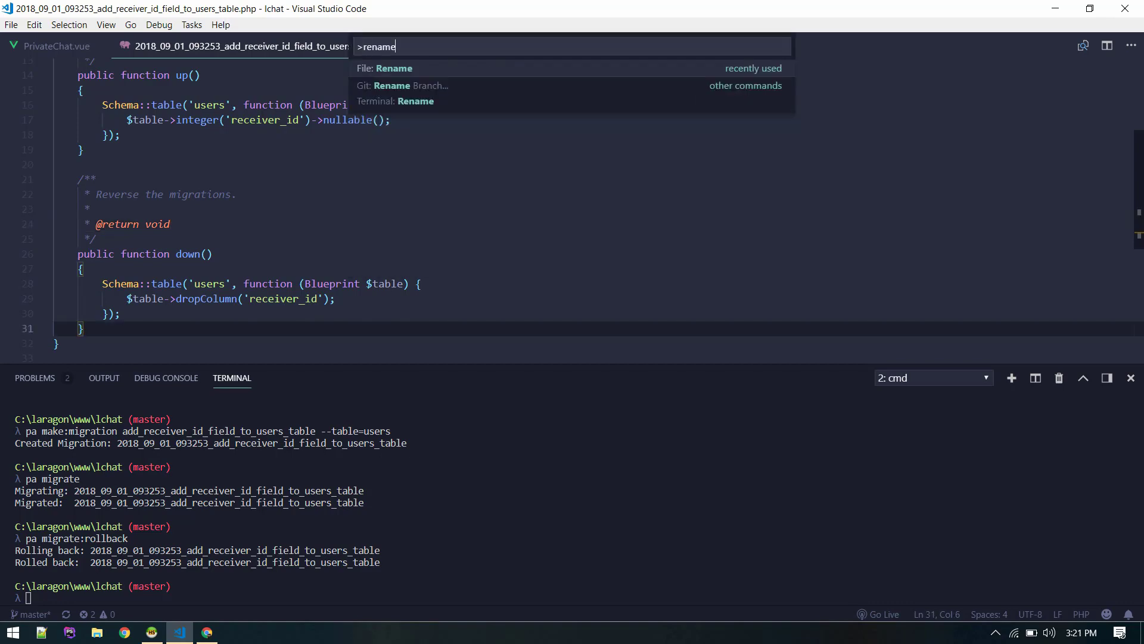
pyautogui.click(394, 68)
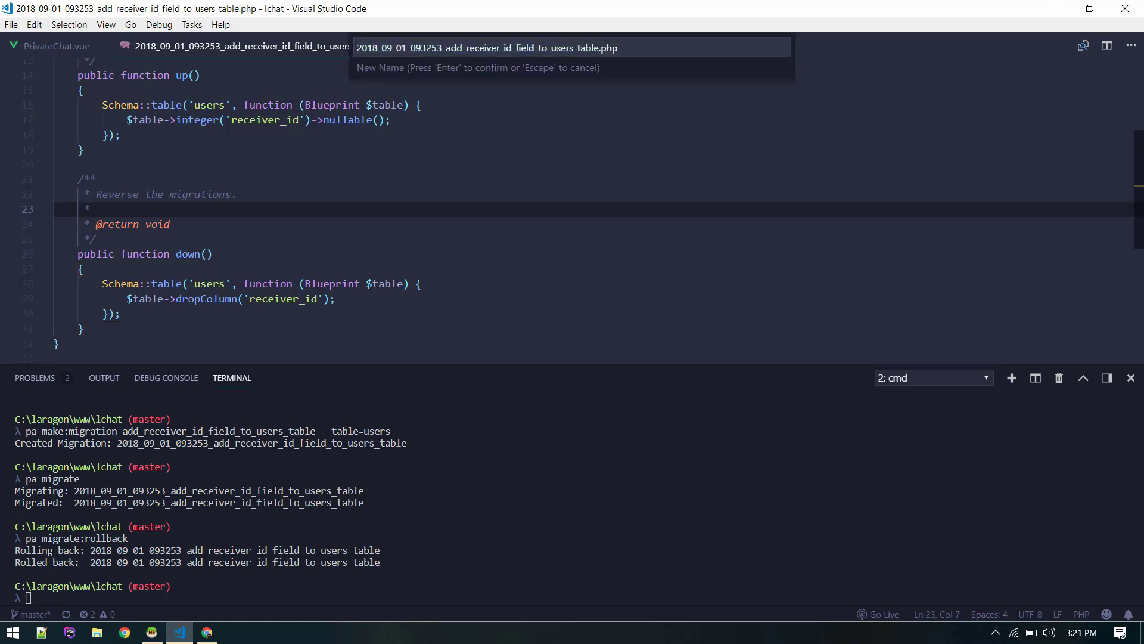
pyautogui.write('me')
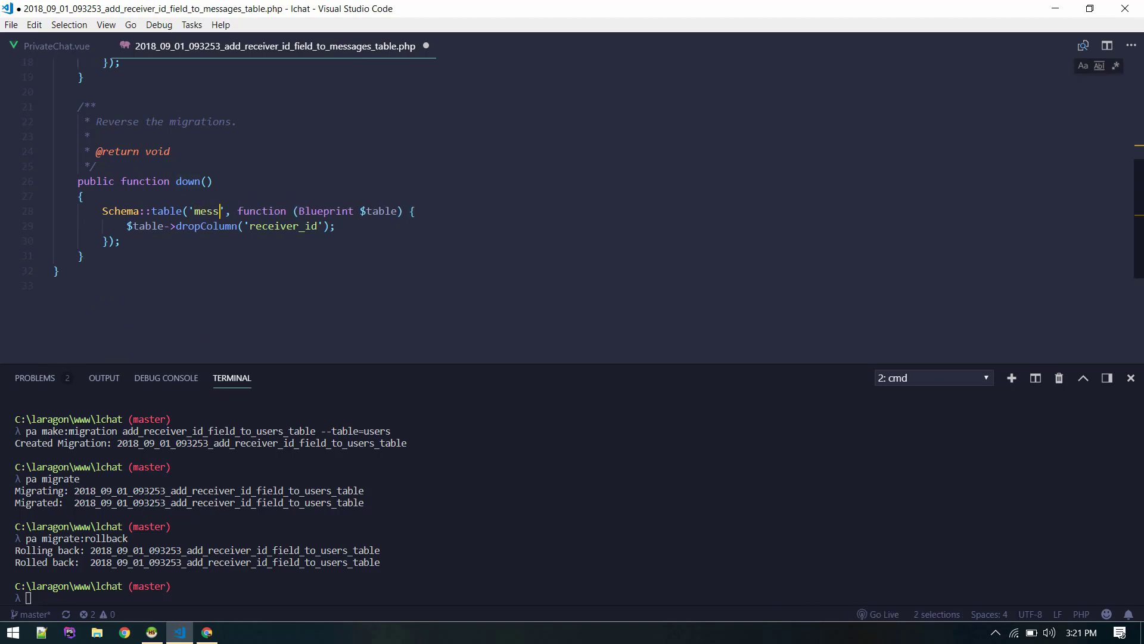
pyautogui.write("ages', function (Blueprint $table) {")
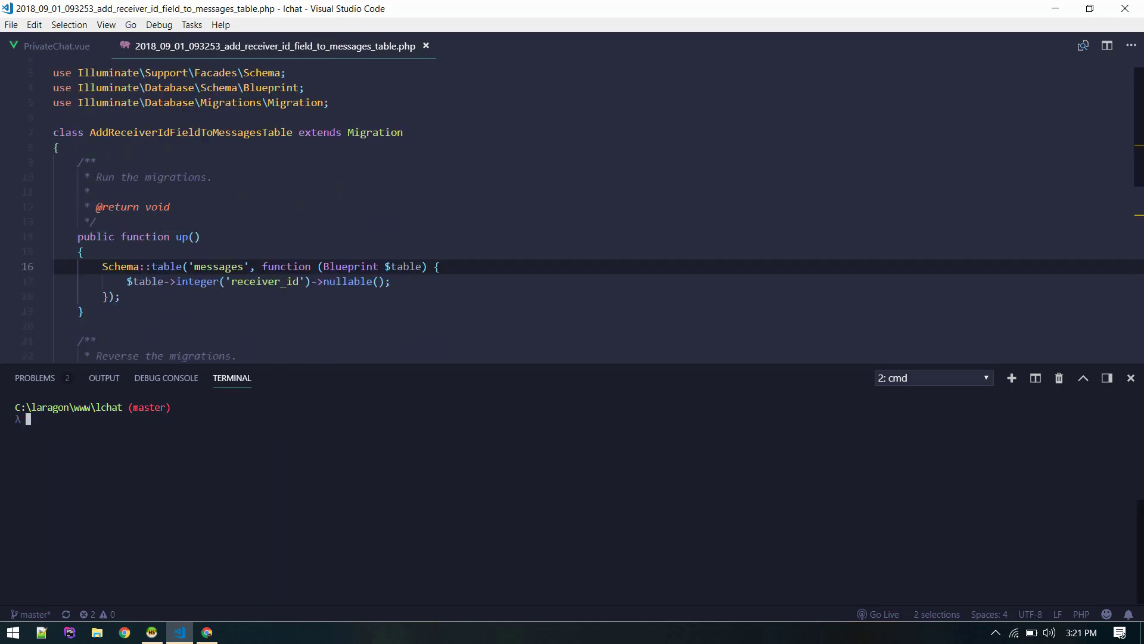
# Run pa migrate to add receiver_id to the messages table.
pyautogui.scroll(-3)
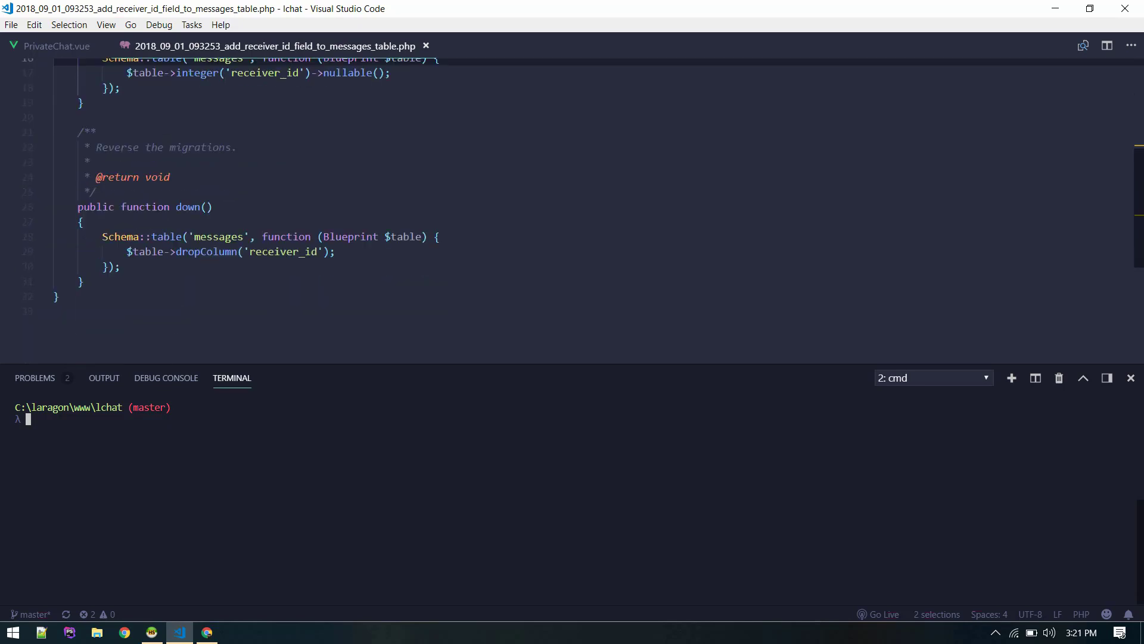
pyautogui.scroll(-3)
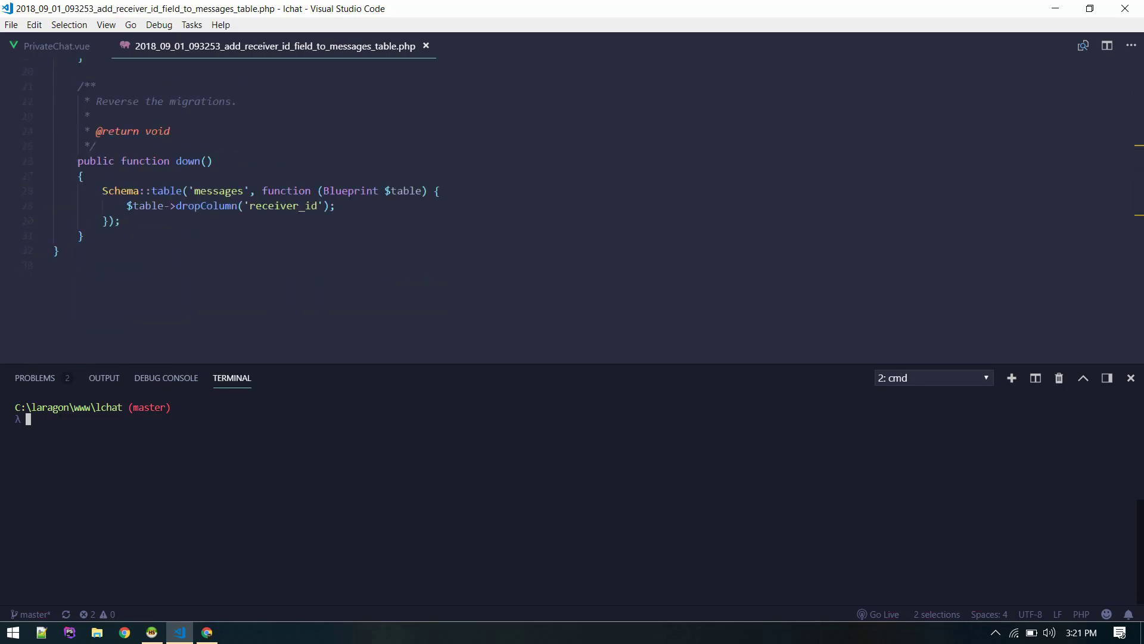
pyautogui.write('pa migrate')
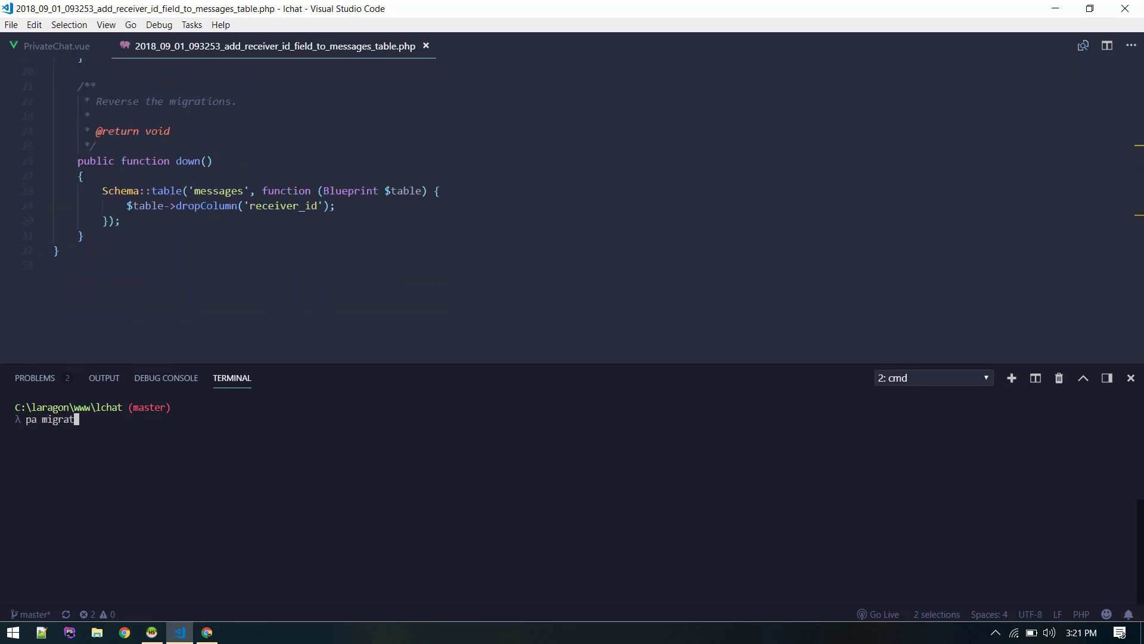
pyautogui.press('Return')
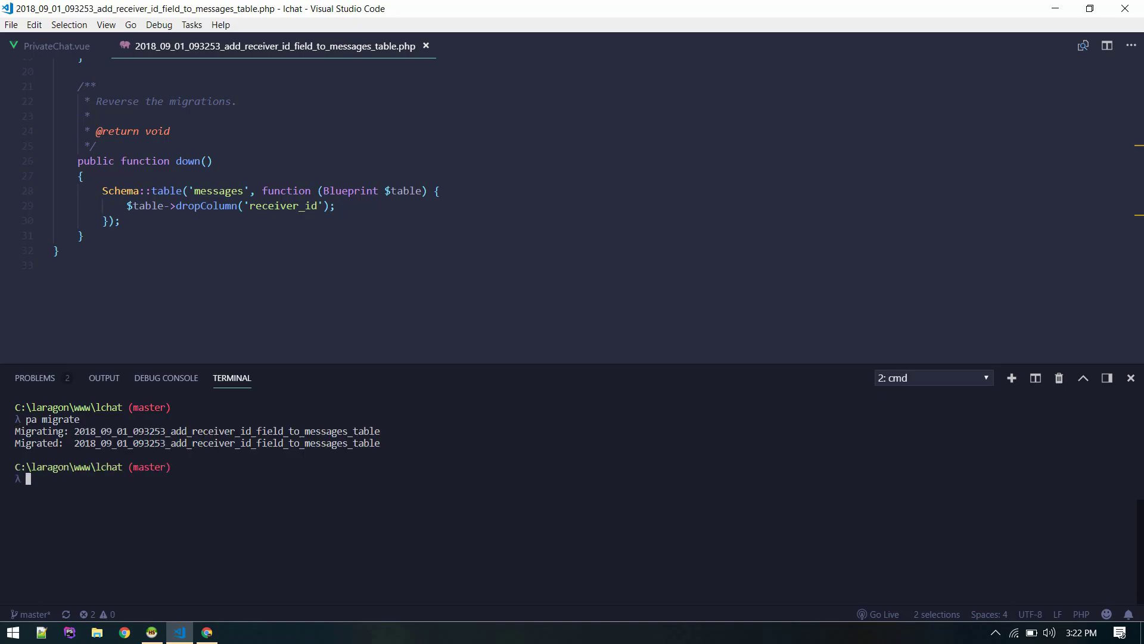
pyautogui.click(150, 632)
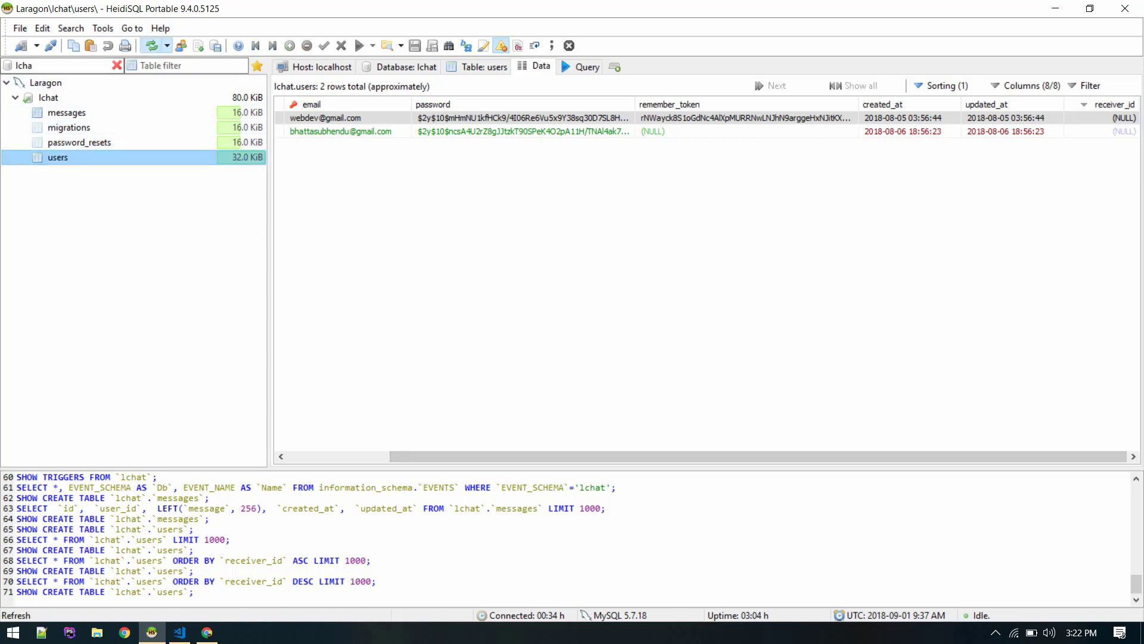
# Show the lchat messages table data sorted by the receiver_id column.
pyautogui.click(66, 113)
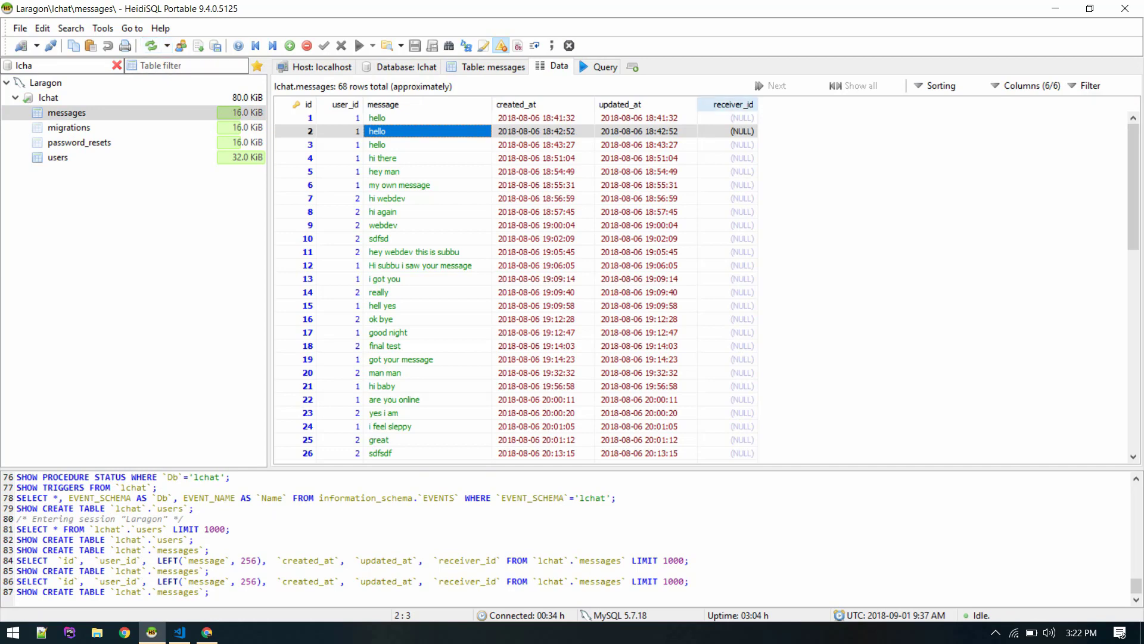
pyautogui.click(742, 105)
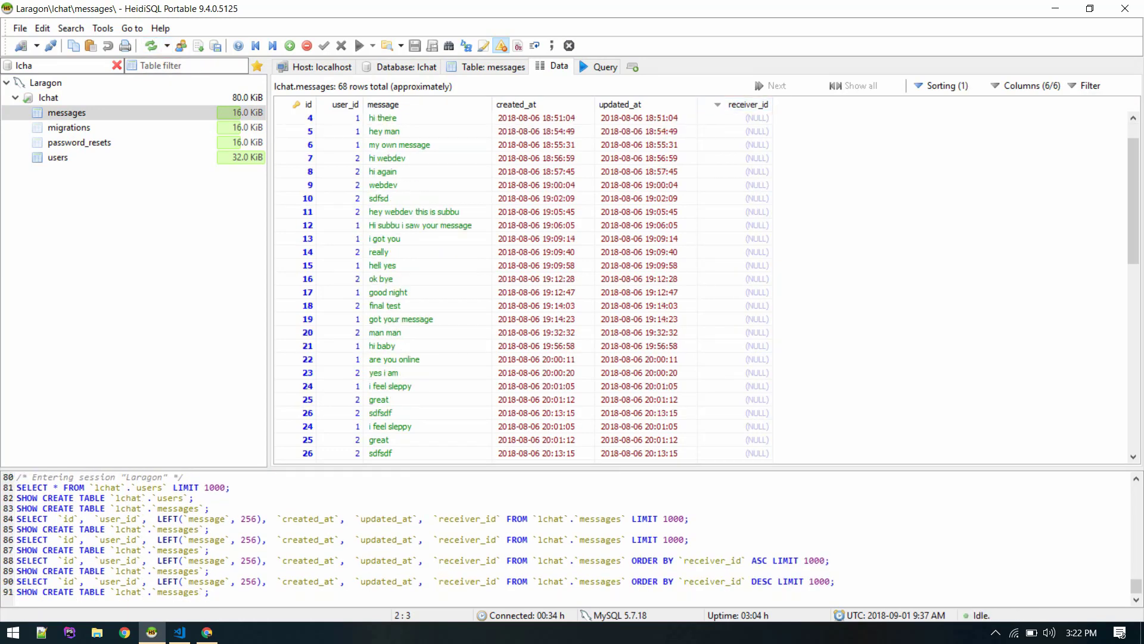
pyautogui.click(179, 632)
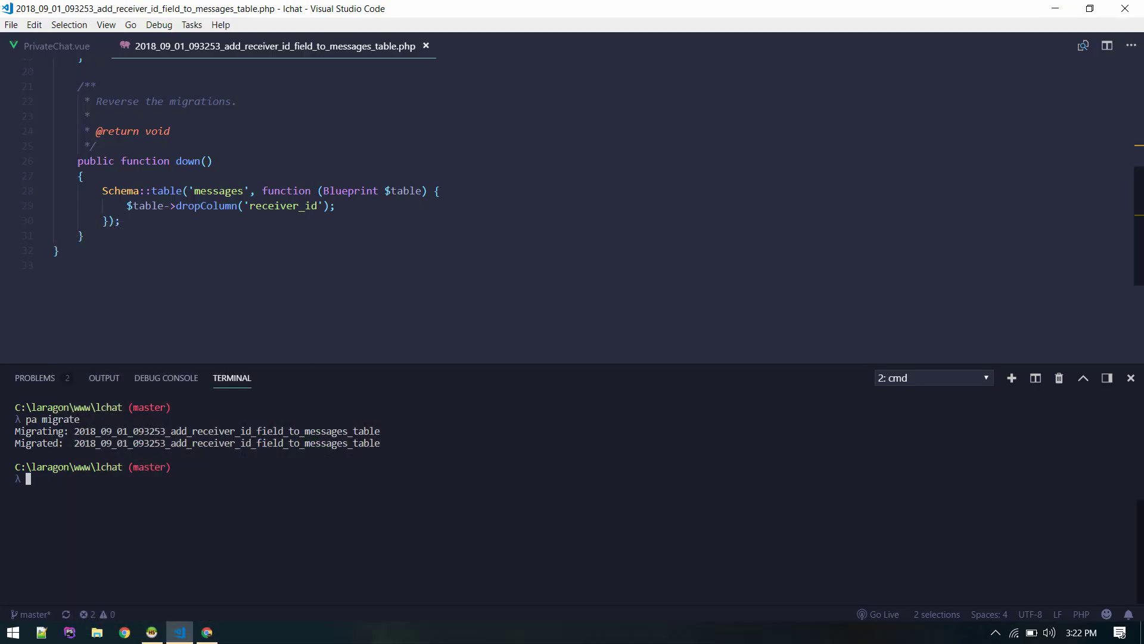
# View LChat's GROUP chat page, then return to the PRIVATE chat page.
pyautogui.click(206, 631)
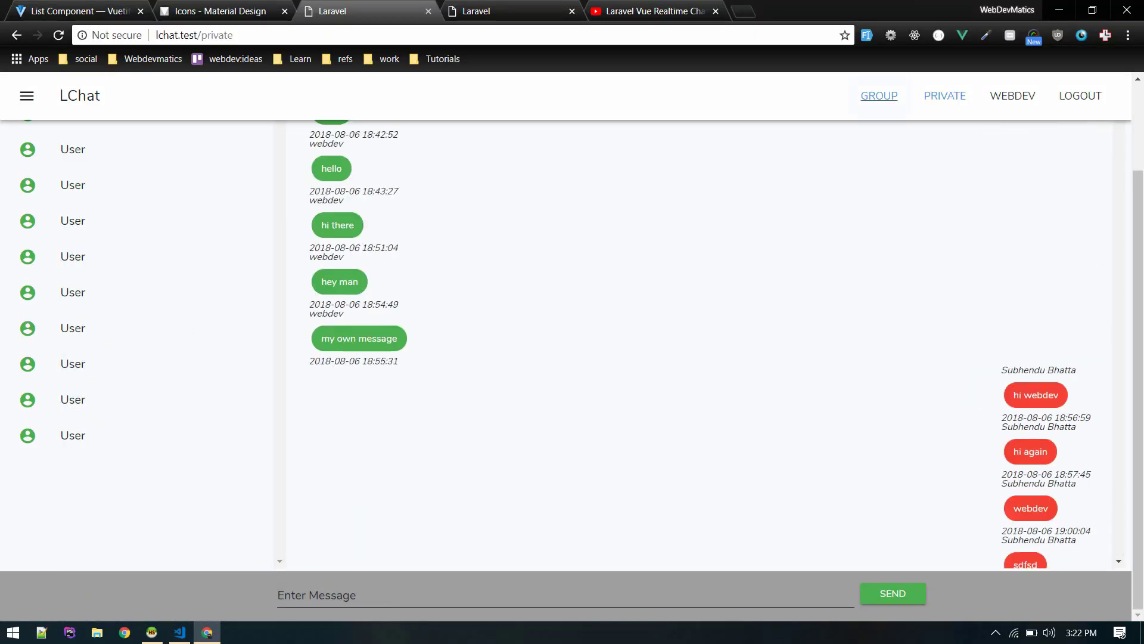
pyautogui.click(878, 95)
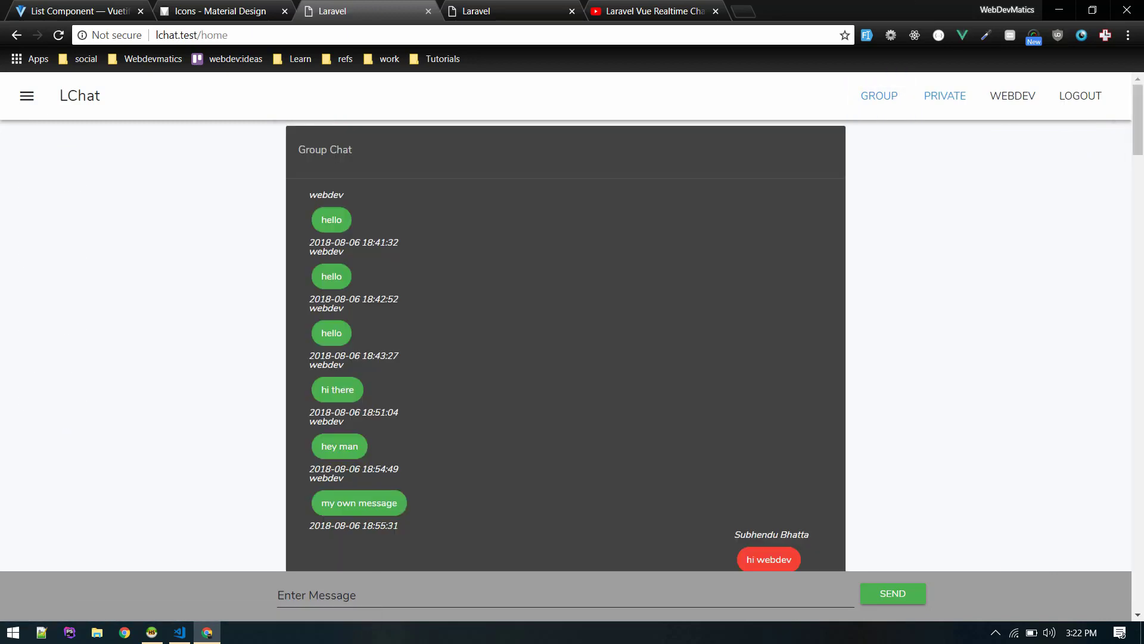
pyautogui.scroll(-3)
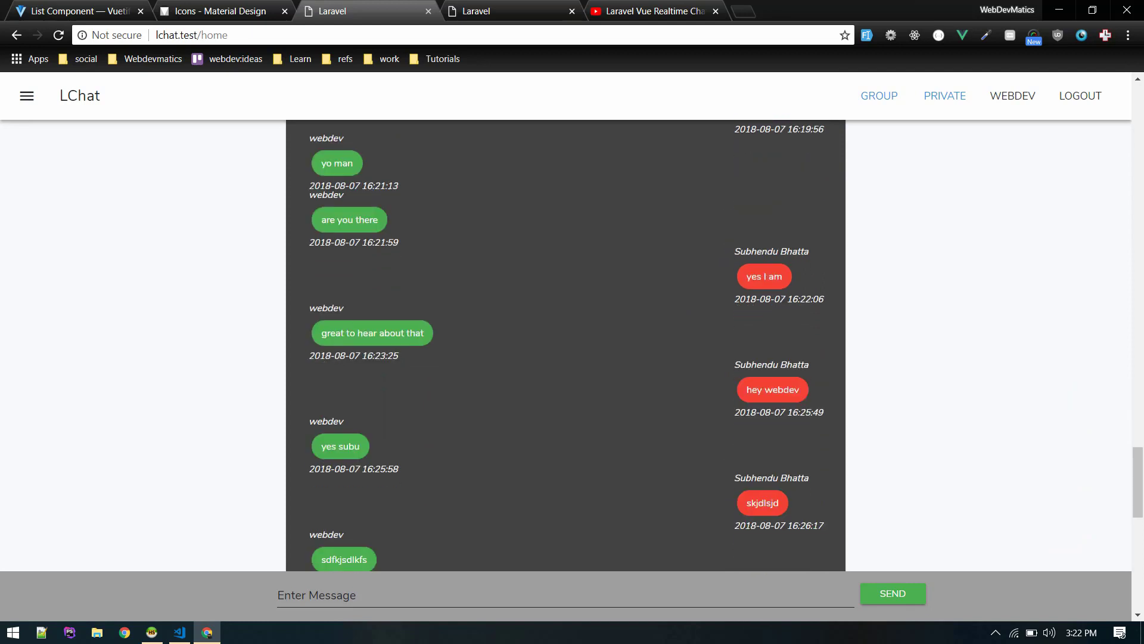
pyautogui.click(944, 95)
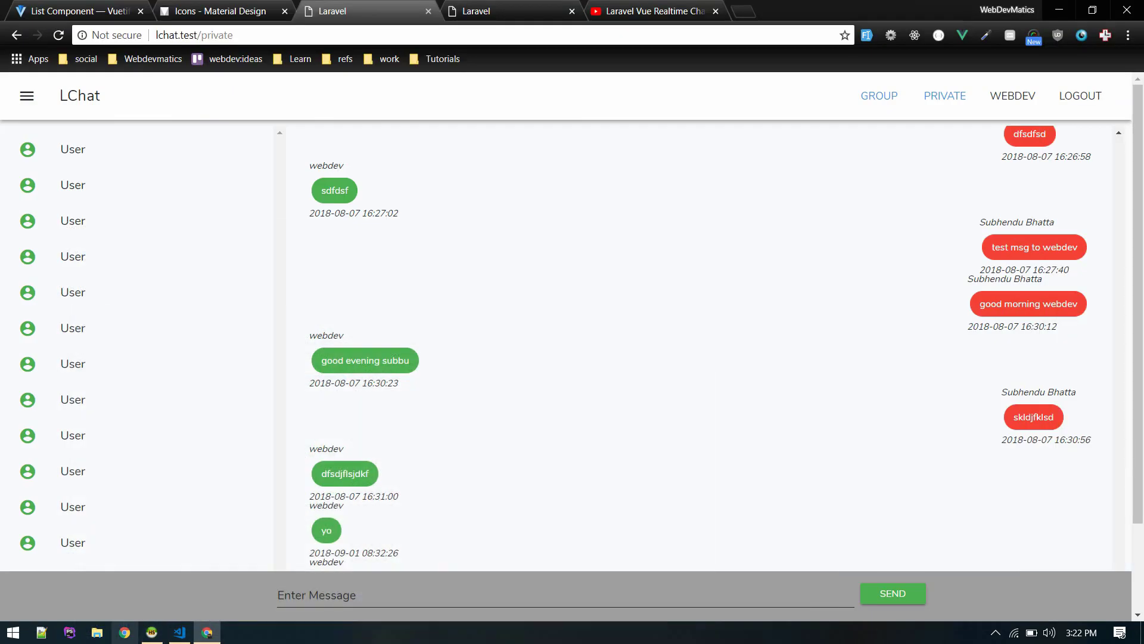
pyautogui.click(179, 631)
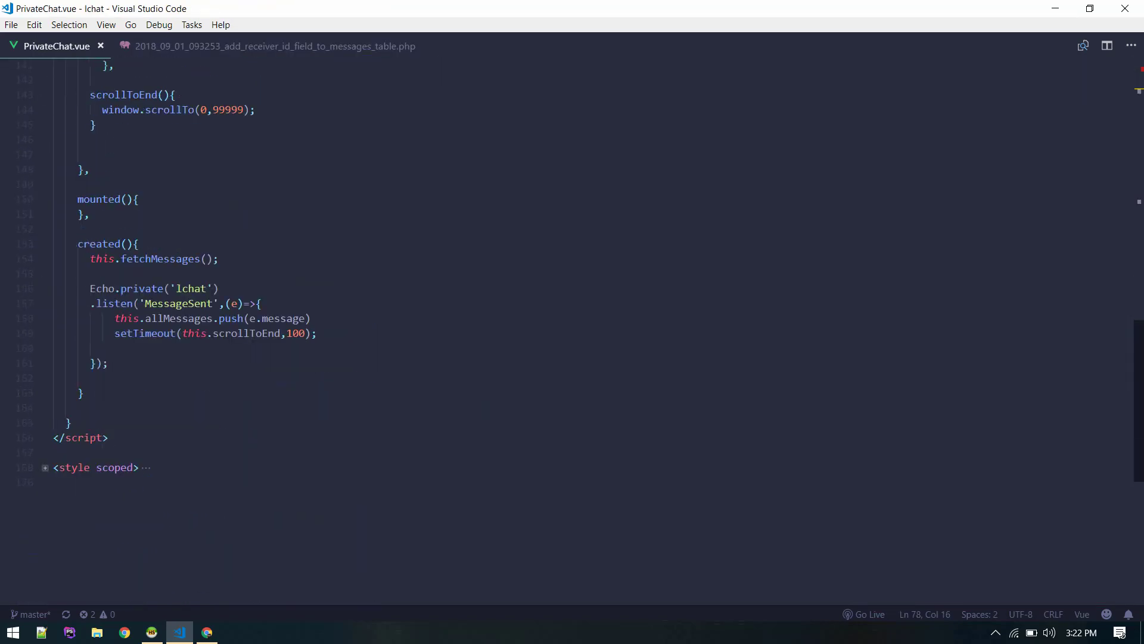
# Add users: [] to PrivateChat.vue's data object.
pyautogui.scroll(3)
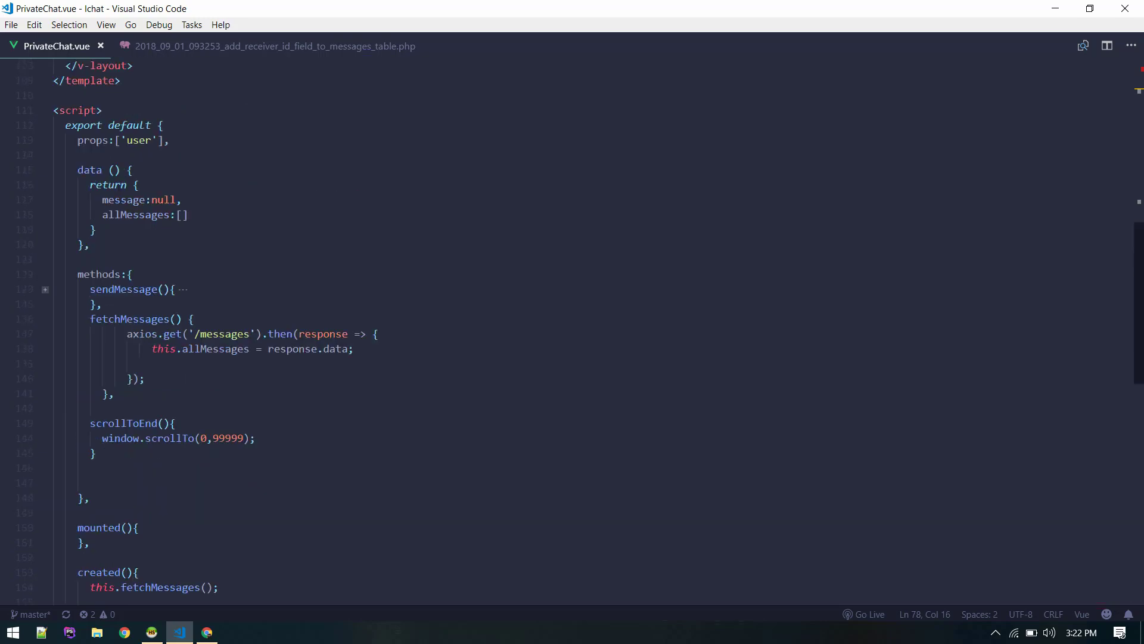
pyautogui.press('Enter')
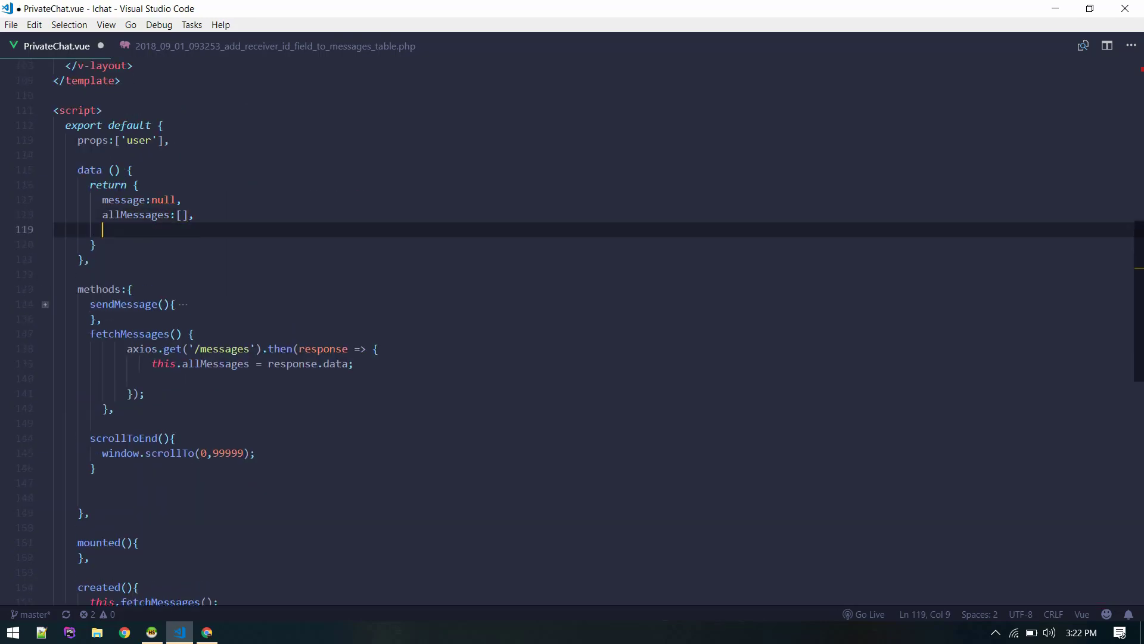
pyautogui.write('users:')
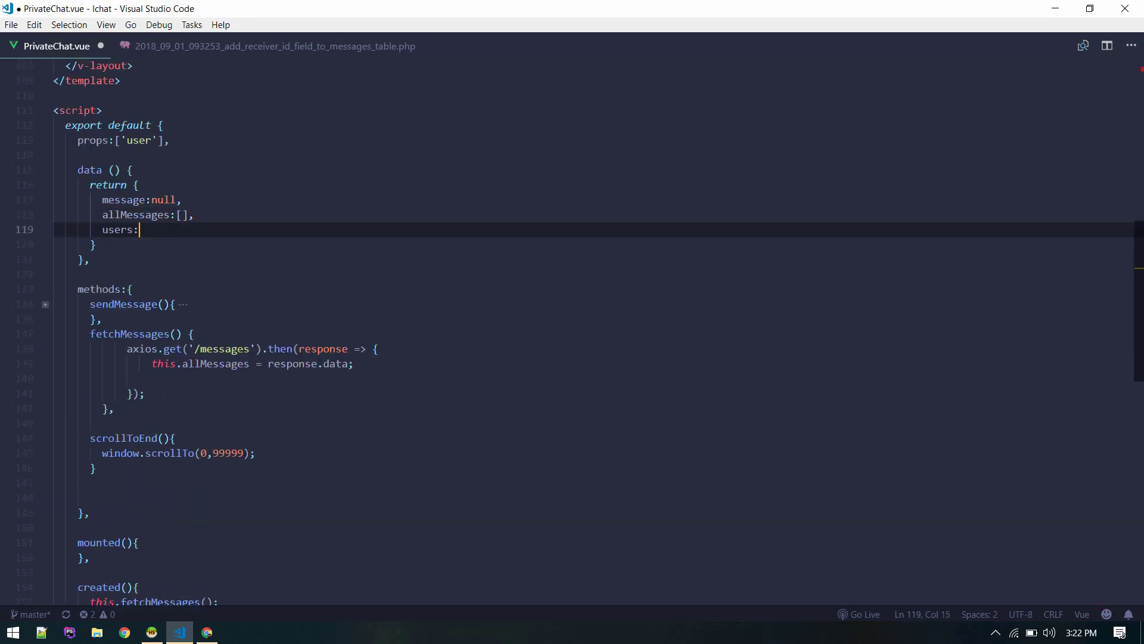
pyautogui.write('[],')
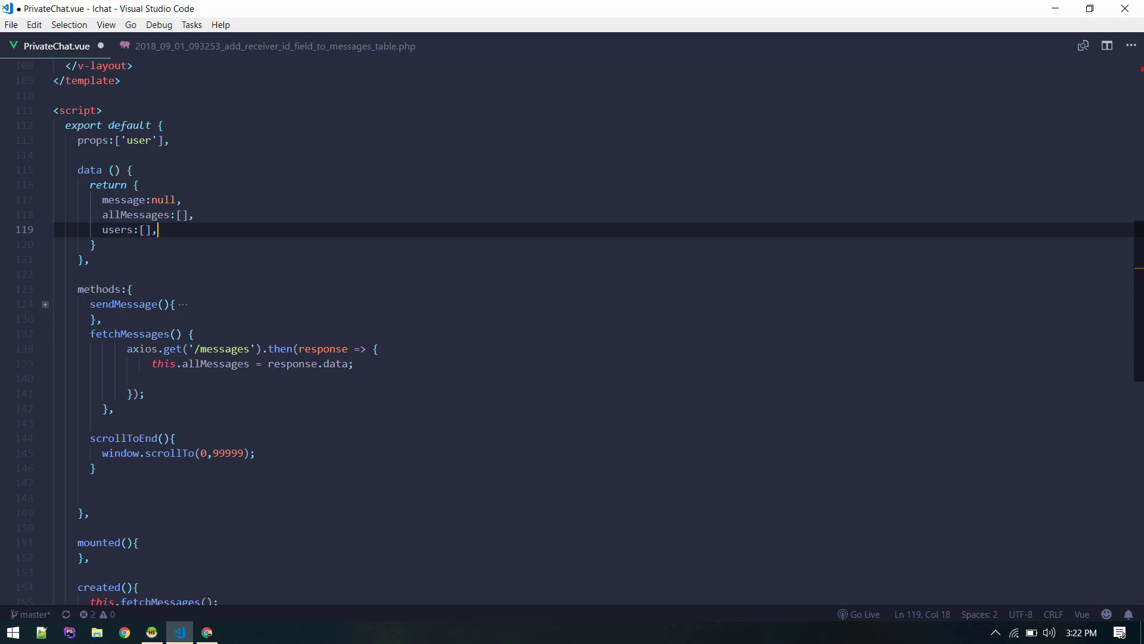
pyautogui.scroll(-3)
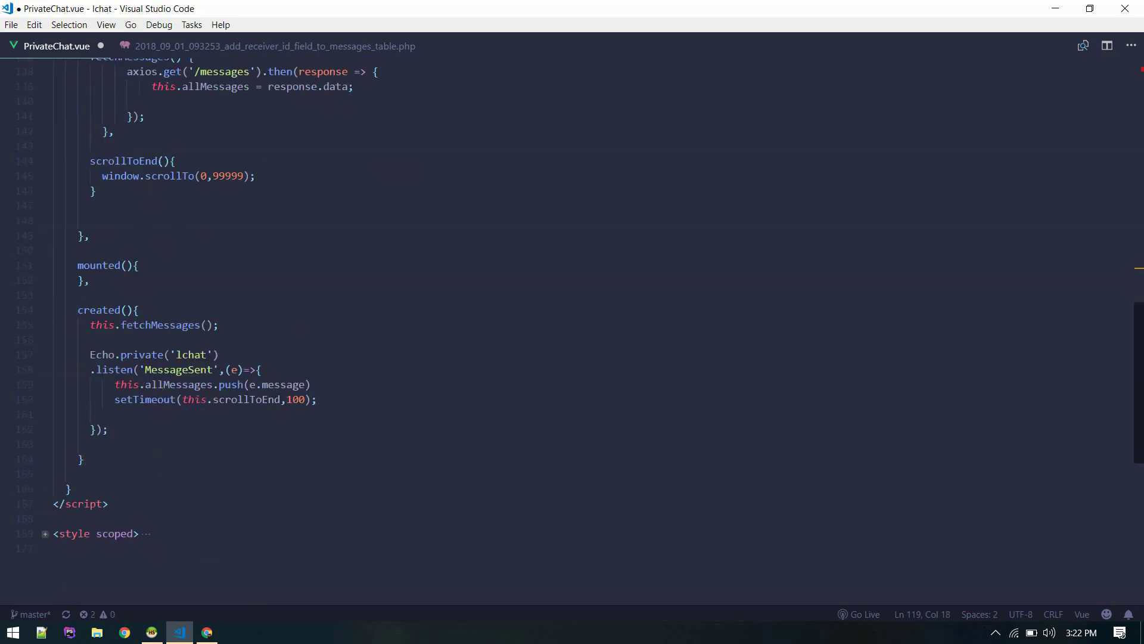
pyautogui.scroll(3)
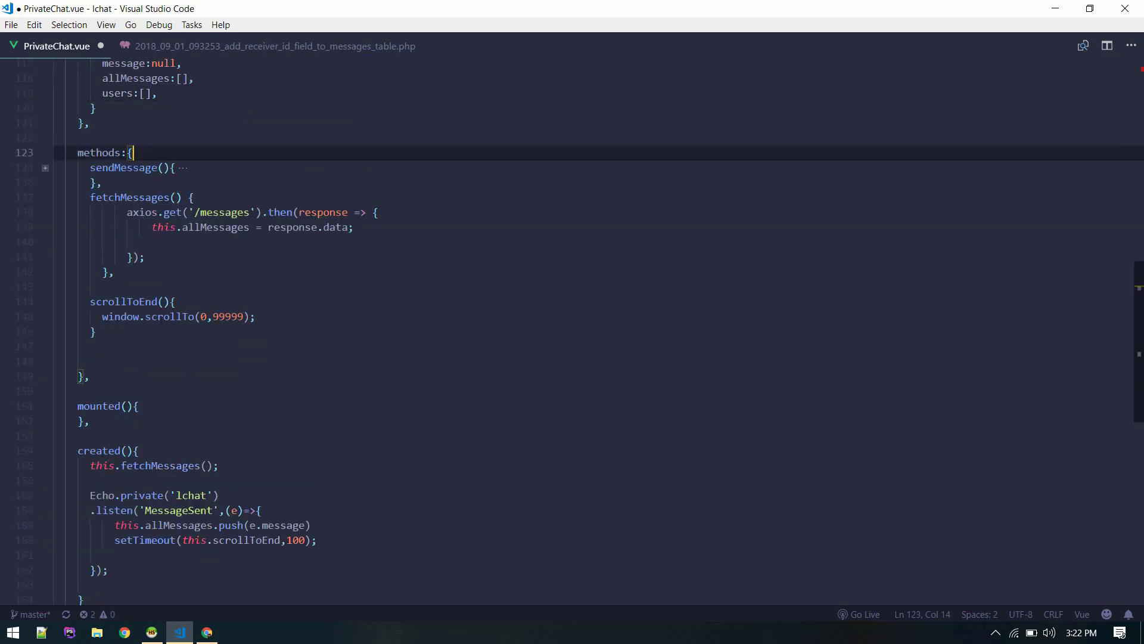
# Duplicate fetchMessages as fetchUsers loading '/users', and call it in created().
pyautogui.click(193, 197)
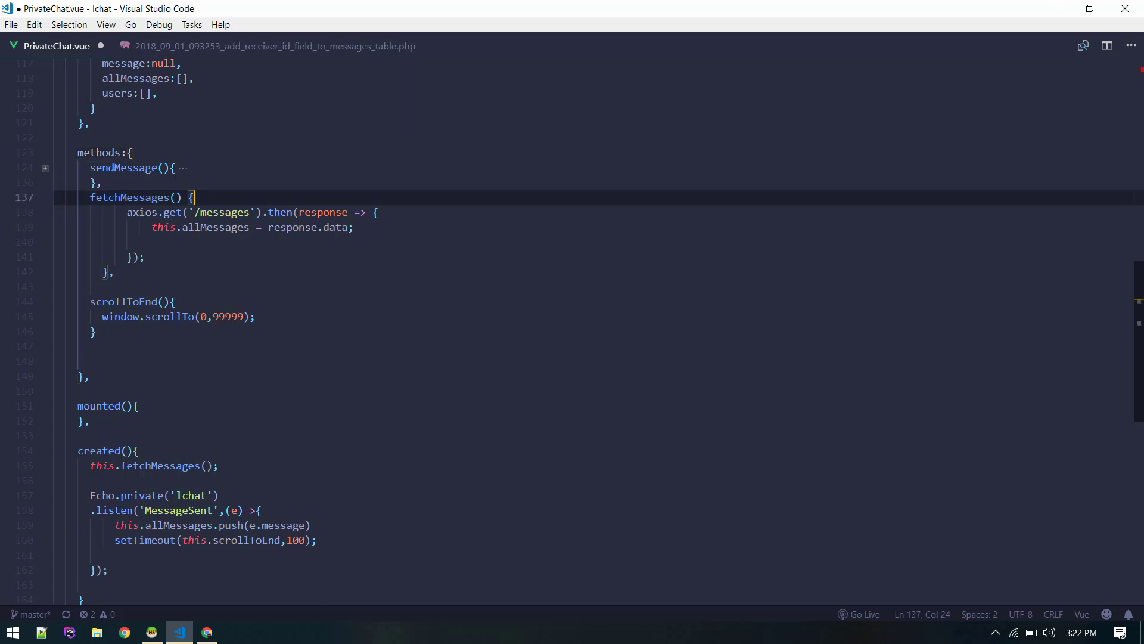
pyautogui.press('ctrl+v')
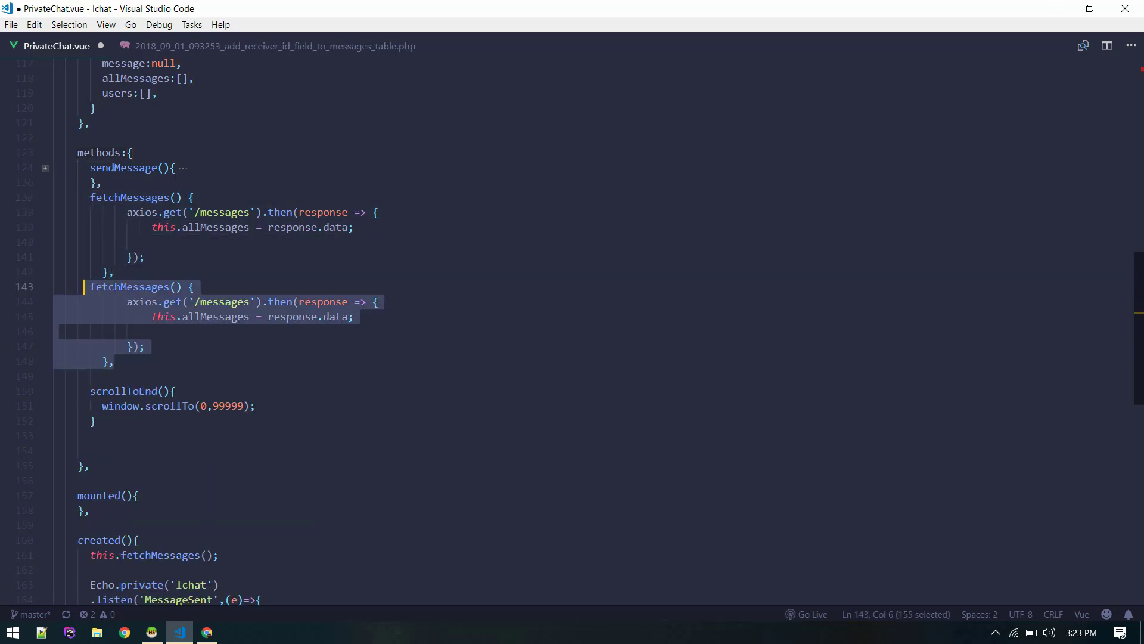
pyautogui.write('fetchUser')
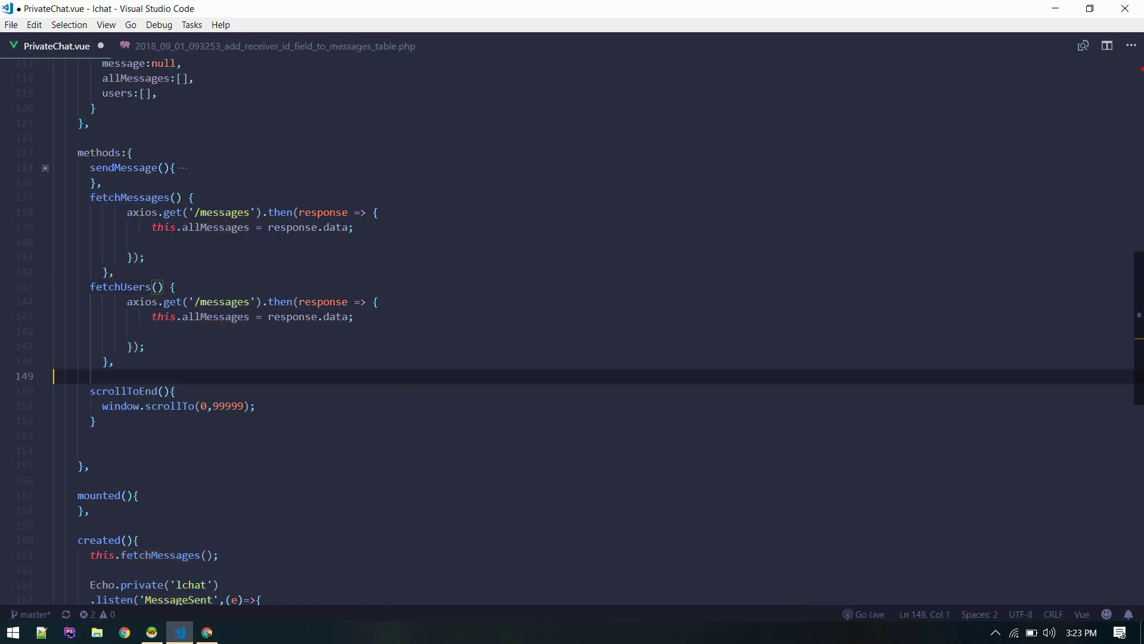
pyautogui.write('/u')
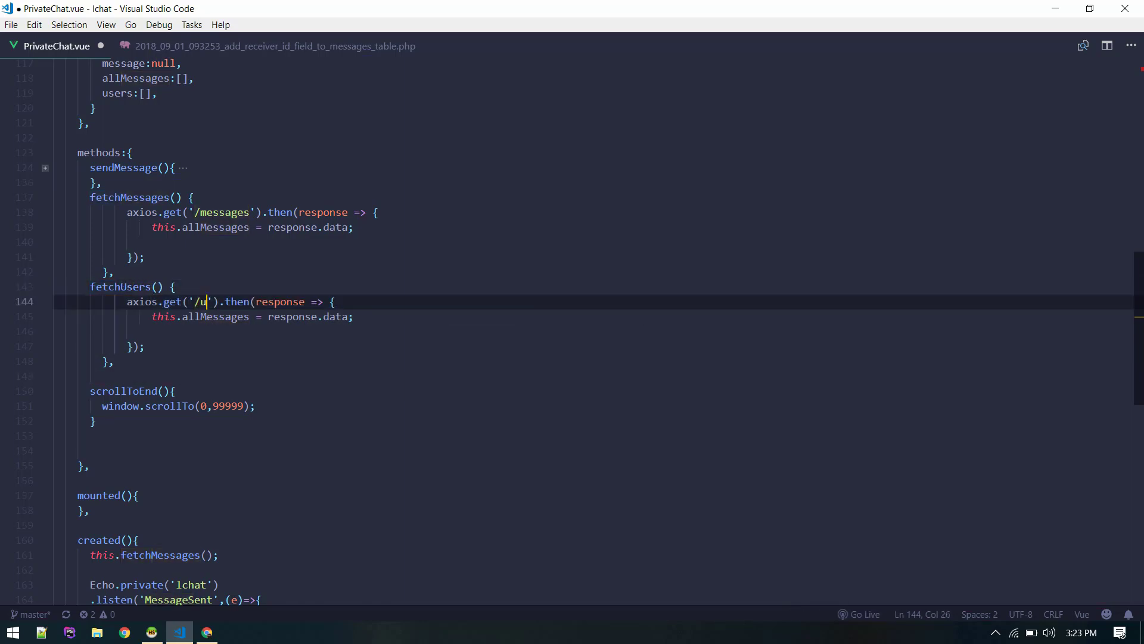
pyautogui.write('sers')
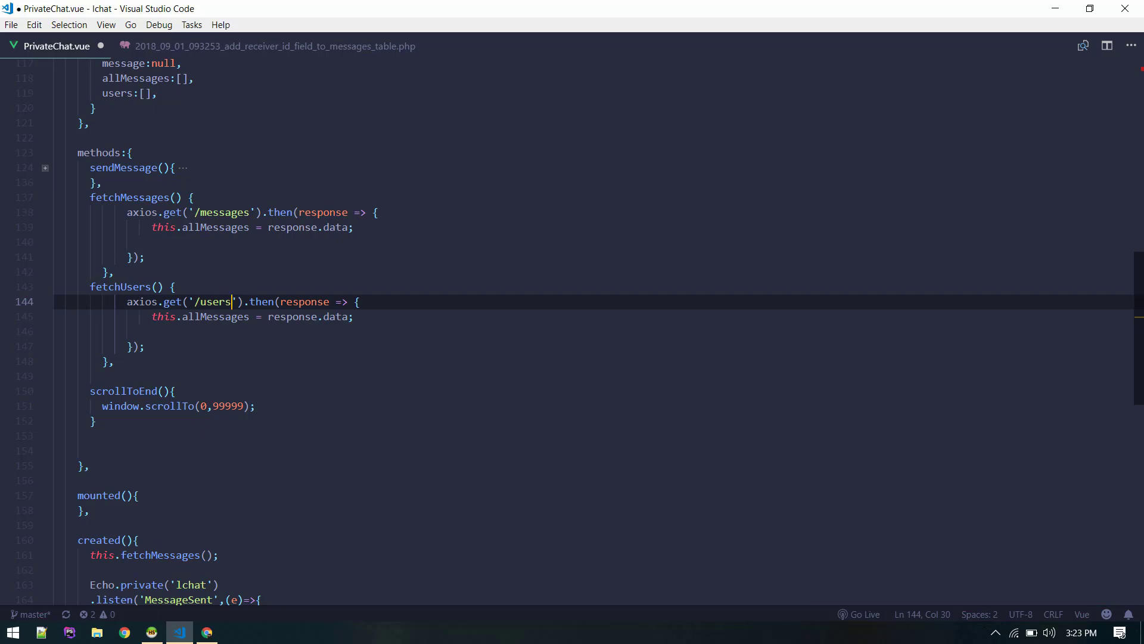
pyautogui.doubleClick(215, 317)
pyautogui.write('user')
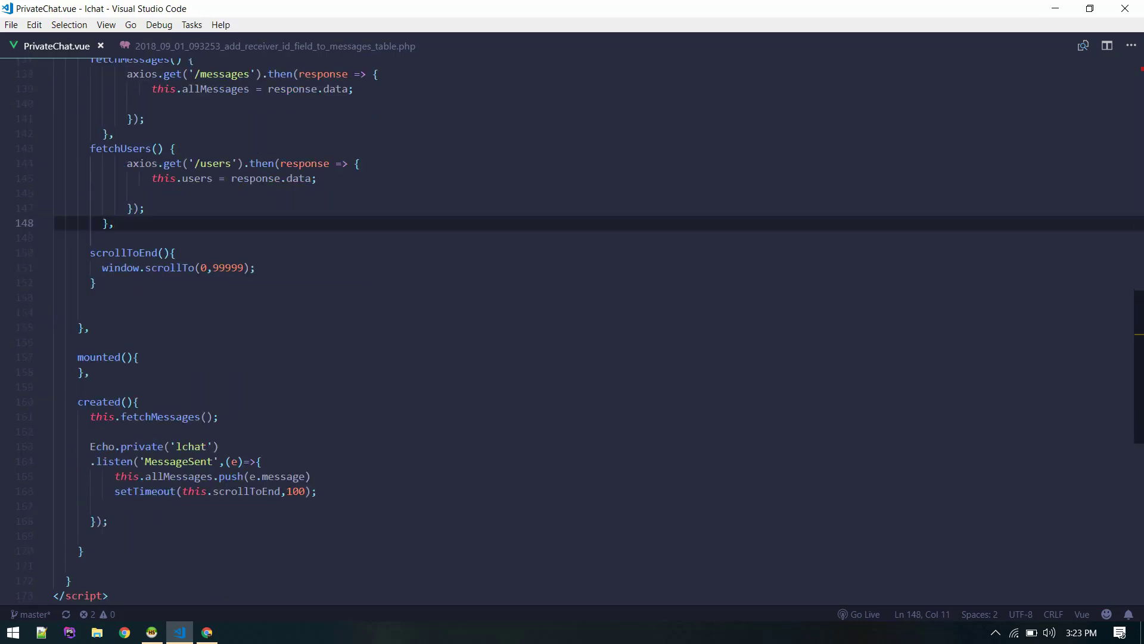
pyautogui.write('this.fetchMessages();')
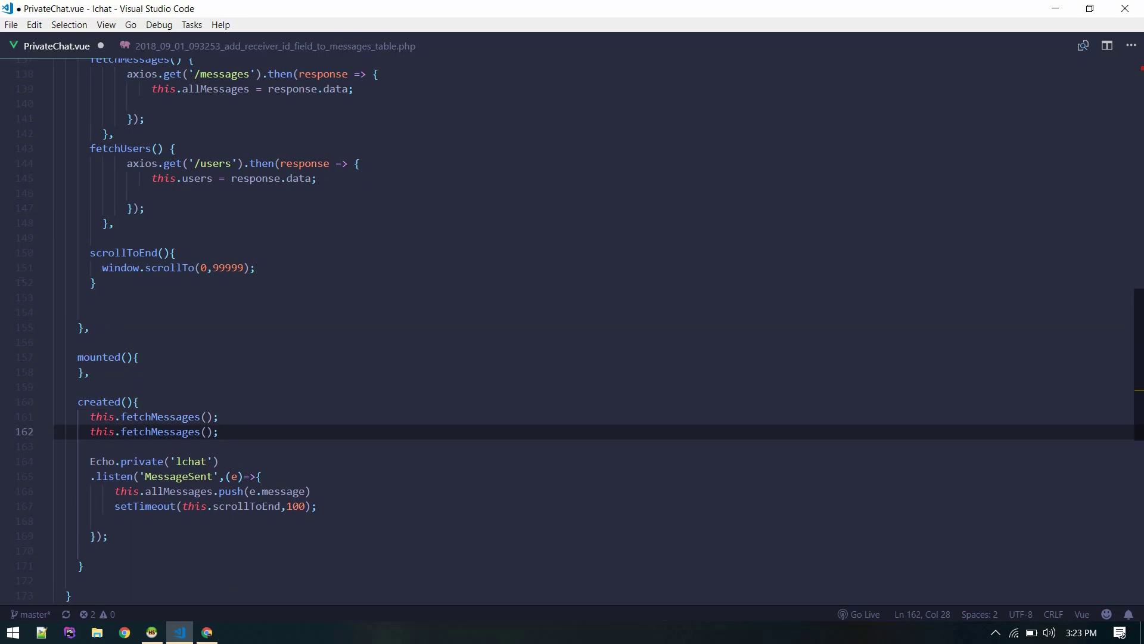
pyautogui.press('Backspace')
pyautogui.write('we')
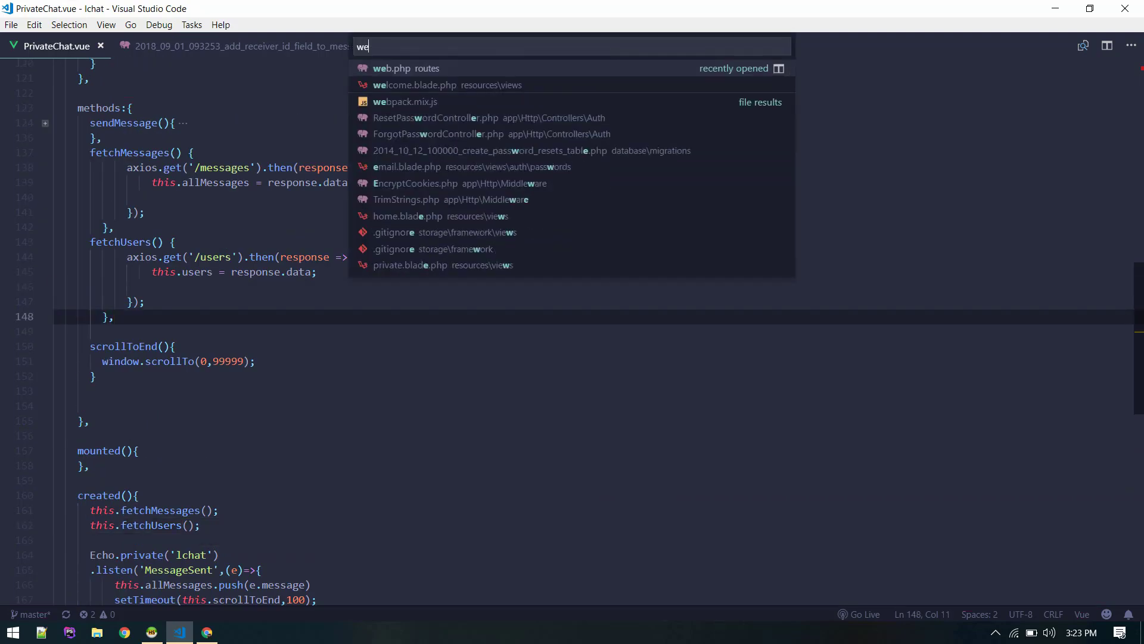
# Add a /users route in web.php to HomeController@users, named users.
pyautogui.click(391, 68)
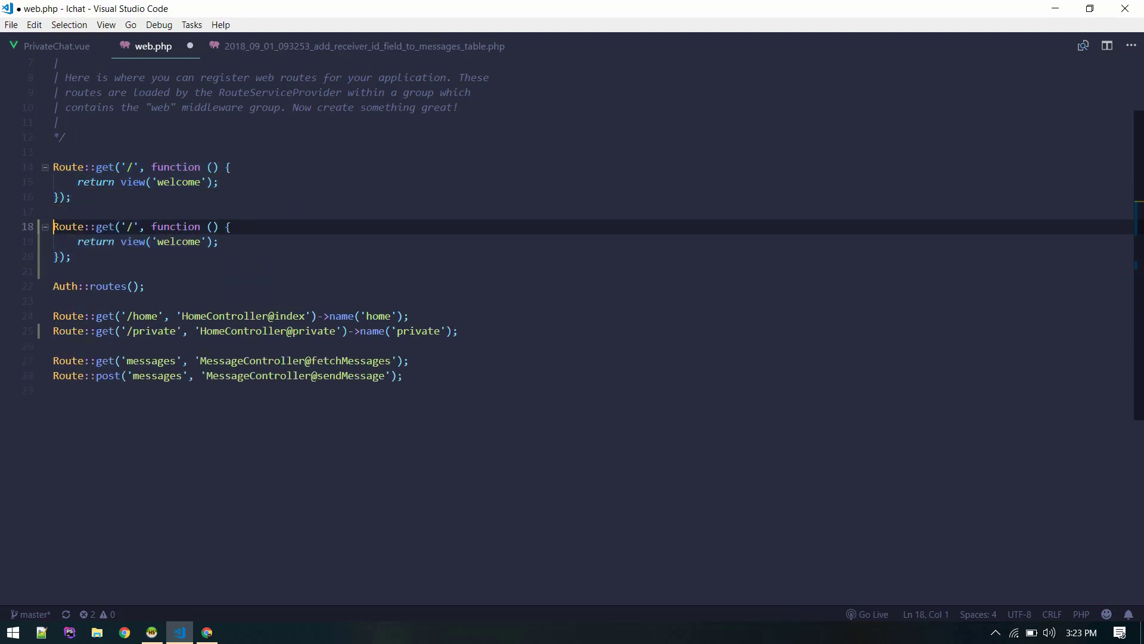
pyautogui.click(134, 227)
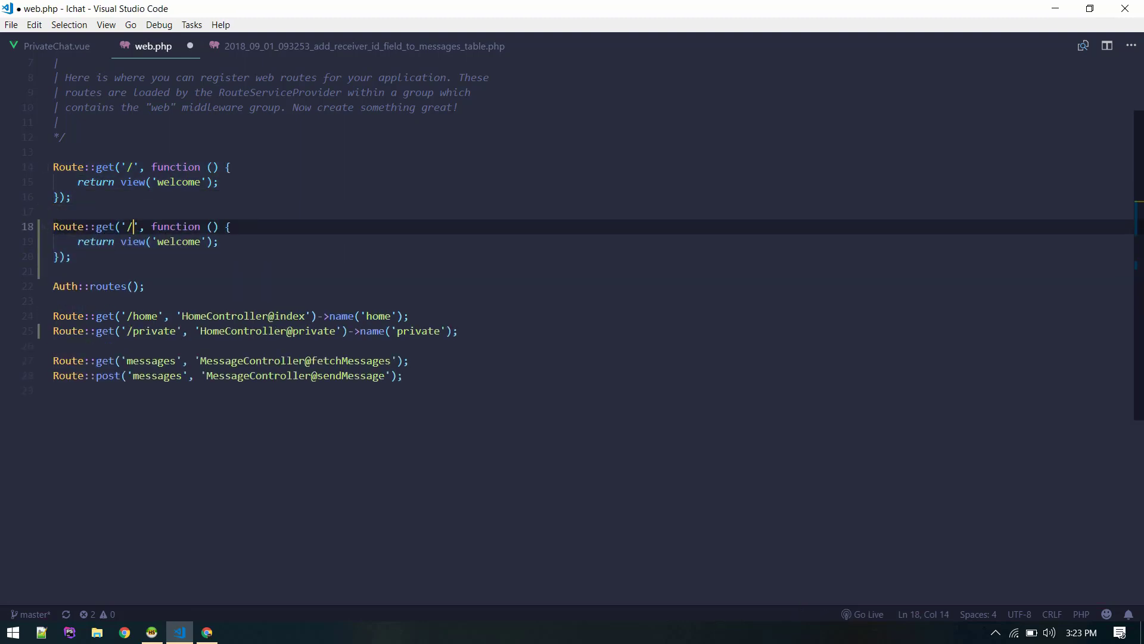
pyautogui.write('users')
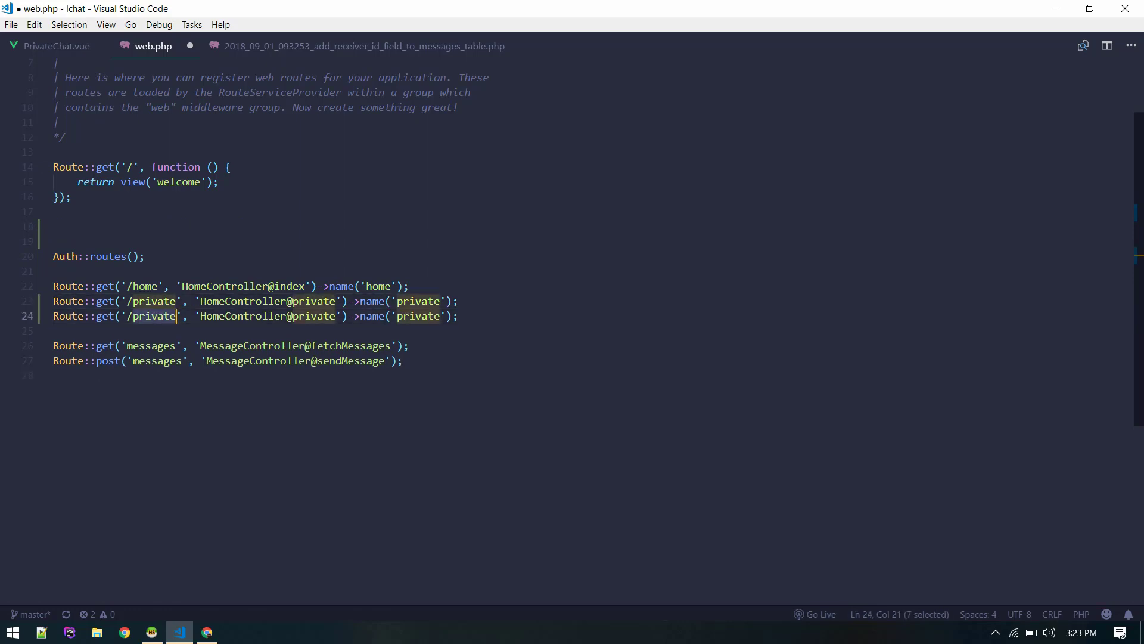
pyautogui.write('users')
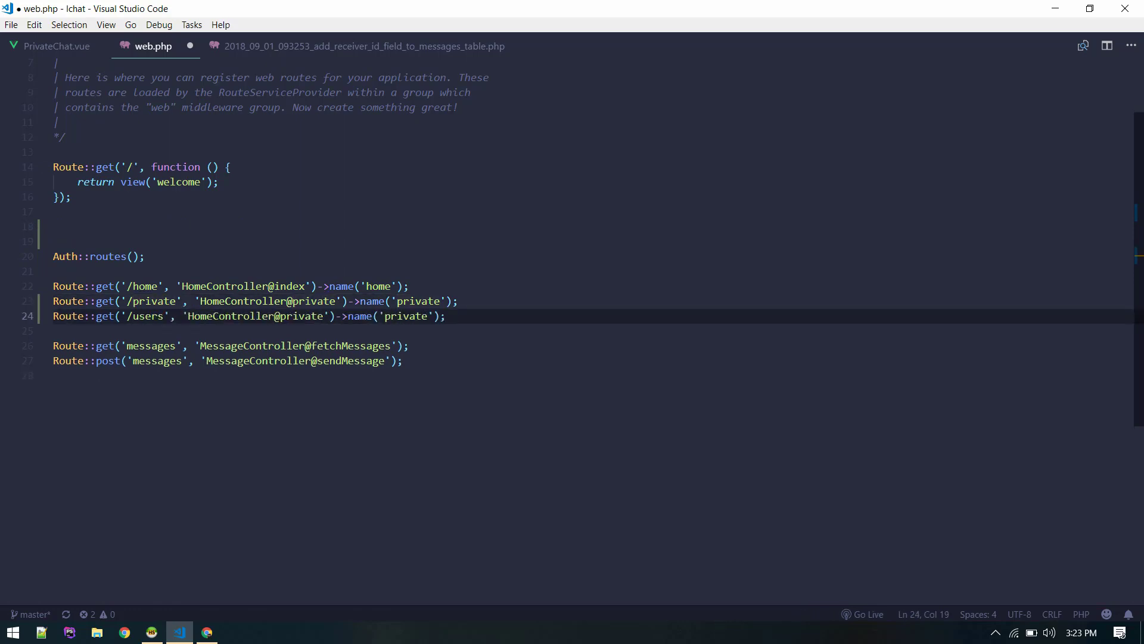
pyautogui.write('users')
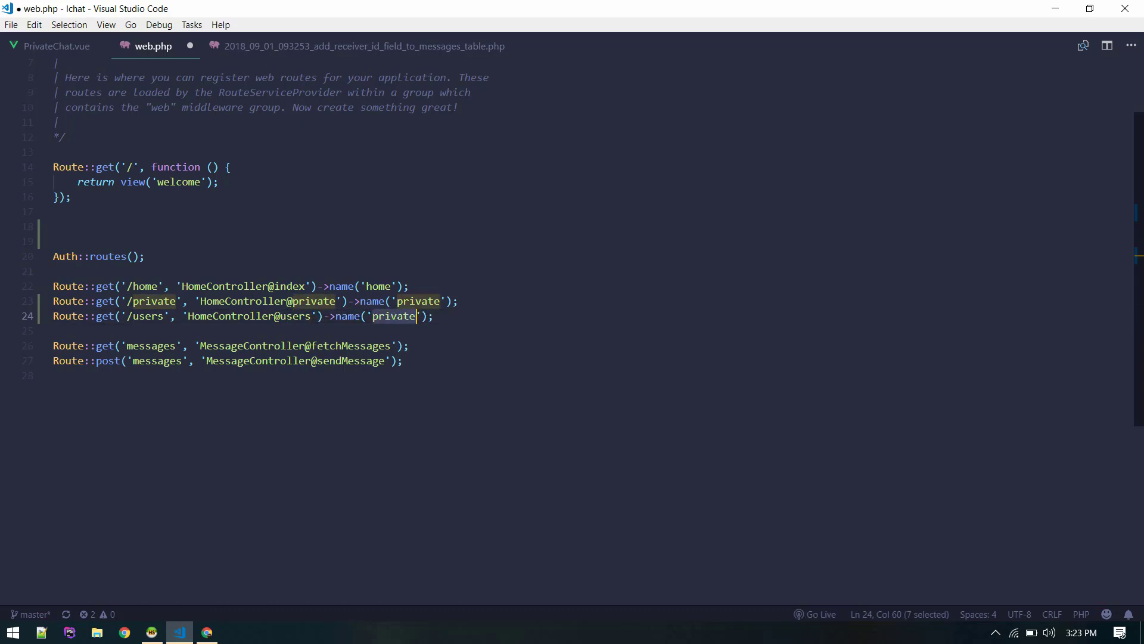
pyautogui.write('users')
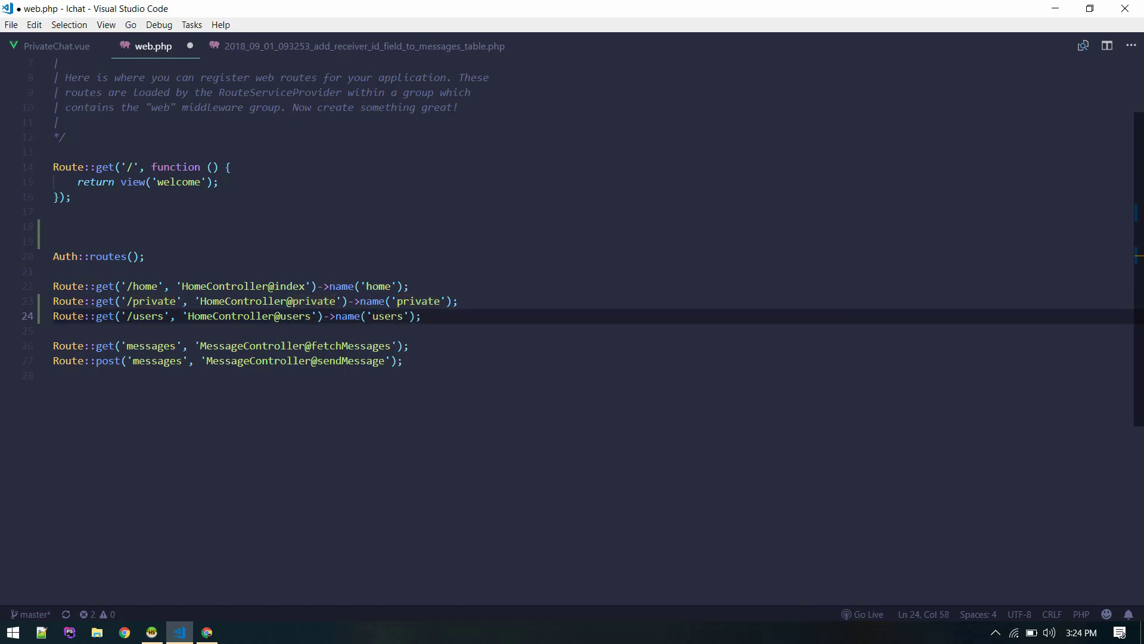
pyautogui.write('homecon')
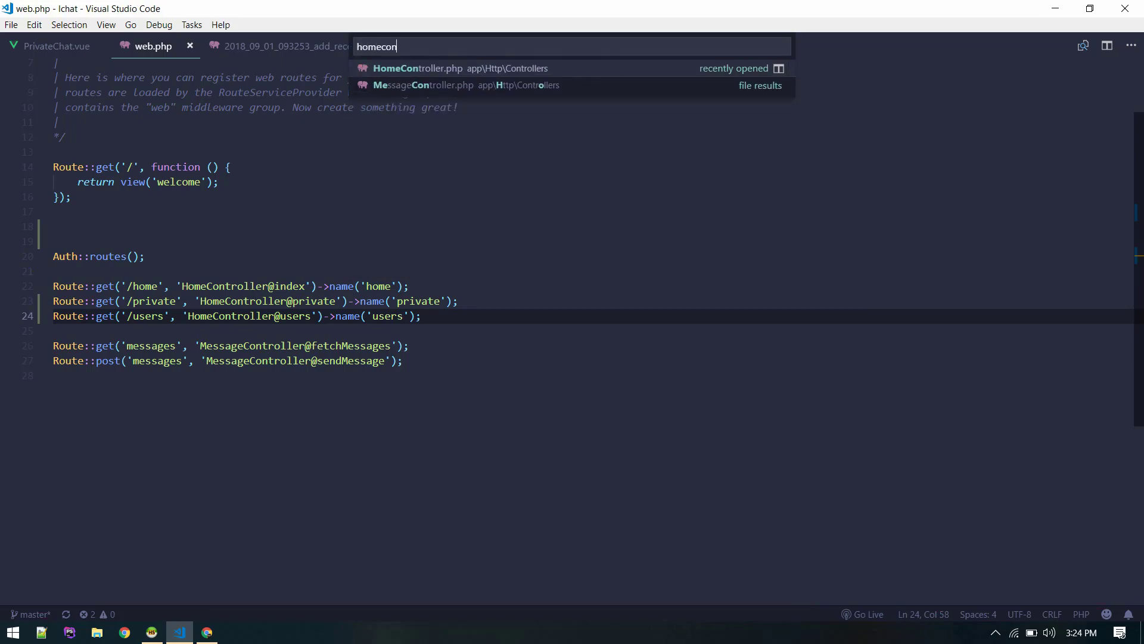
# Add a users() method returning User::all() below private() in HomeController.php and save.
pyautogui.click(418, 68)
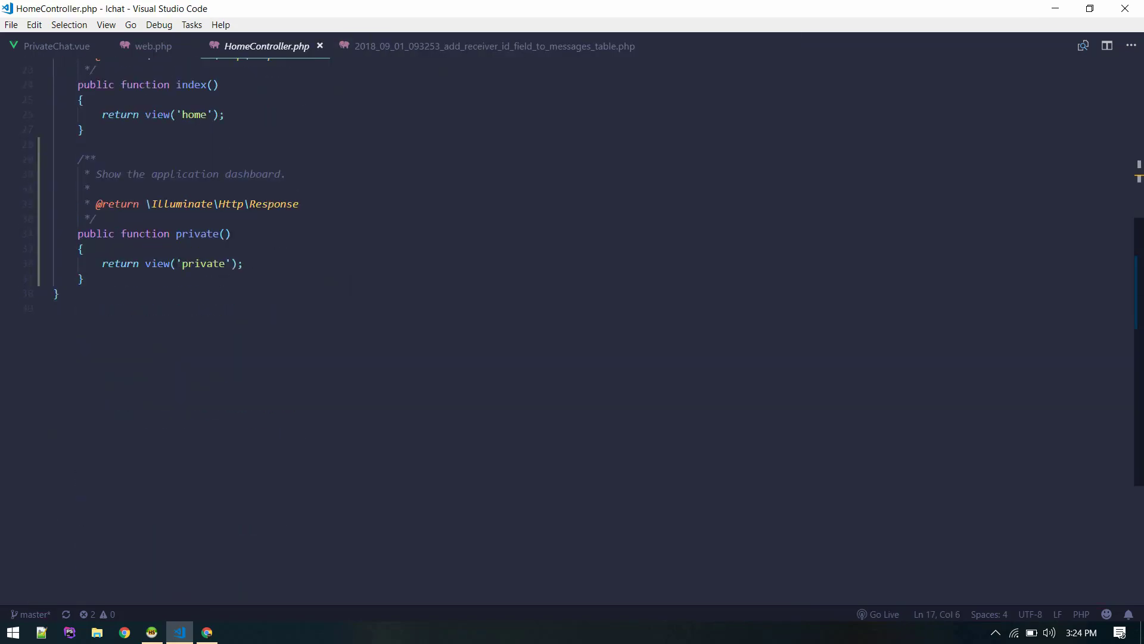
pyautogui.click(81, 279)
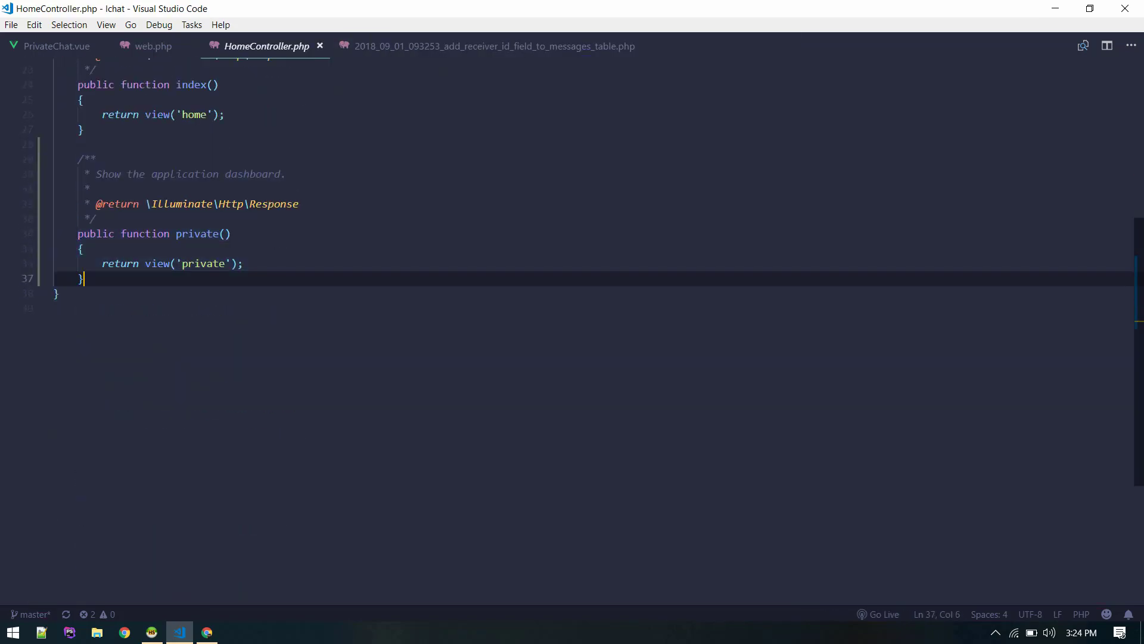
pyautogui.write('met')
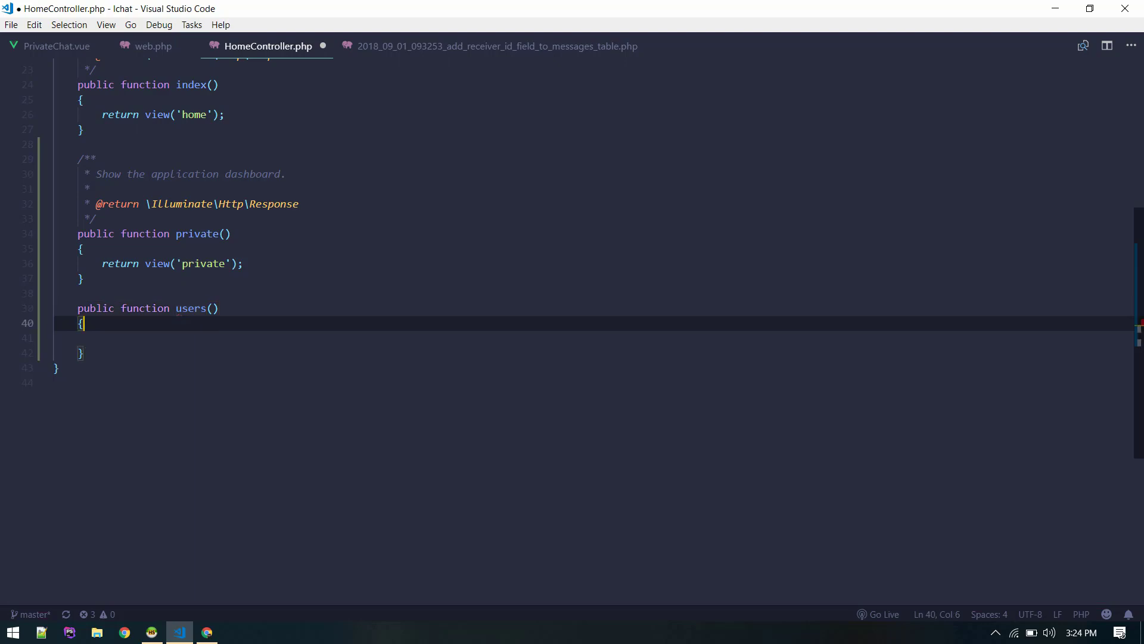
pyautogui.write('return')
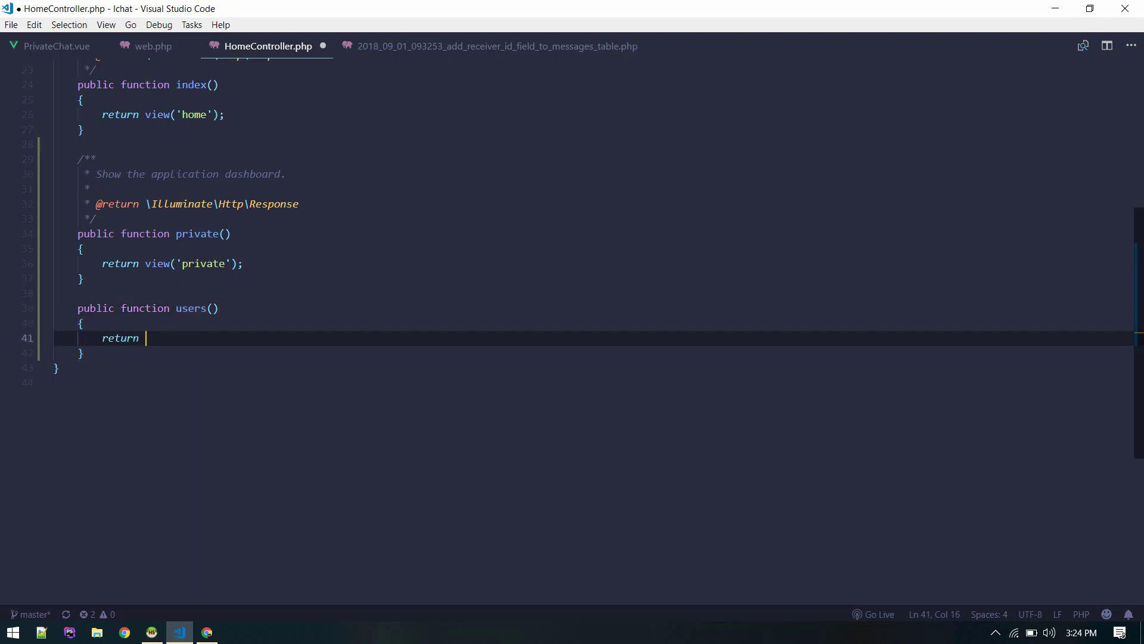
pyautogui.write('User')
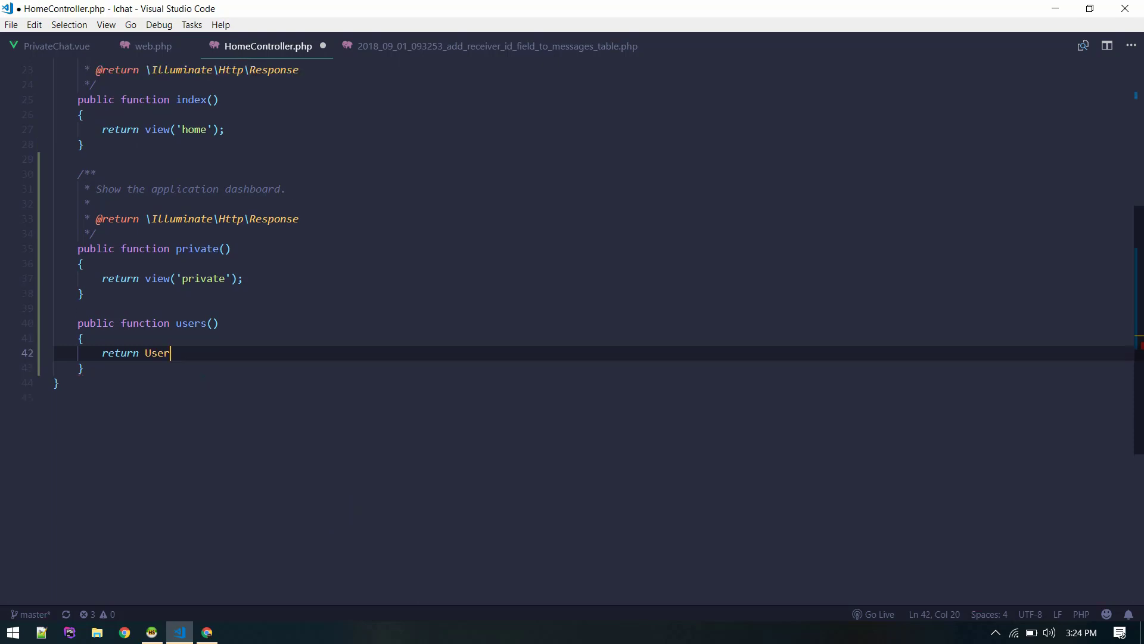
pyautogui.write('::all();')
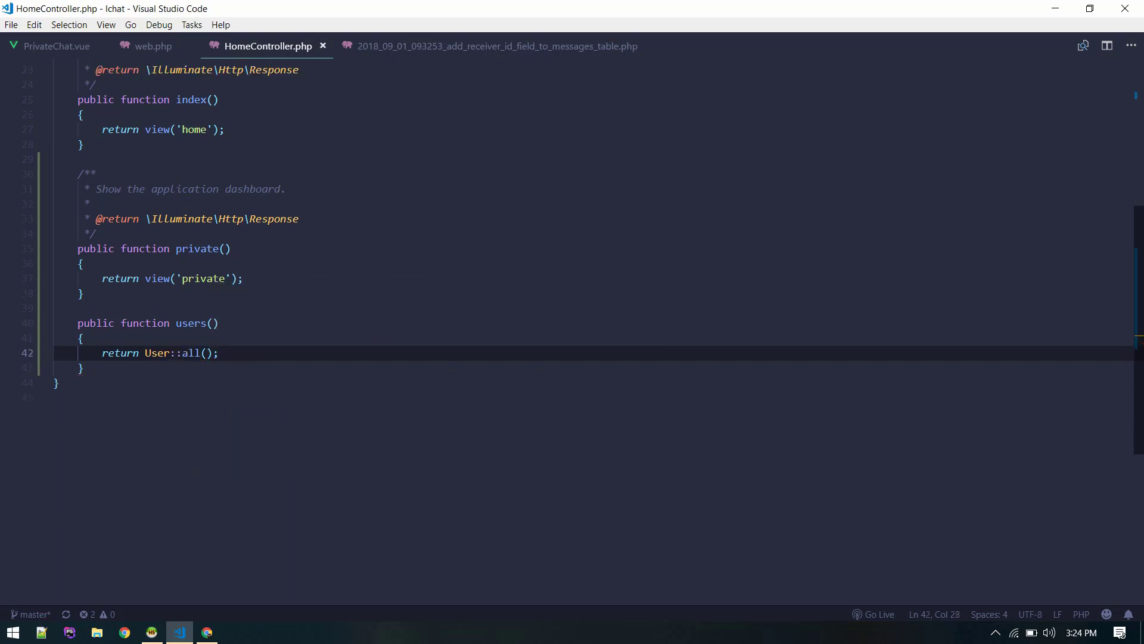
pyautogui.scroll(3)
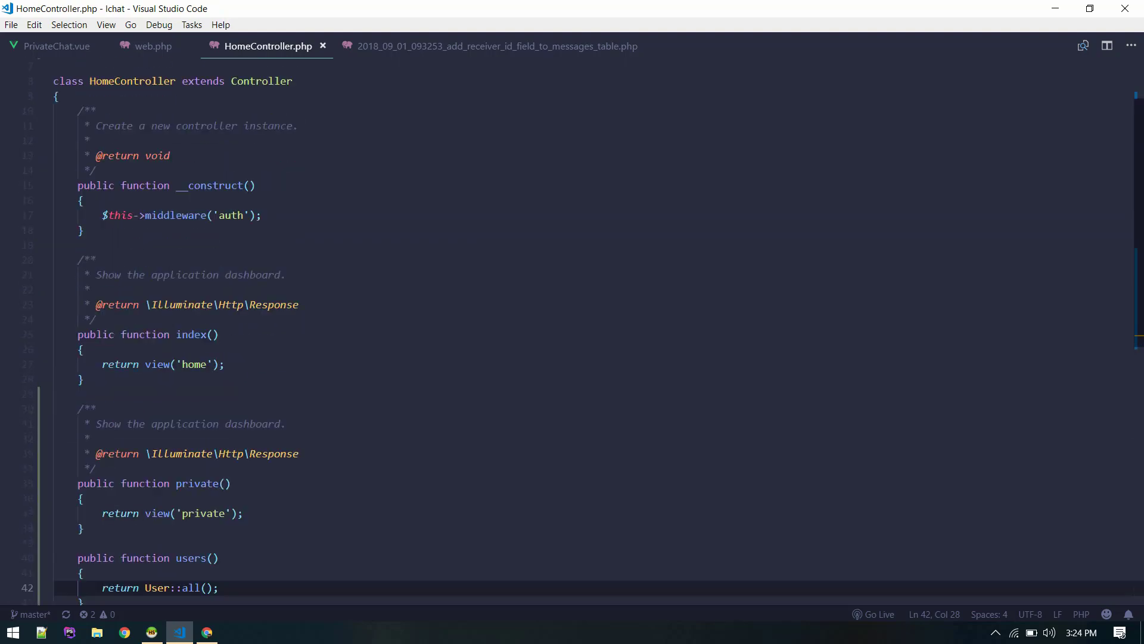
pyautogui.scroll(-3)
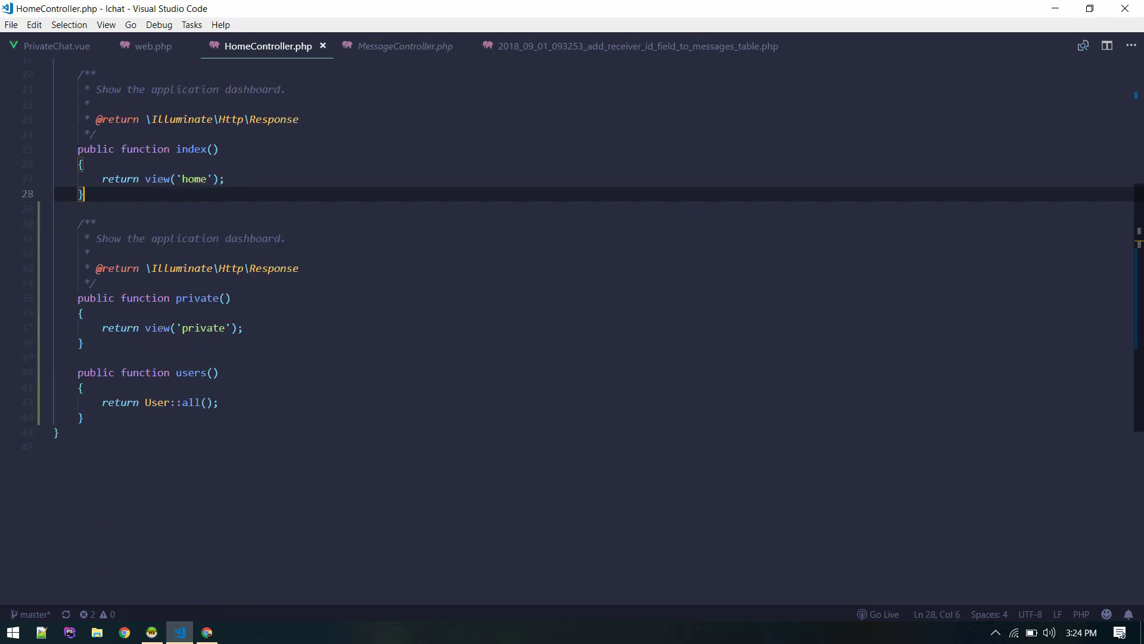
pyautogui.click(207, 631)
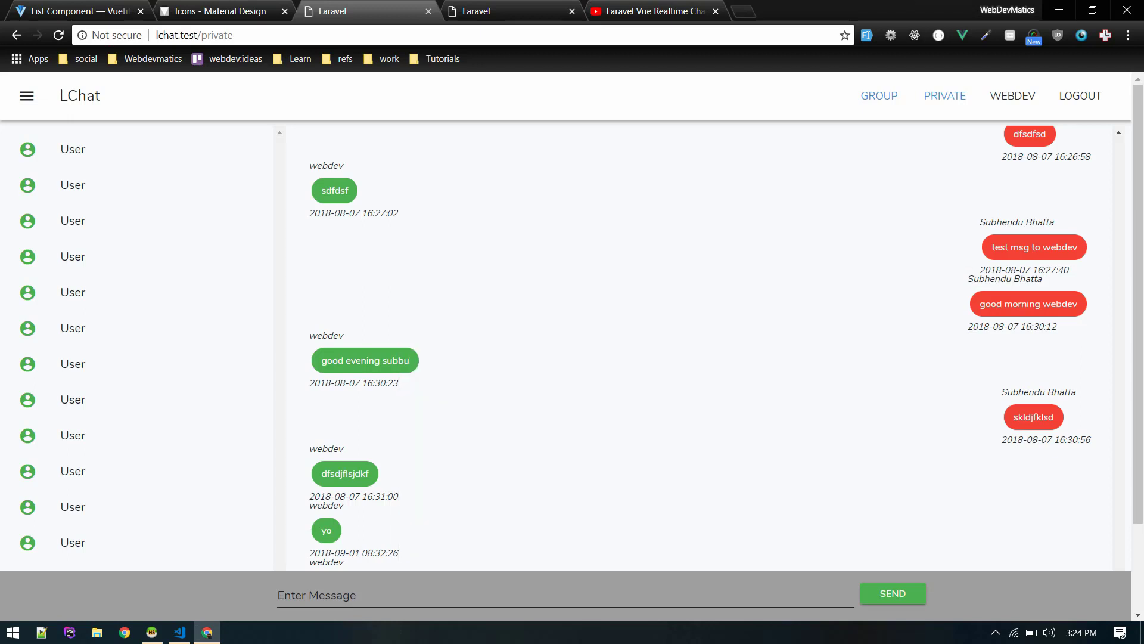
# Inspect PrivateChat in Vue devtools to confirm its users data holds two user records.
pyautogui.press('F12')
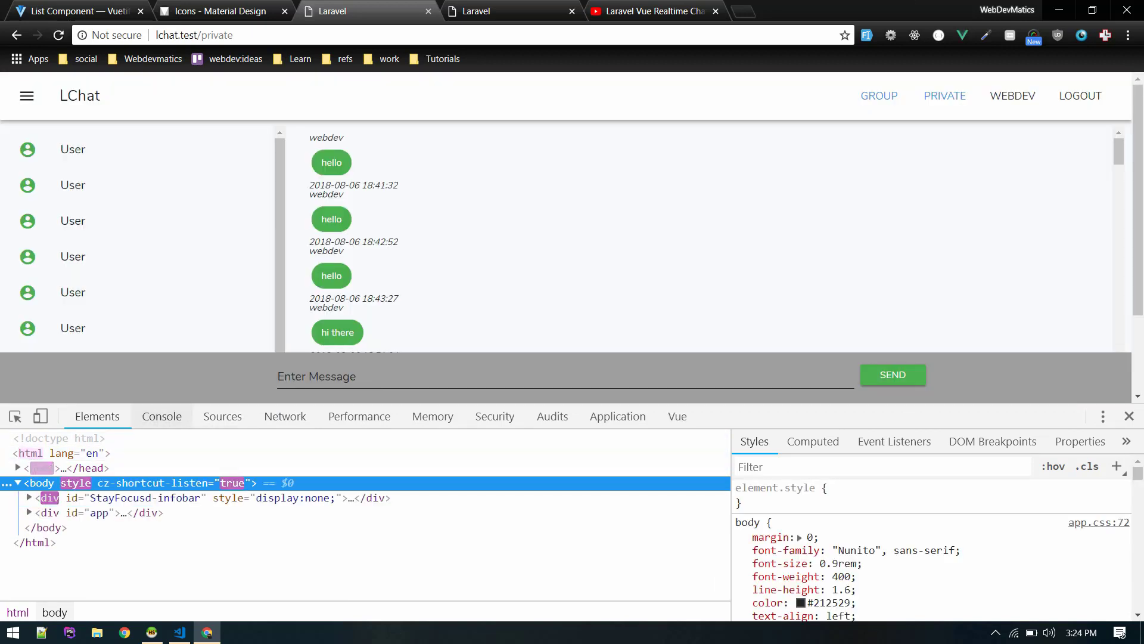
pyautogui.click(285, 416)
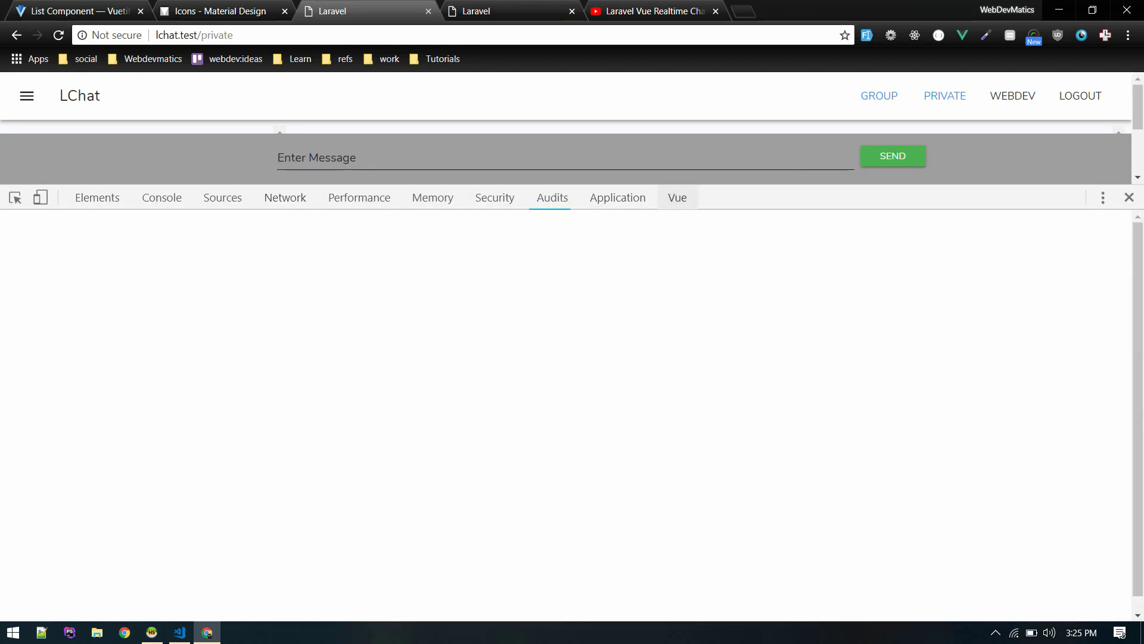
pyautogui.click(677, 197)
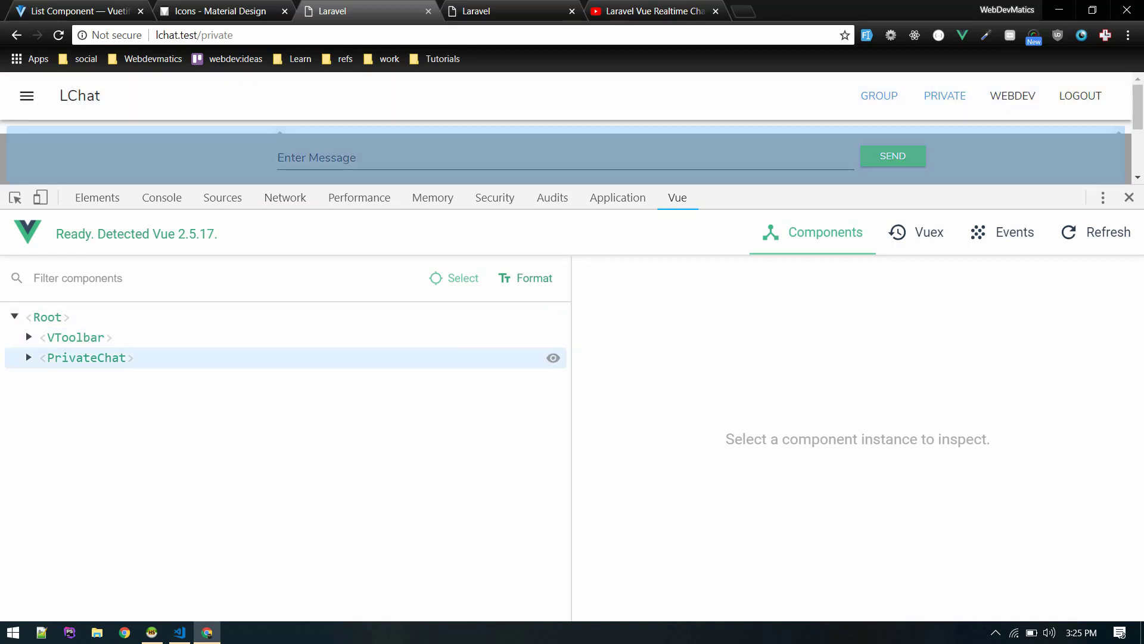
pyautogui.click(85, 357)
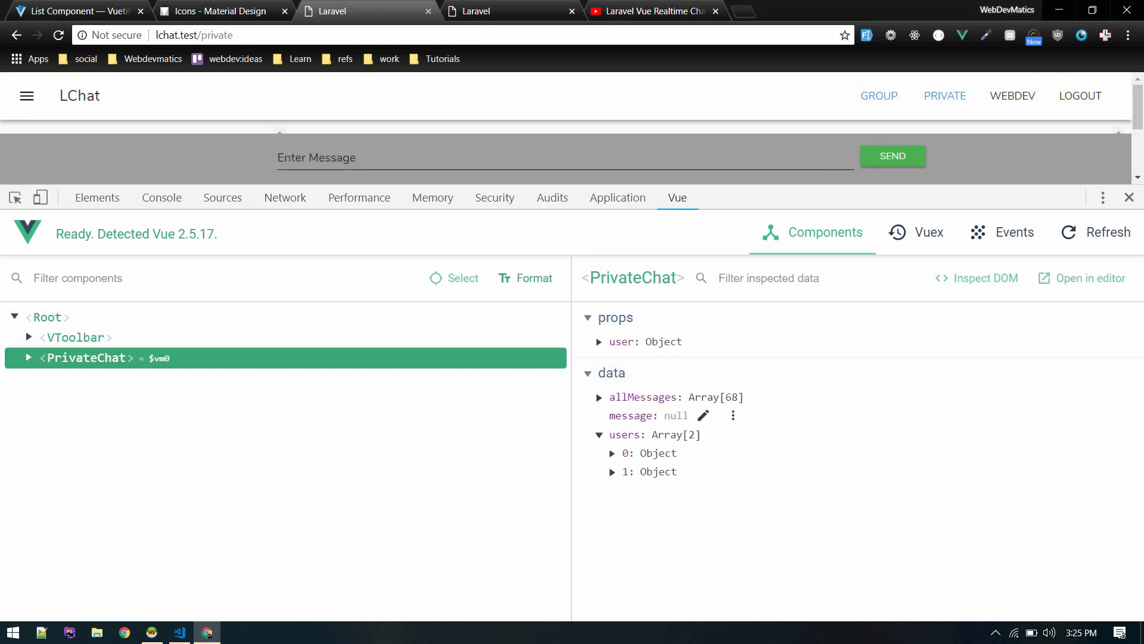
pyautogui.click(613, 452)
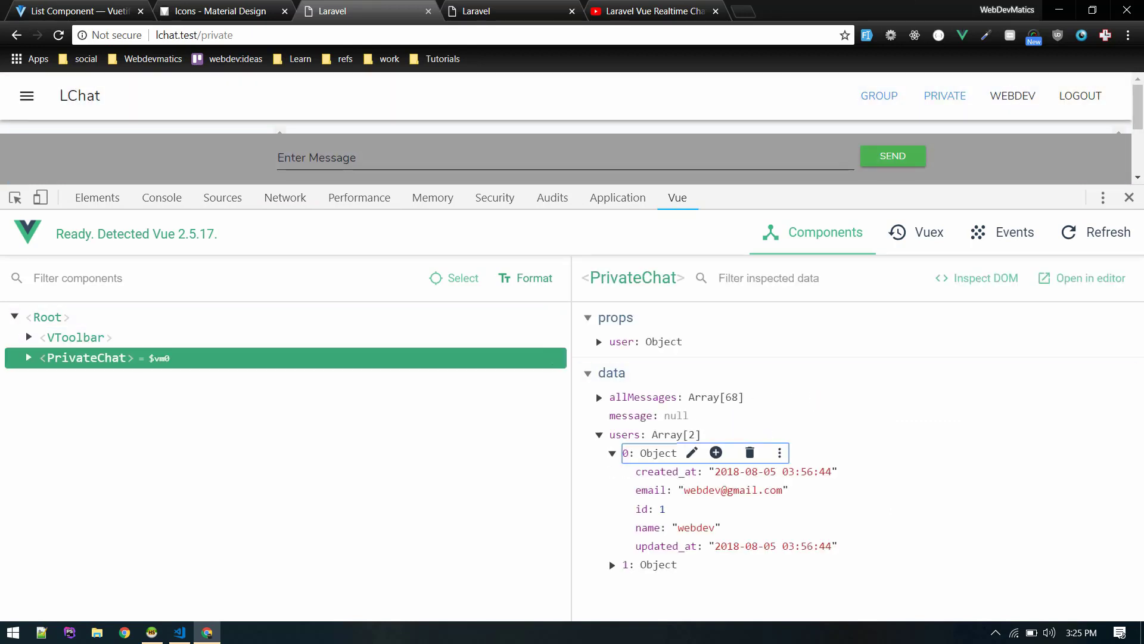
pyautogui.click(613, 452)
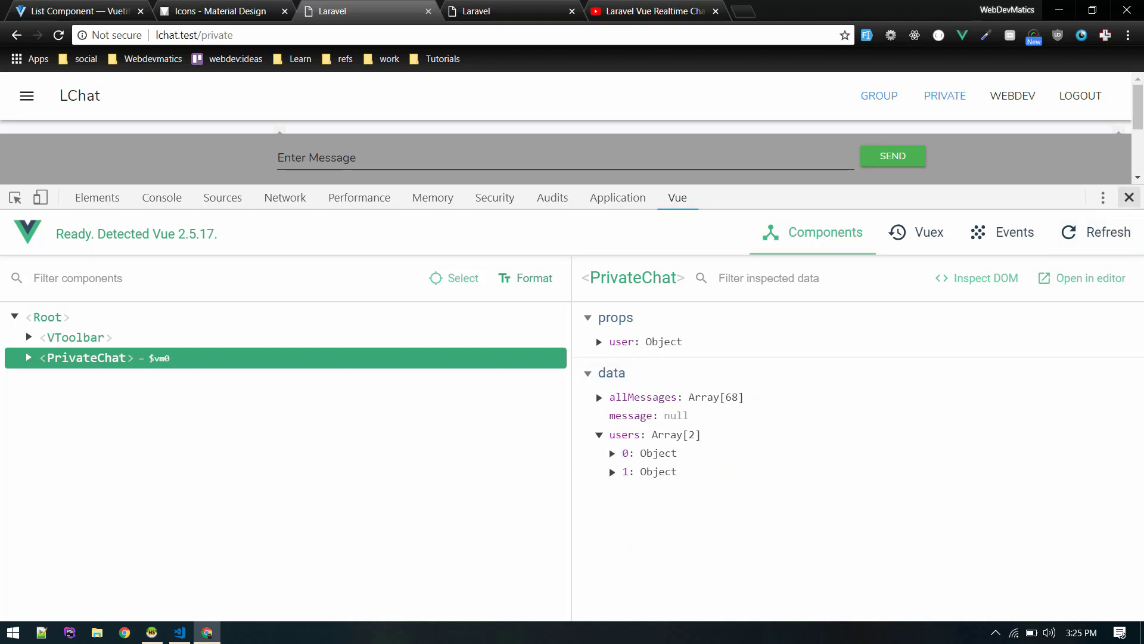
pyautogui.click(179, 631)
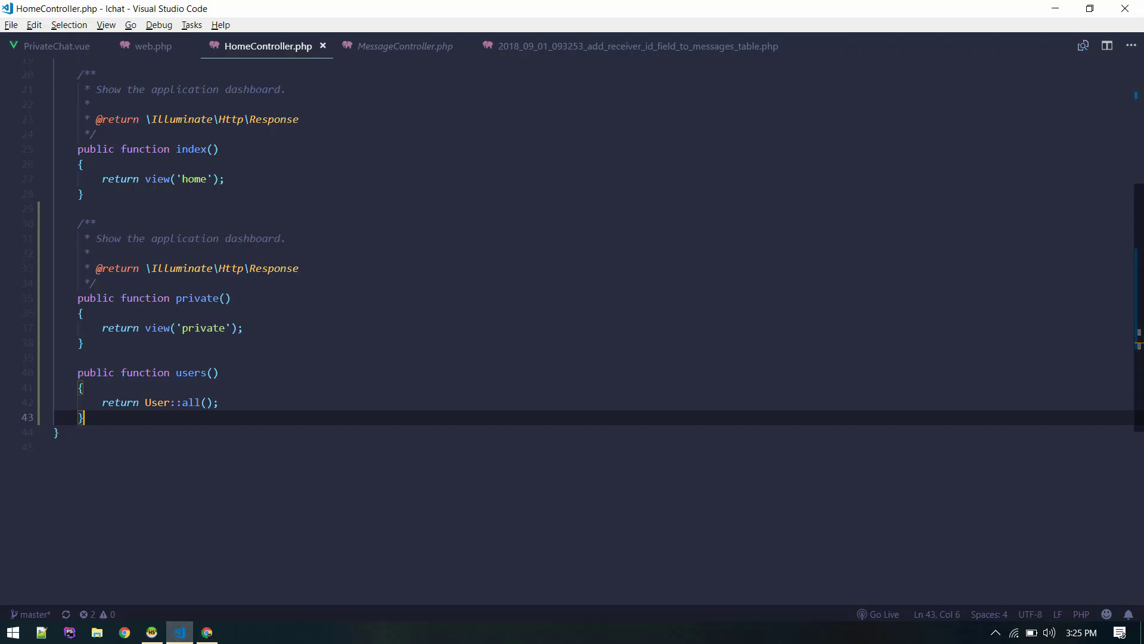
# In PrivateChat.vue, make the v-for loop iterate over users instead of 12.
pyautogui.click(55, 46)
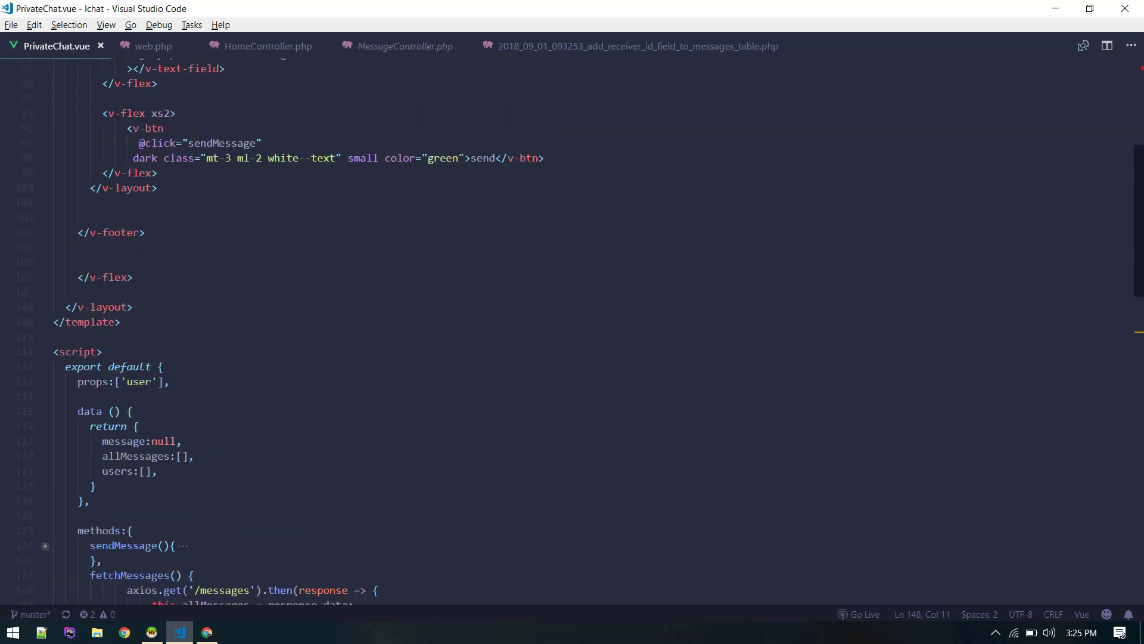
pyautogui.scroll(3)
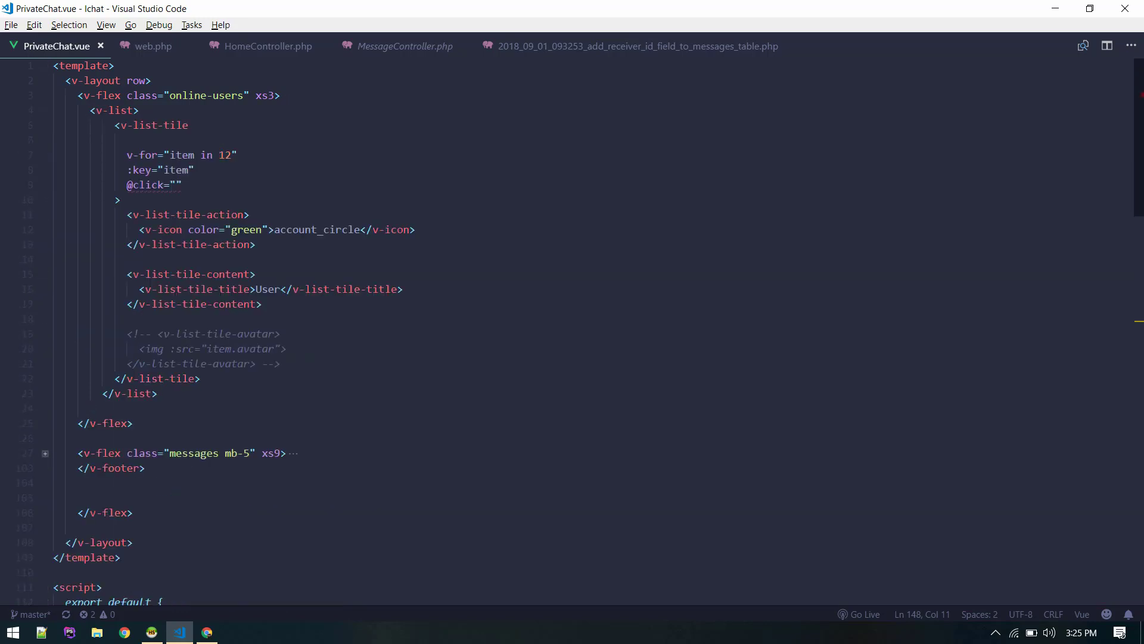
pyautogui.doubleClick(224, 155)
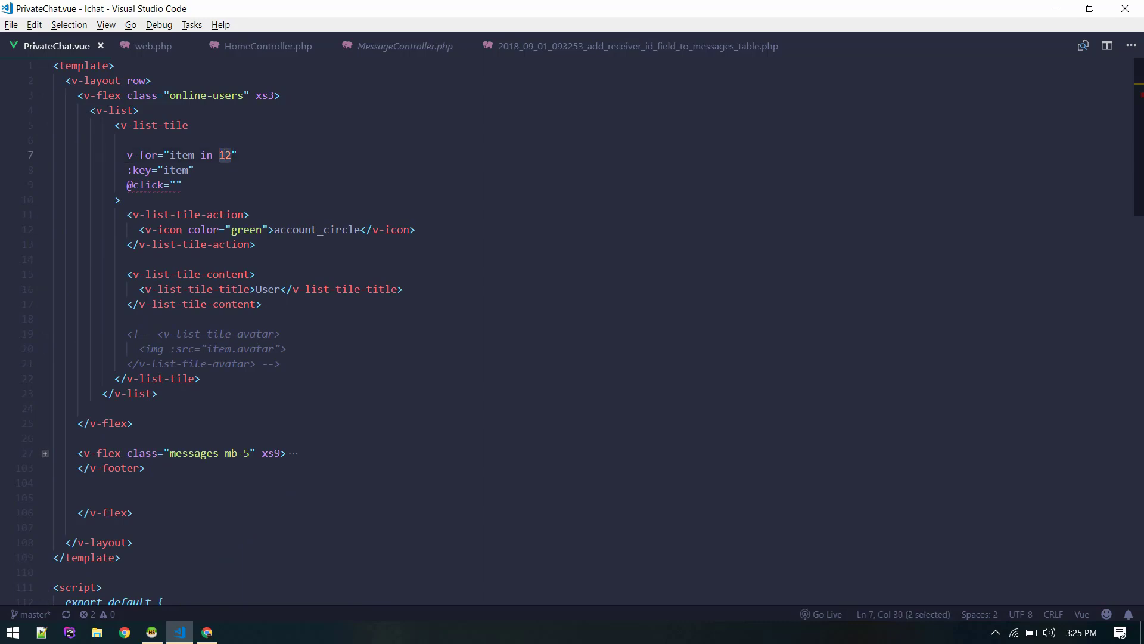
pyautogui.write('use')
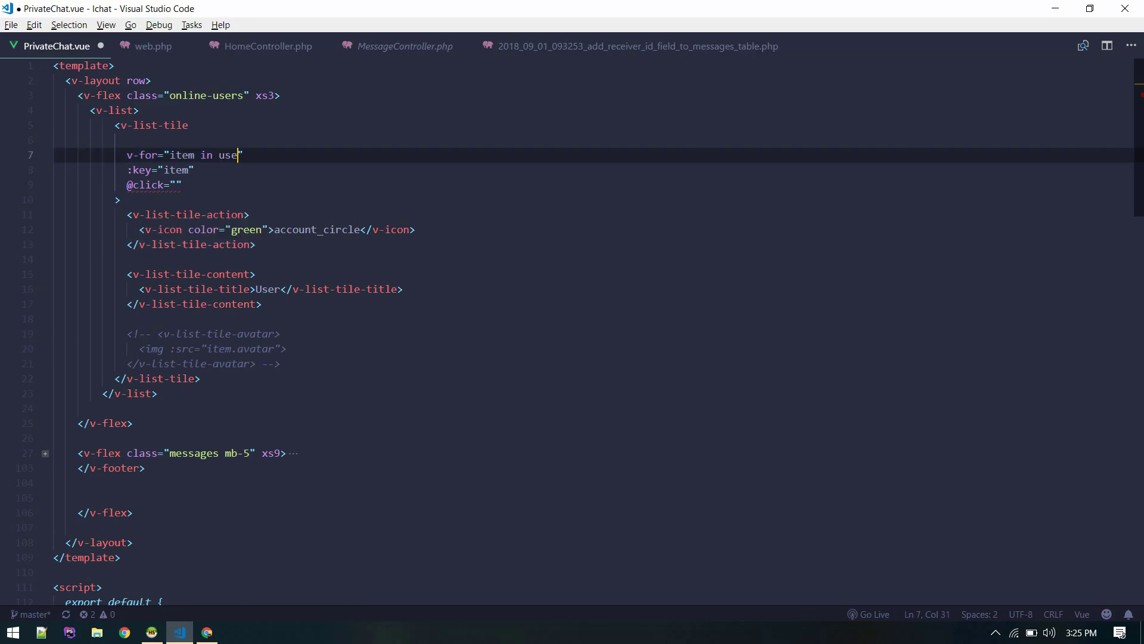
pyautogui.write('rs')
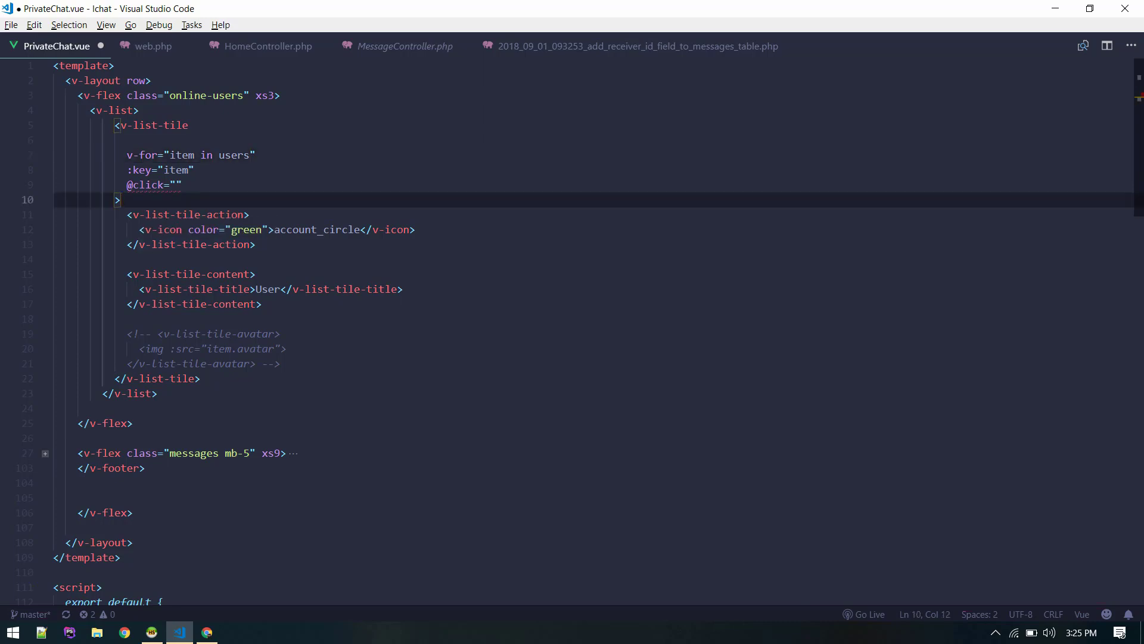
# Rename the loop variable to user and key each item by user.id.
pyautogui.doubleClick(268, 289)
pyautogui.write('{{}}')
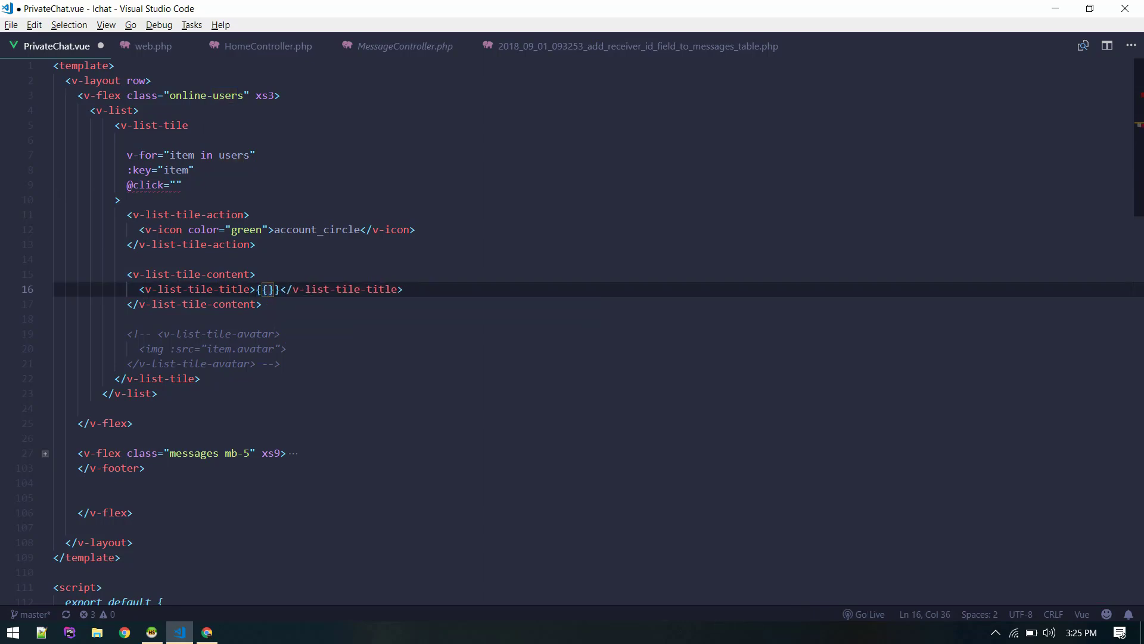
pyautogui.click(179, 155)
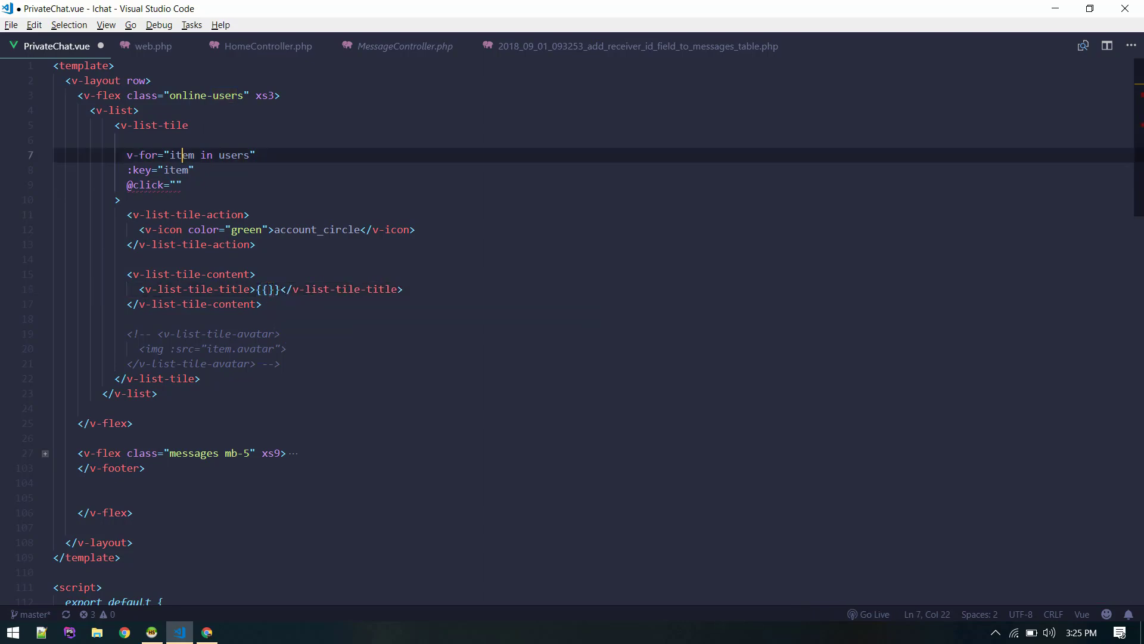
pyautogui.doubleClick(181, 155)
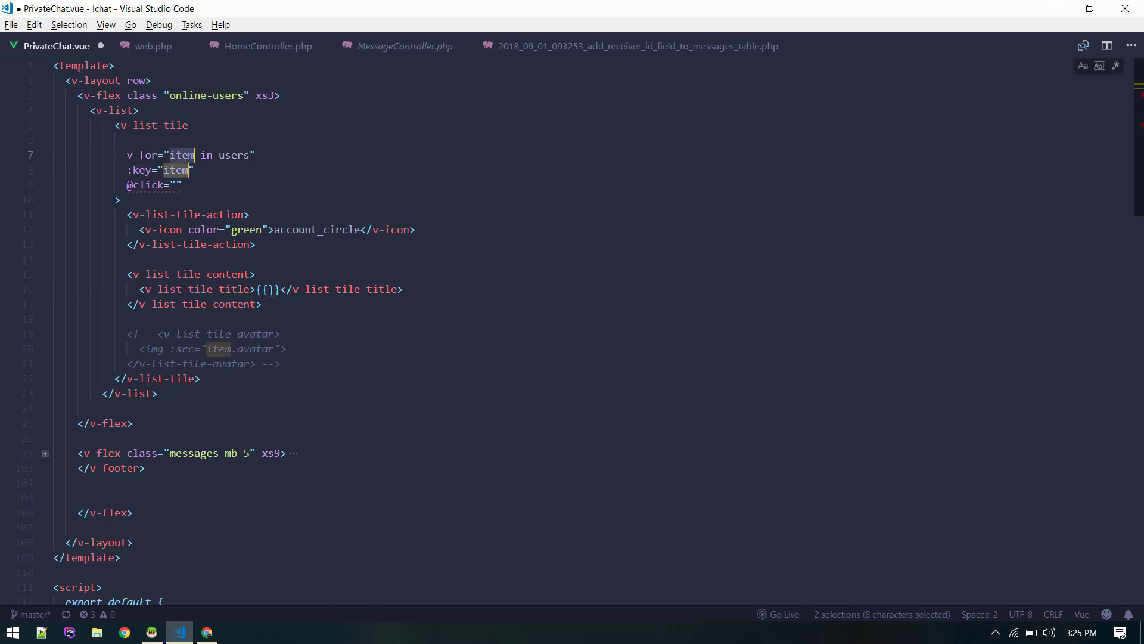
pyautogui.write('user')
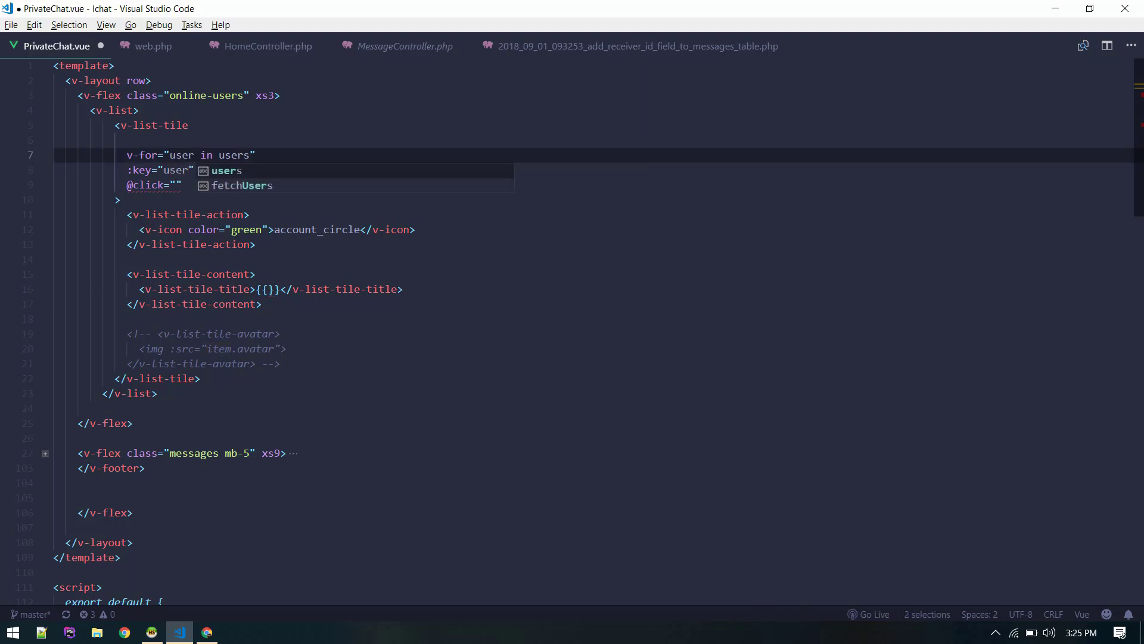
pyautogui.press('Escape')
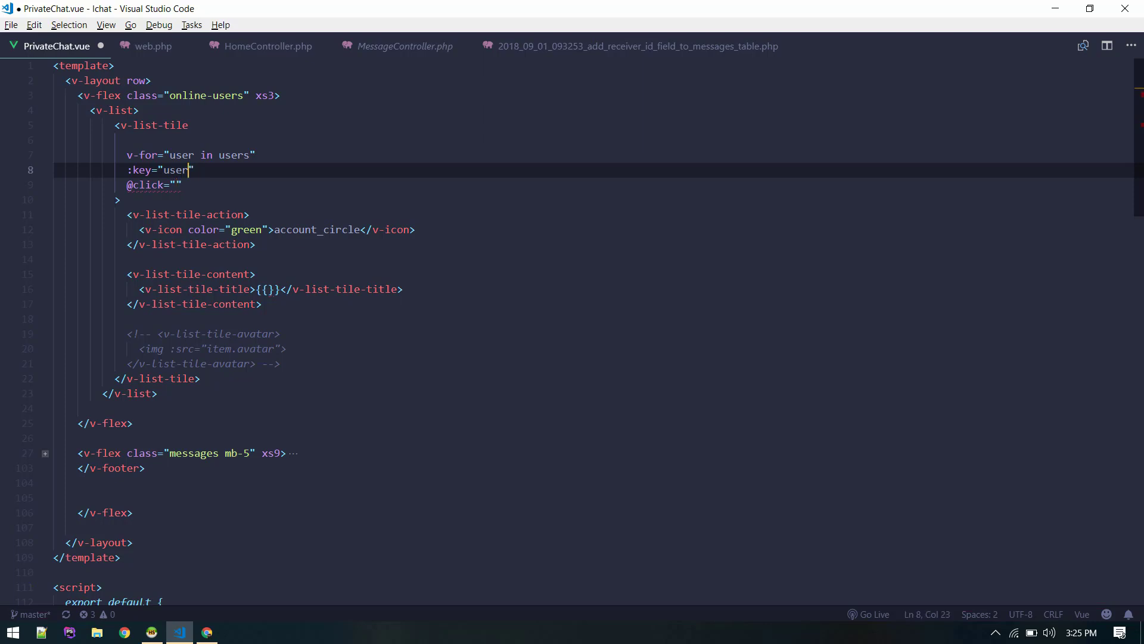
pyautogui.write('.id')
pyautogui.click(271, 288)
pyautogui.write('u')
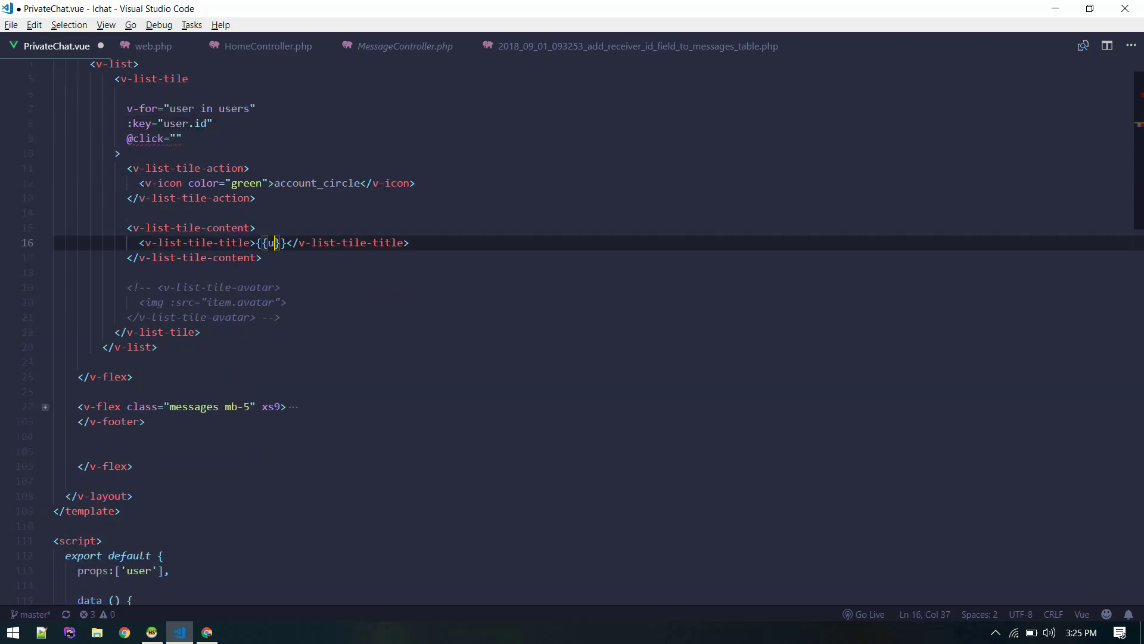
pyautogui.click(207, 632)
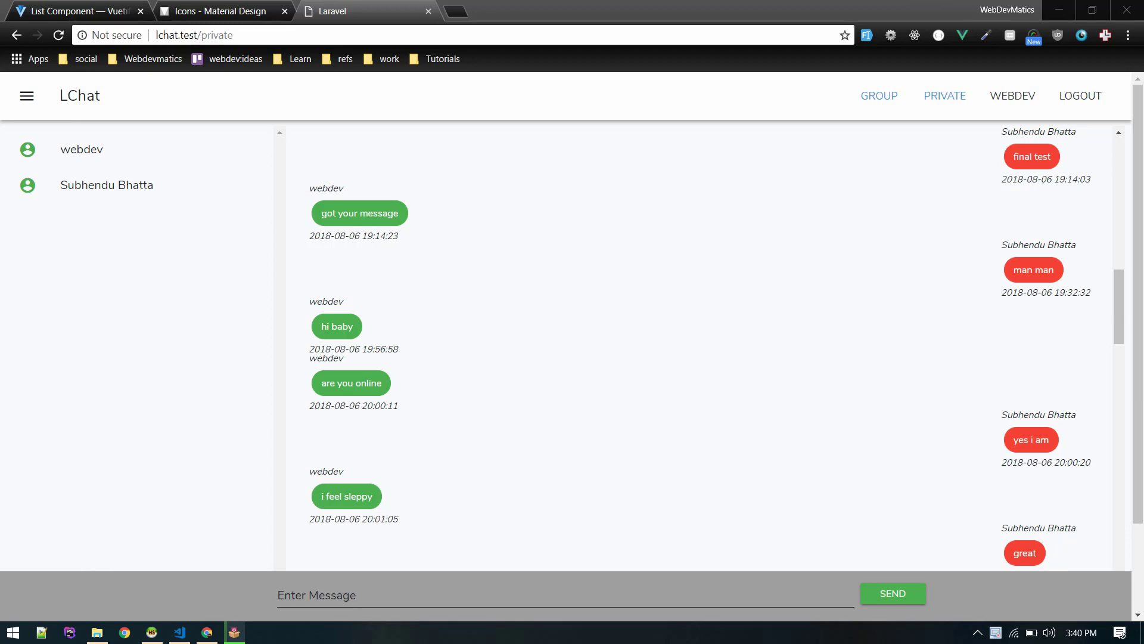
# Scroll the private chat page to view later messages beside the two real users.
pyautogui.scroll(-3)
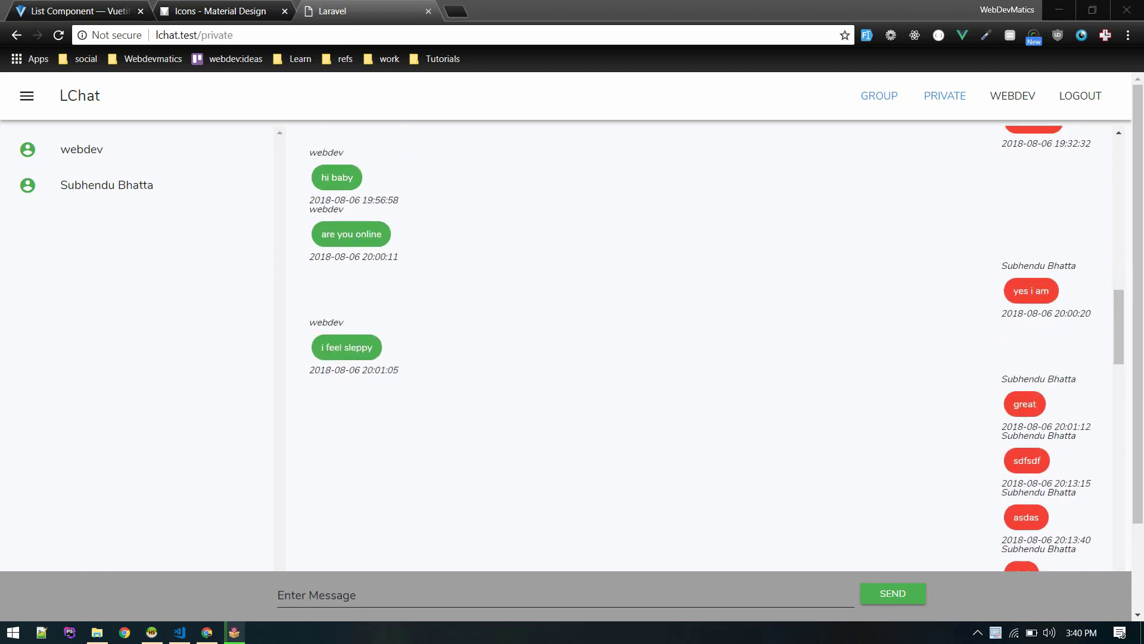